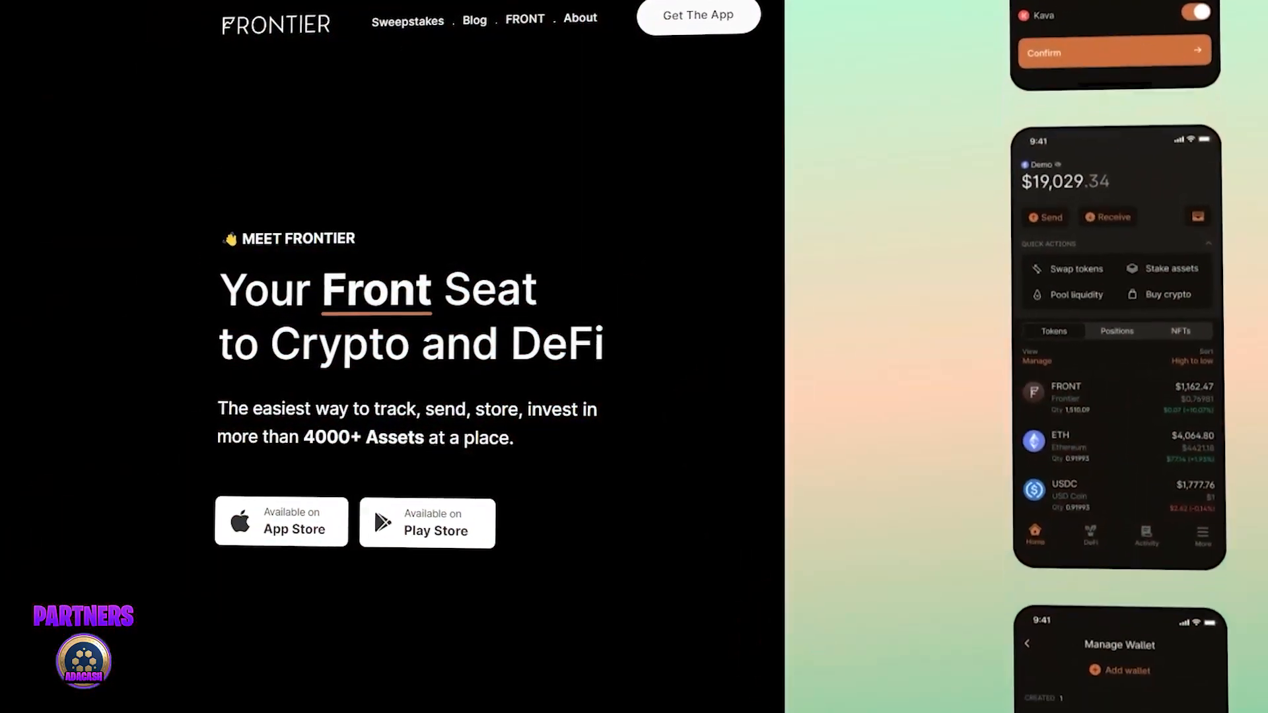
Step: Scroll past the Frontier wallet, staking and commission-free trading panels to 'Low Gas. More DeFi.'
{"action": "scroll", "scroll_direction": "down", "scroll_amount": 3}
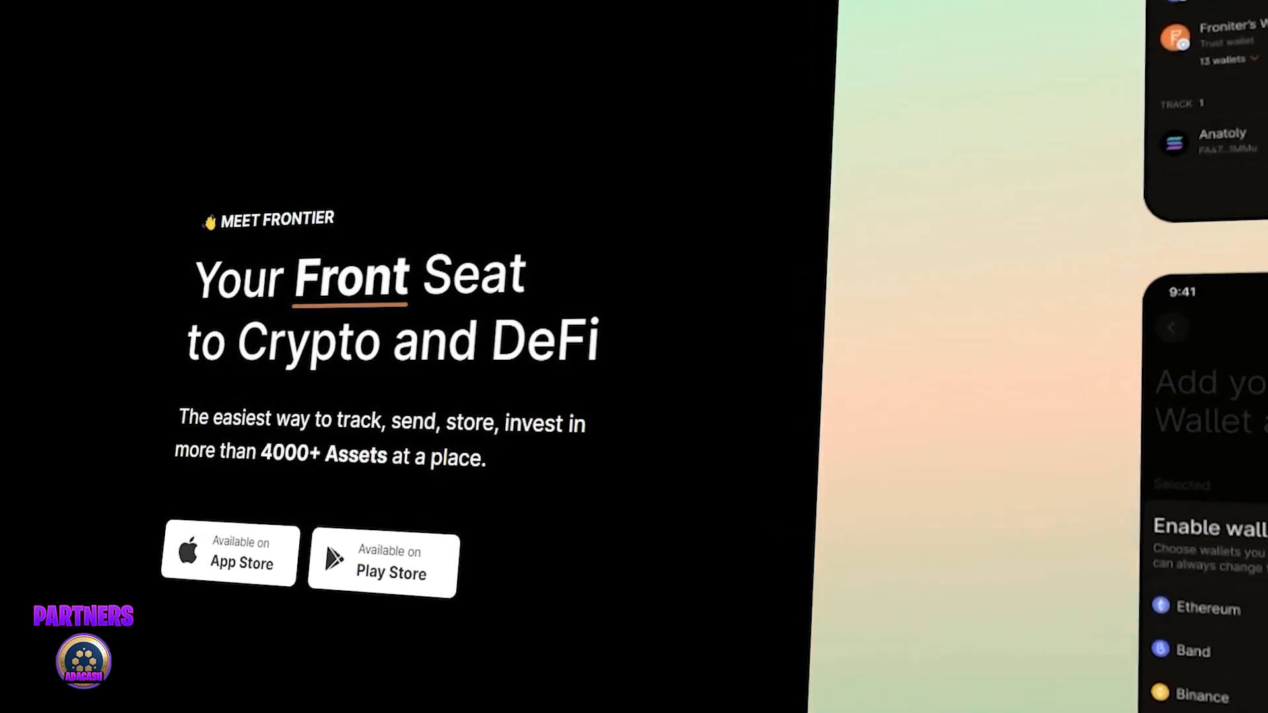
{"action": "scroll", "scroll_direction": "down", "scroll_amount": 3}
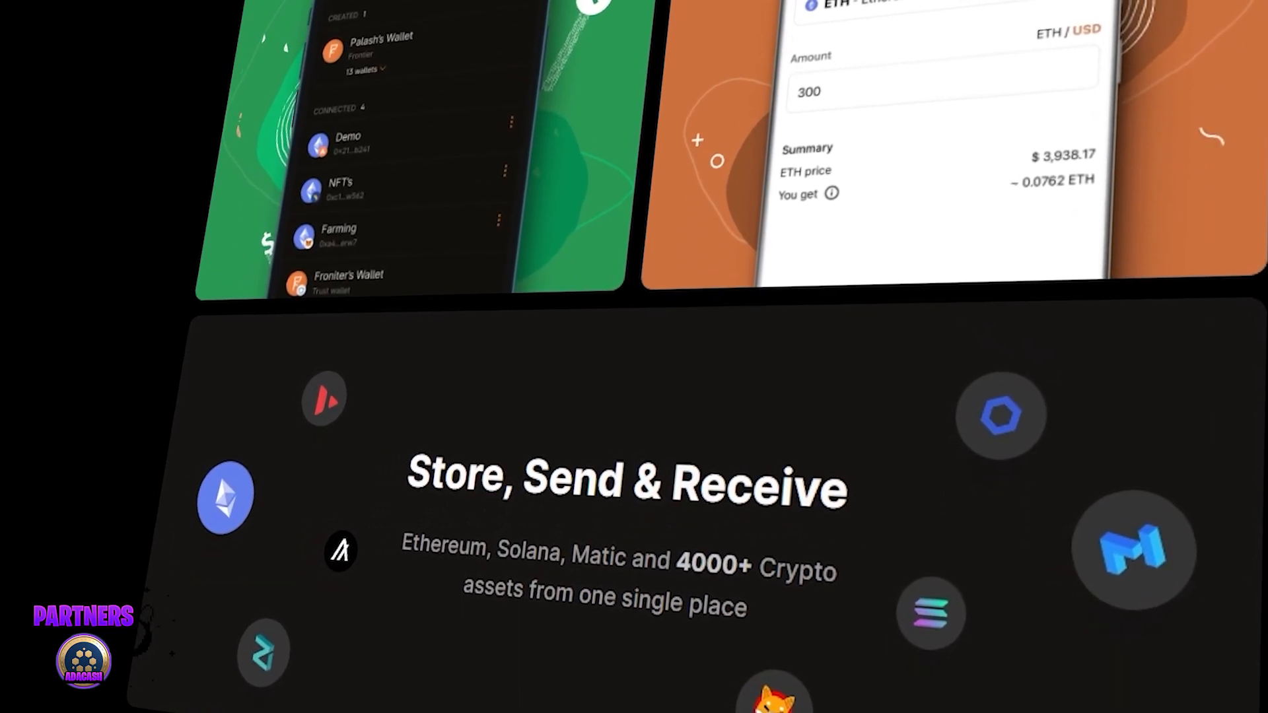
{"action": "scroll", "scroll_direction": "down", "scroll_amount": 3}
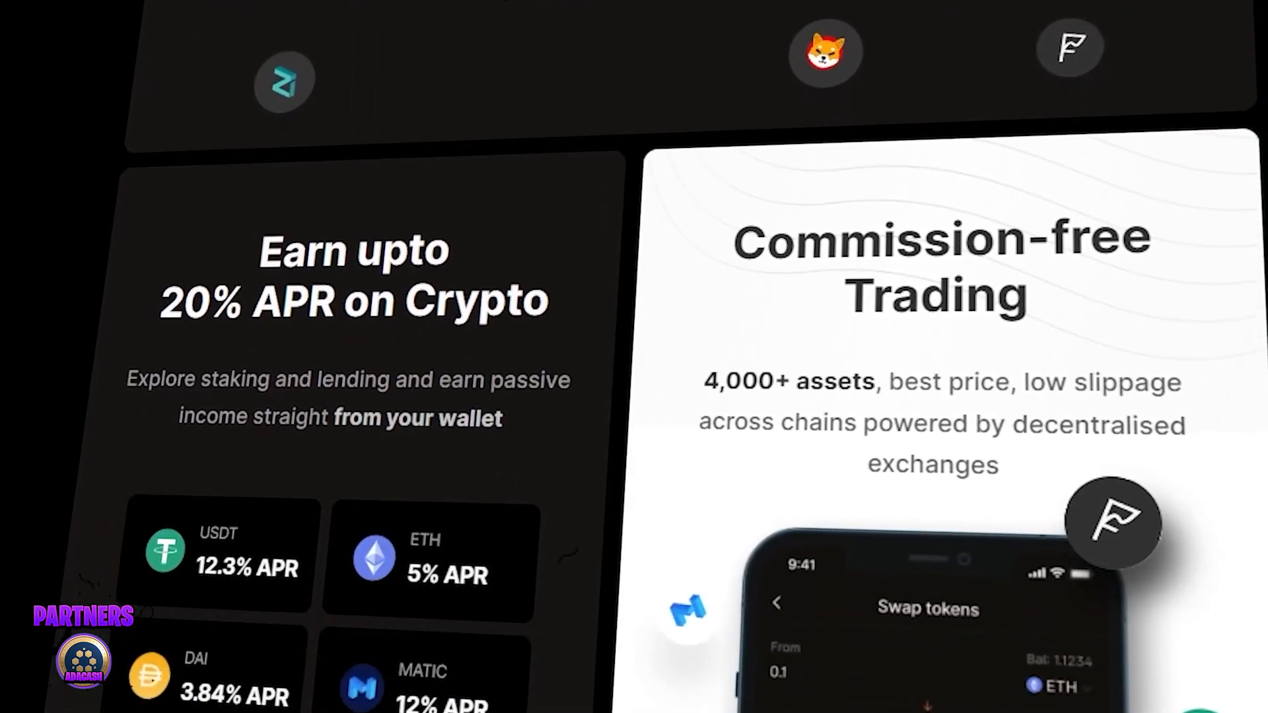
{"action": "scroll", "scroll_direction": "down", "scroll_amount": 3}
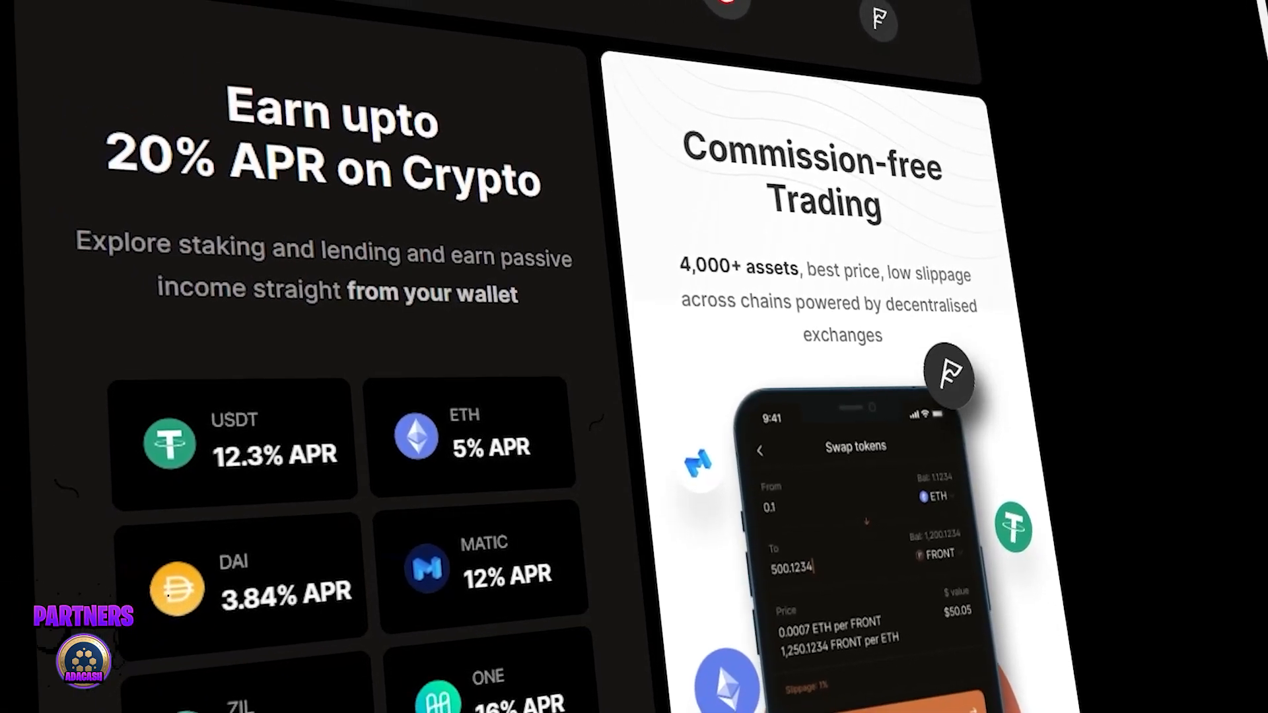
{"action": "scroll", "scroll_direction": "down", "scroll_amount": 3}
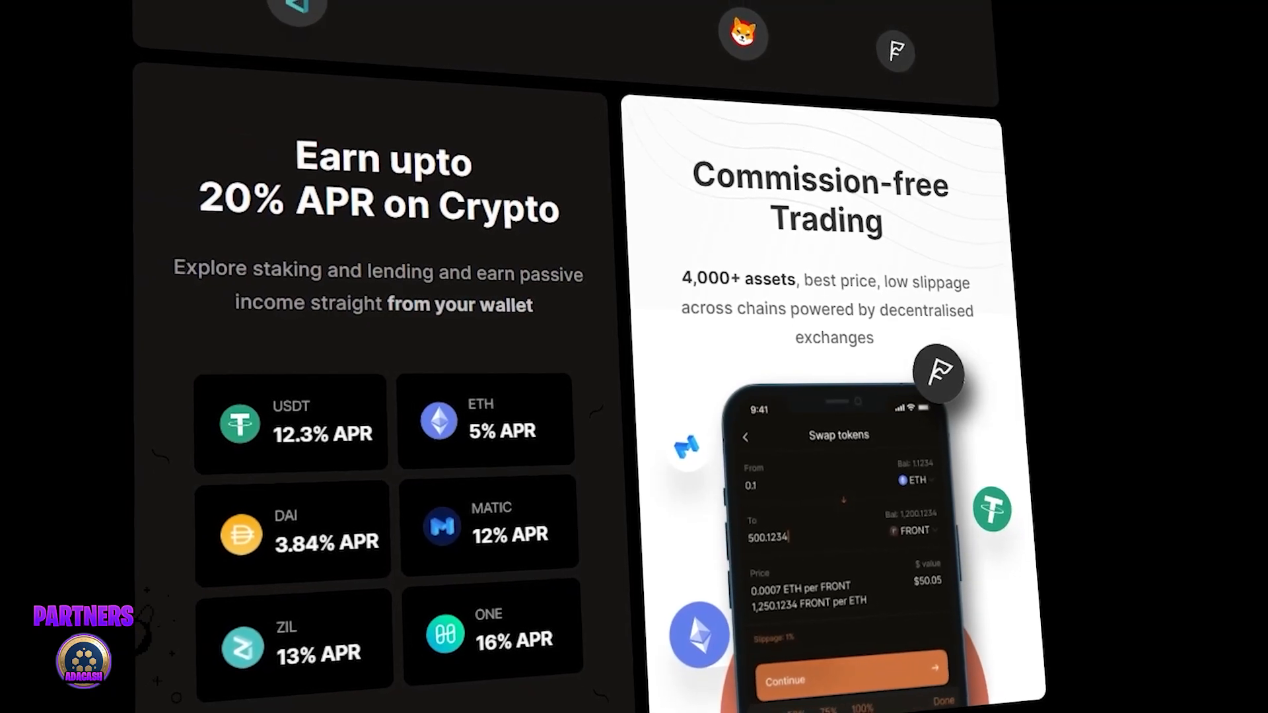
{"action": "scroll", "scroll_direction": "down", "scroll_amount": 3}
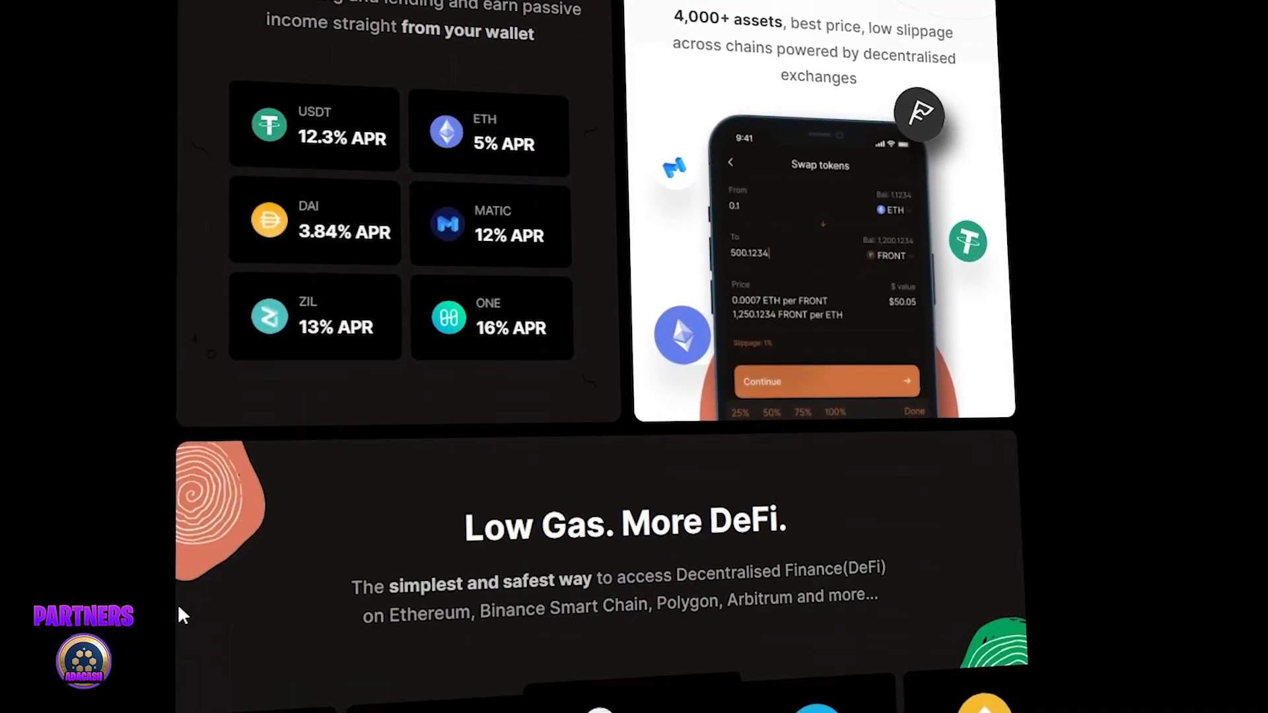
{"action": "scroll", "scroll_direction": "down", "scroll_amount": 3}
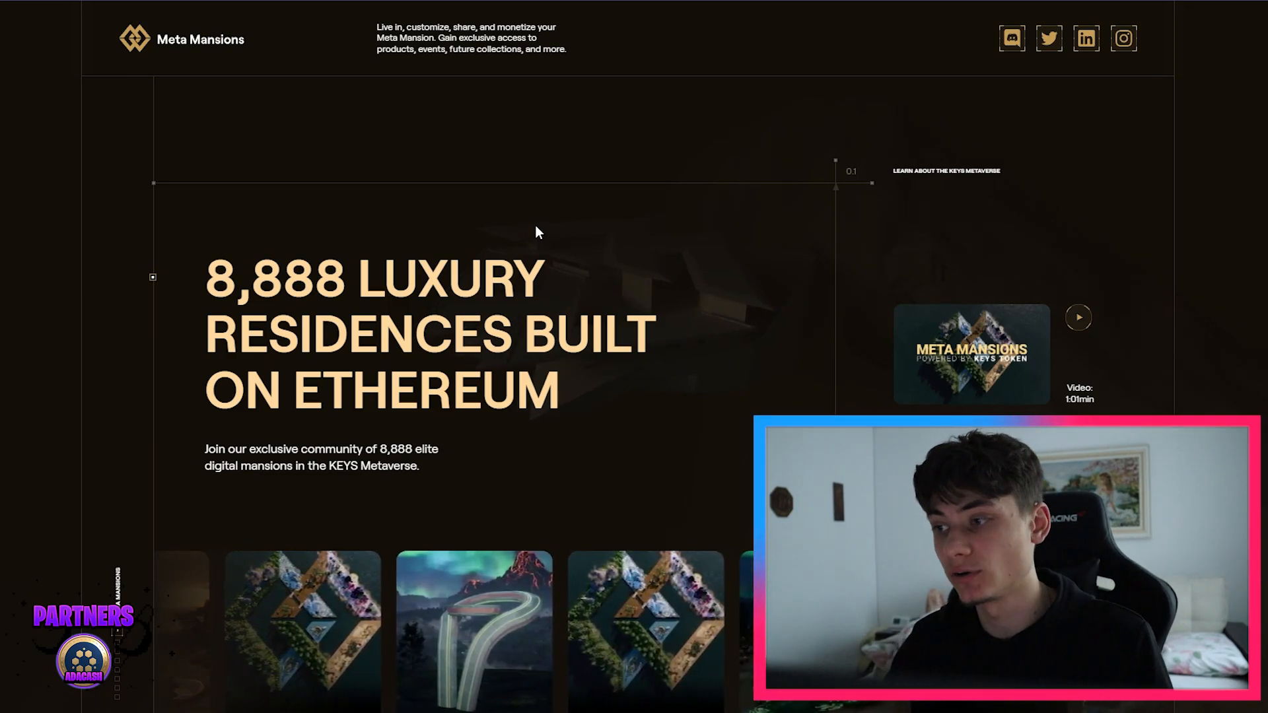
Step: Scroll past the Mint a Mansion banner to the 100 $KEYS requirement, then right-click the page
{"action": "scroll", "scroll_direction": "down", "scroll_amount": 3}
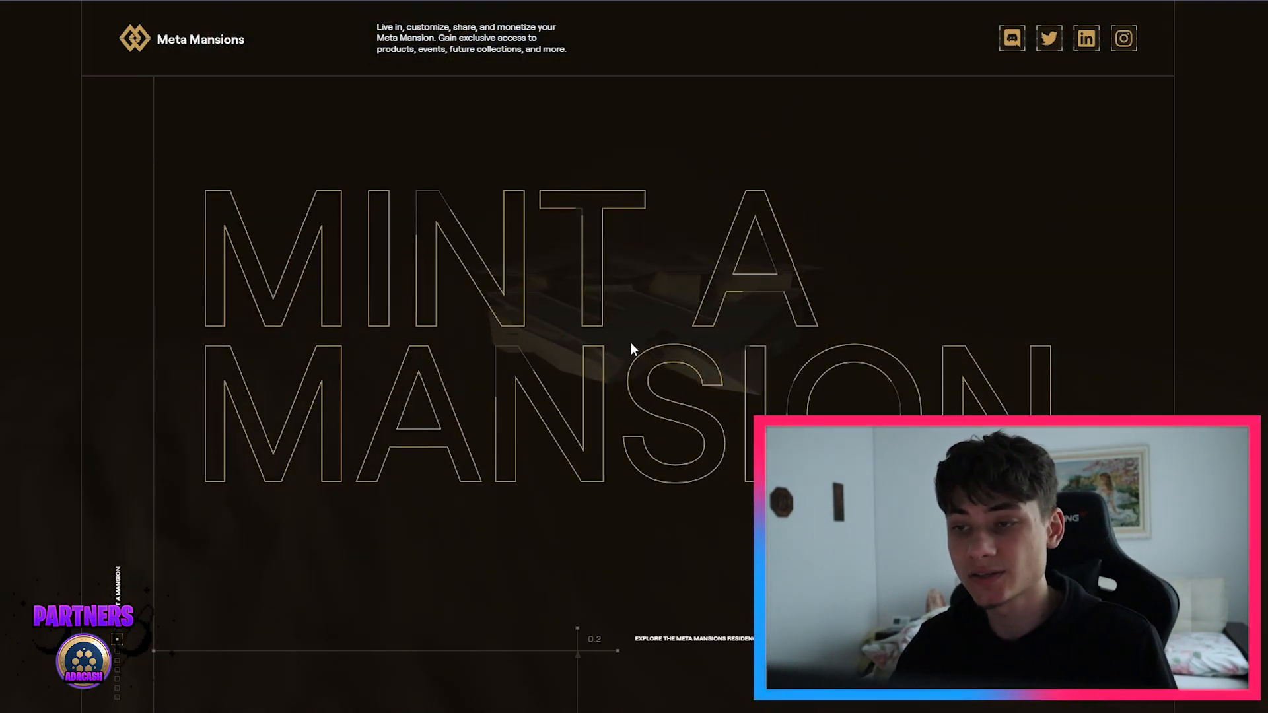
{"action": "mouse_move", "coordinate": [619, 349]}
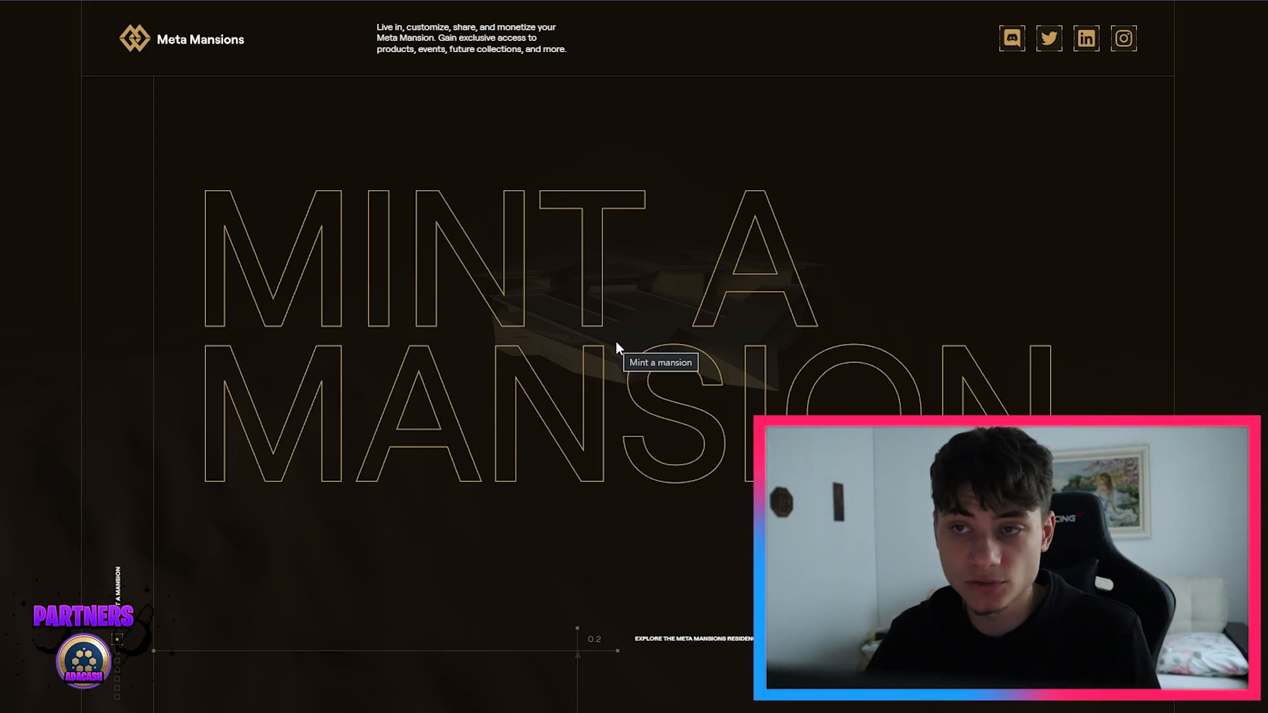
{"action": "scroll", "scroll_direction": "down", "scroll_amount": 3}
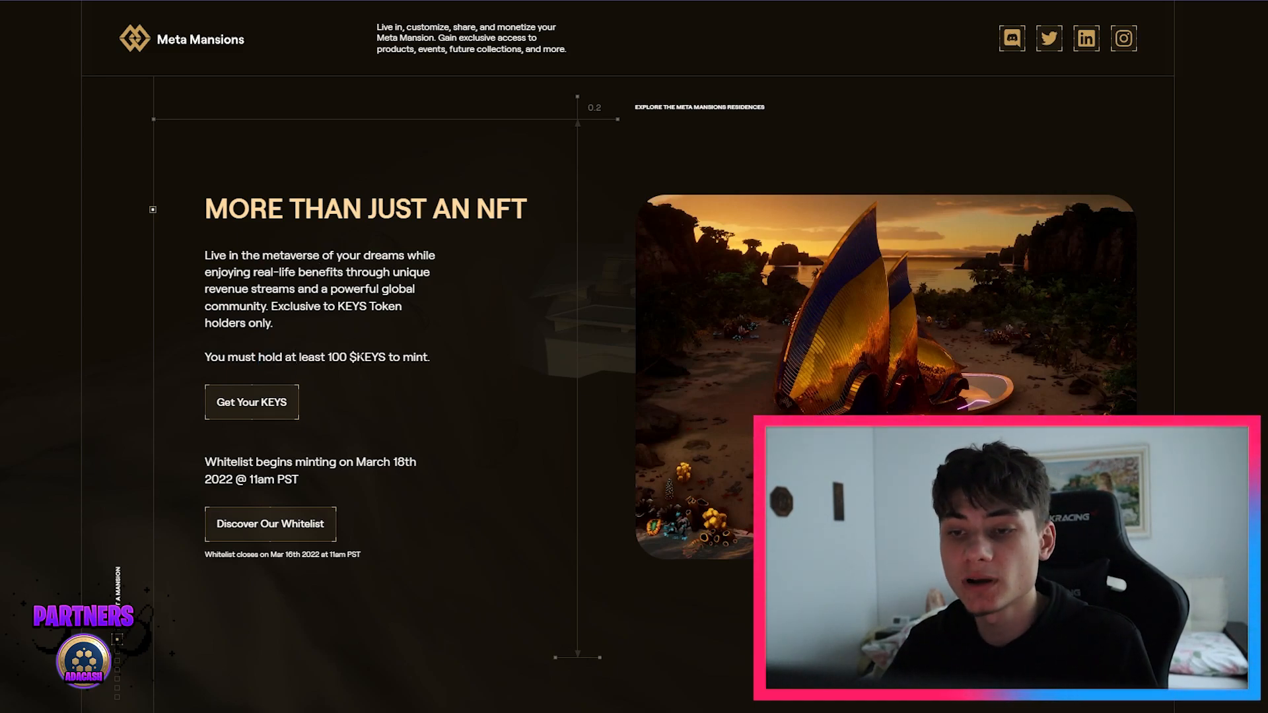
{"action": "right_click", "coordinate": [252, 402]}
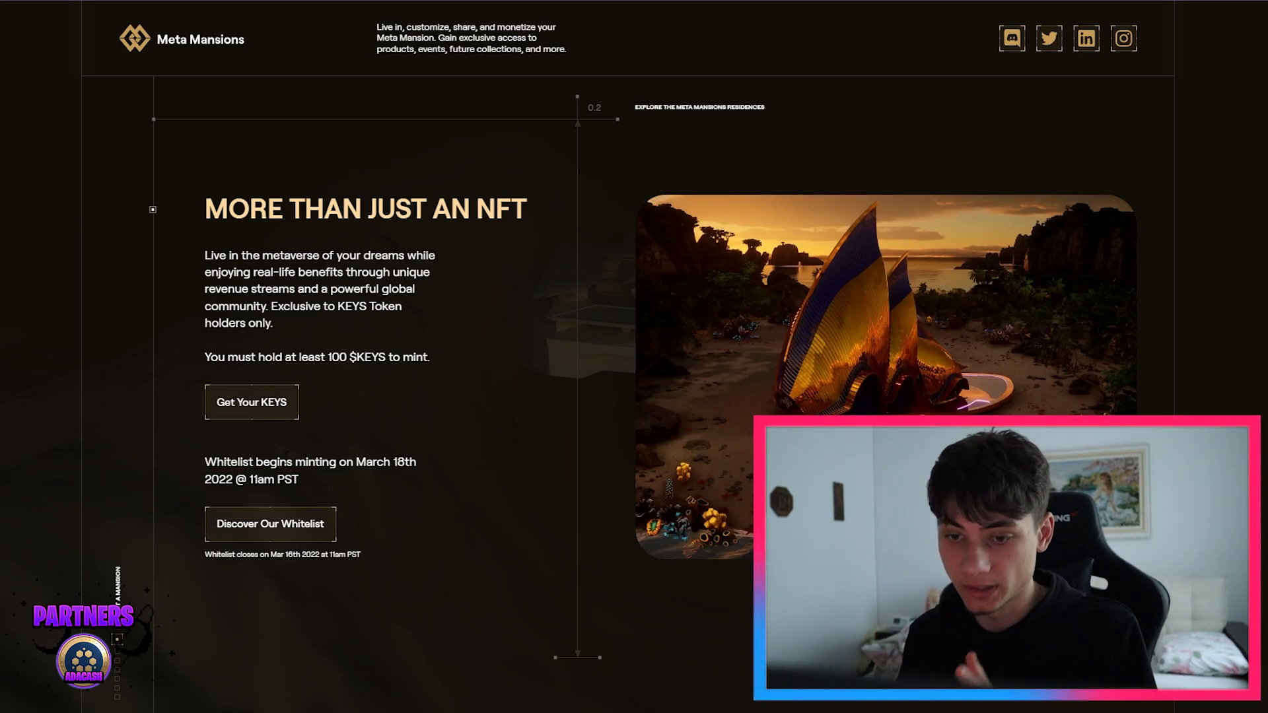
{"action": "mouse_move", "coordinate": [529, 399]}
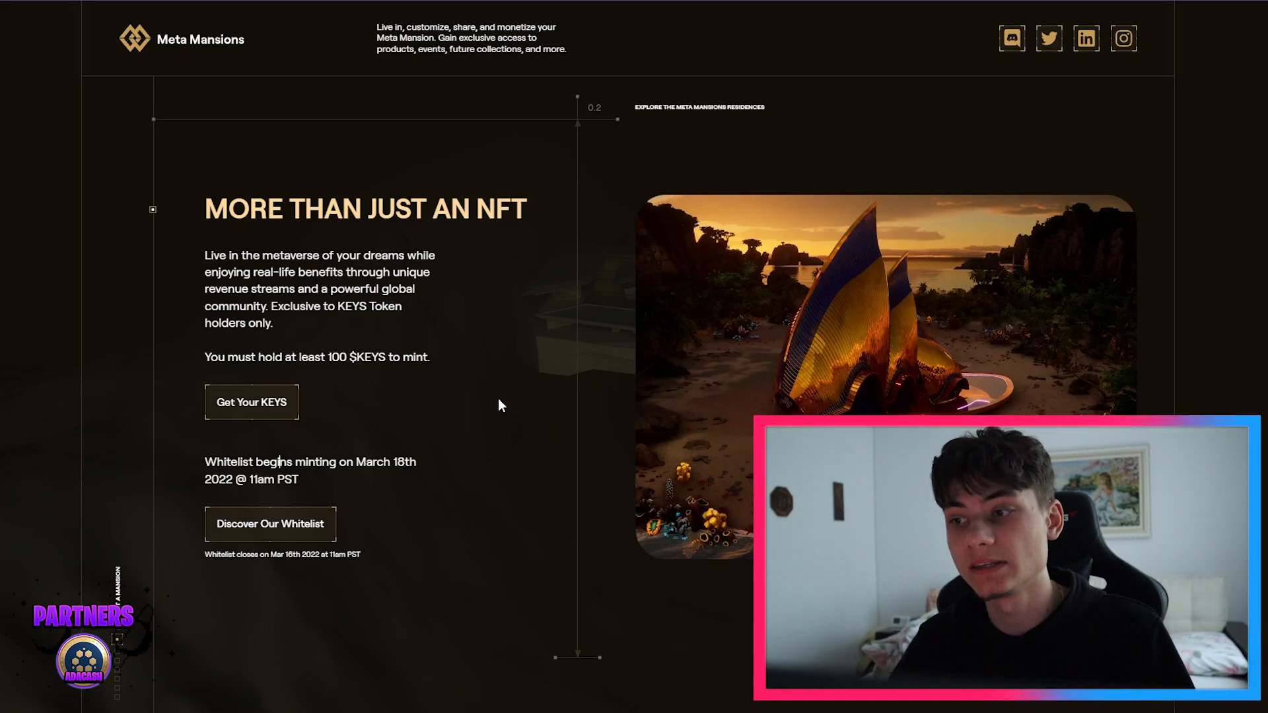
Step: Cycle the biome mutations through Crystal, Island, Ice, Desert, Jungle, Savannah and back to Mountain
{"action": "scroll", "scroll_direction": "down", "scroll_amount": 3}
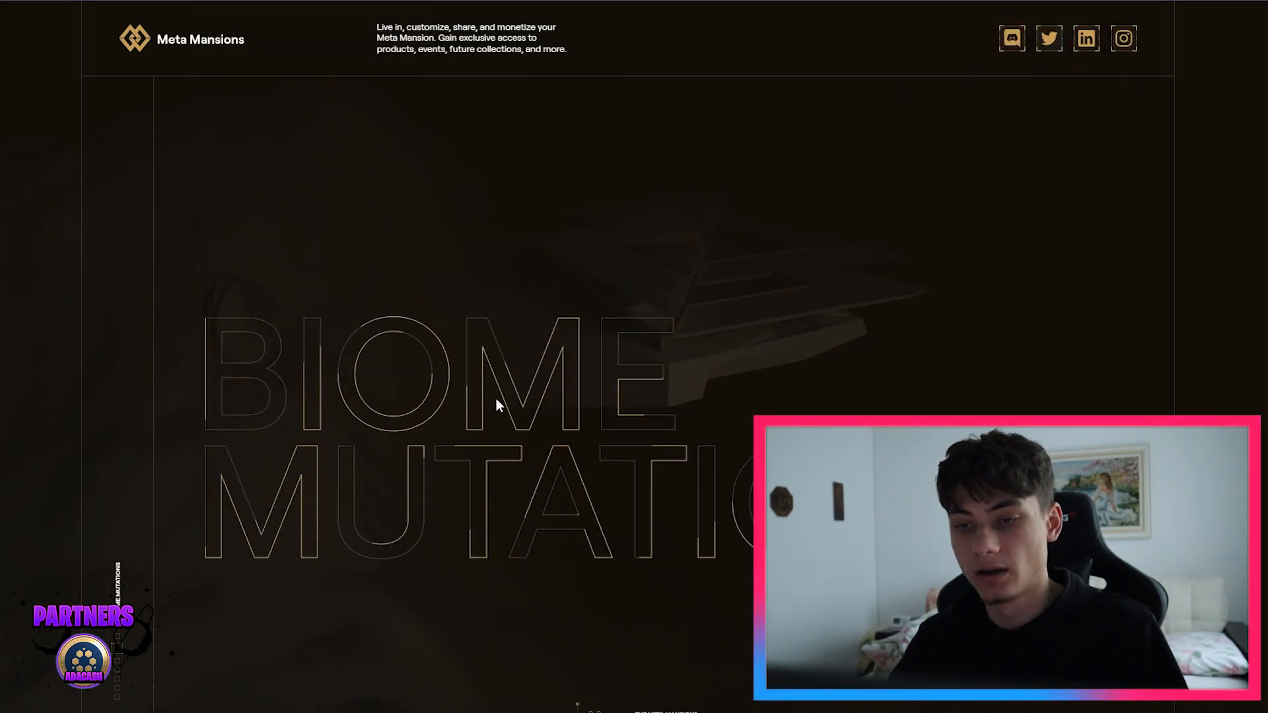
{"action": "scroll", "scroll_direction": "down", "scroll_amount": 3}
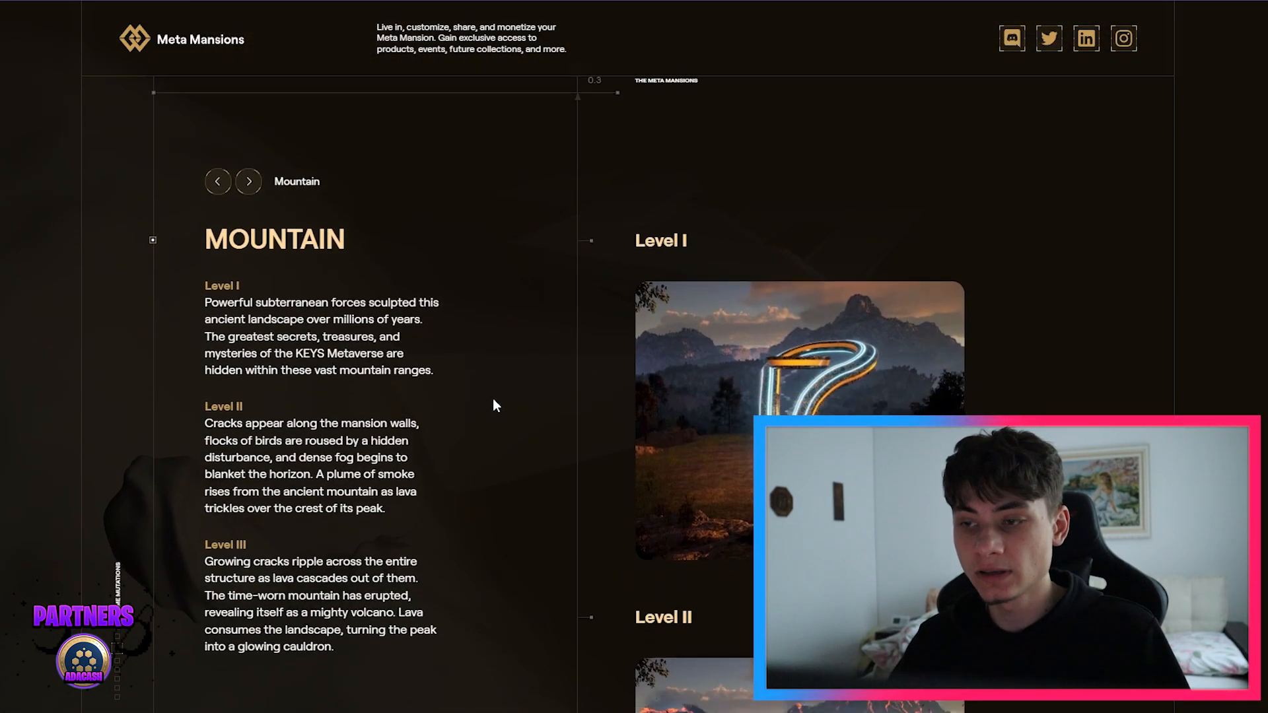
{"action": "left_click", "coordinate": [248, 181]}
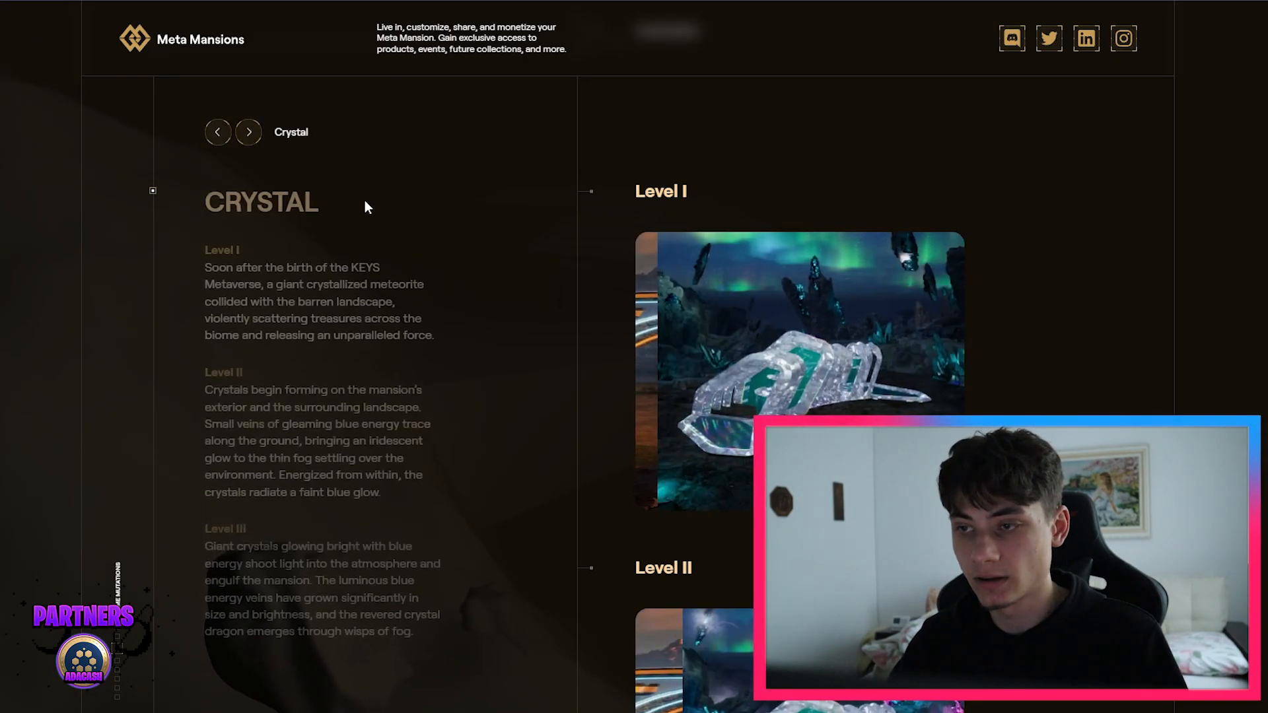
{"action": "left_click", "coordinate": [248, 133]}
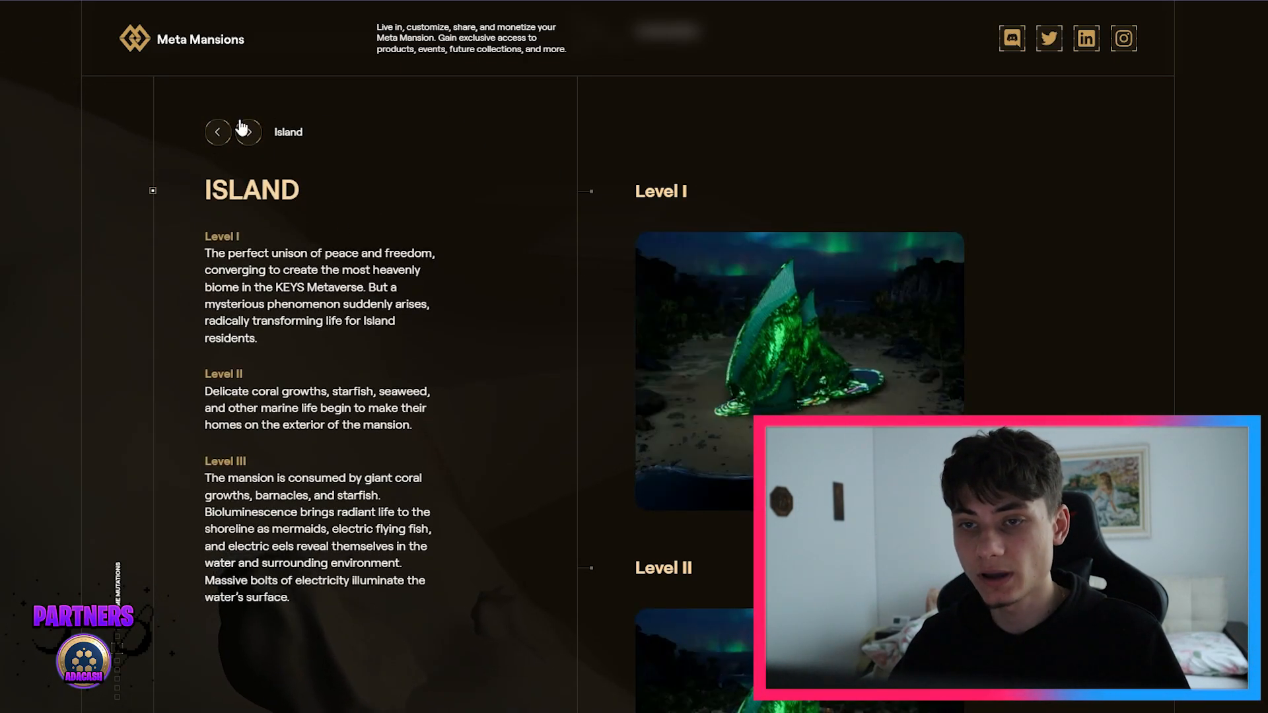
{"action": "left_click", "coordinate": [248, 132]}
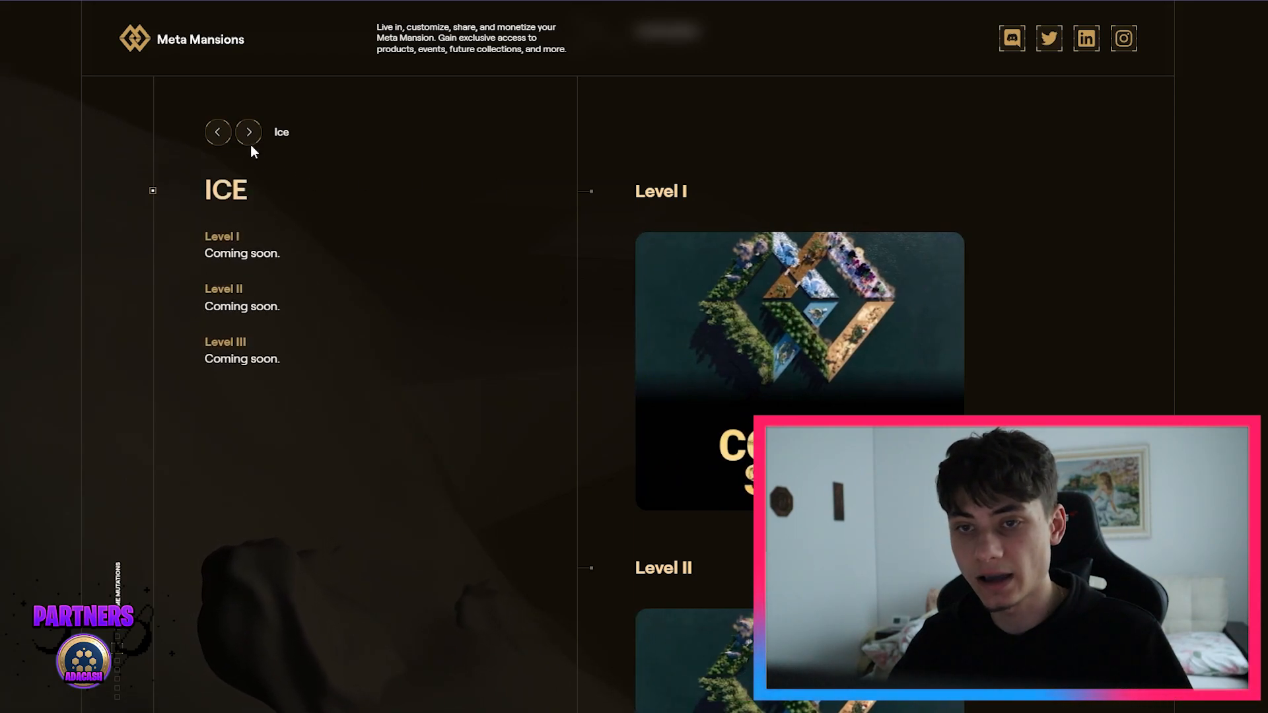
{"action": "left_click", "coordinate": [249, 132]}
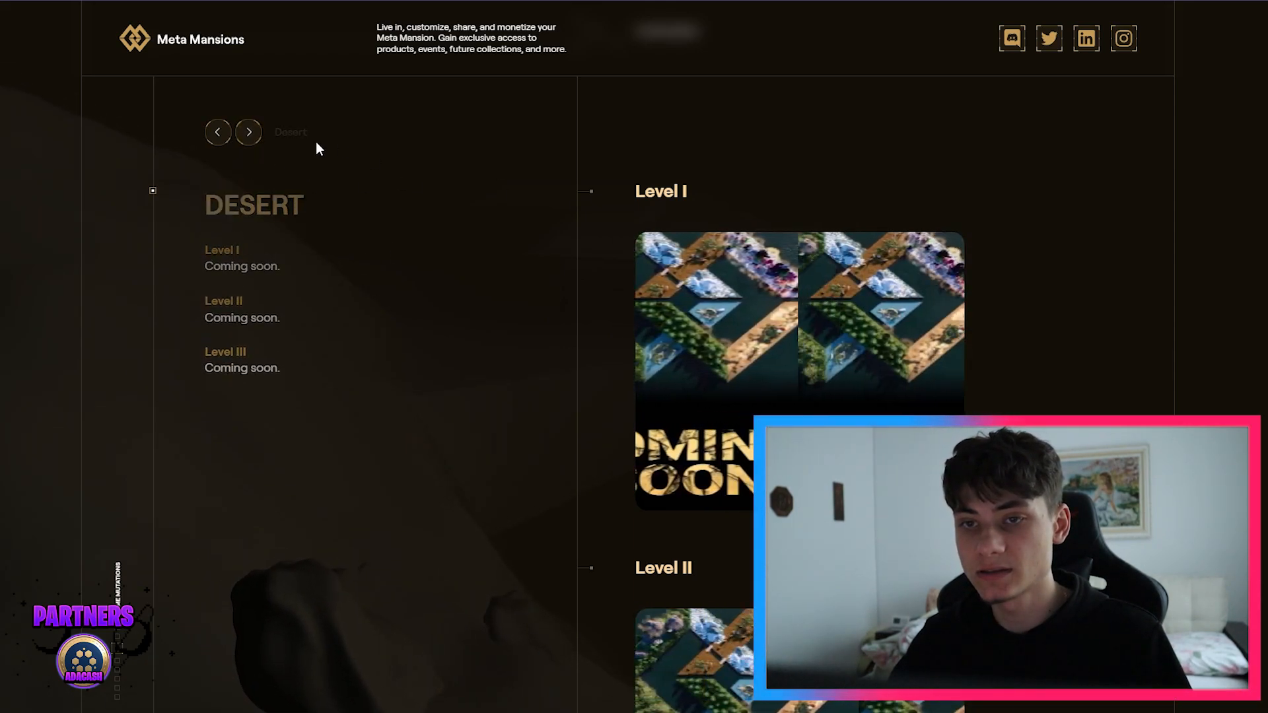
{"action": "left_click", "coordinate": [248, 132]}
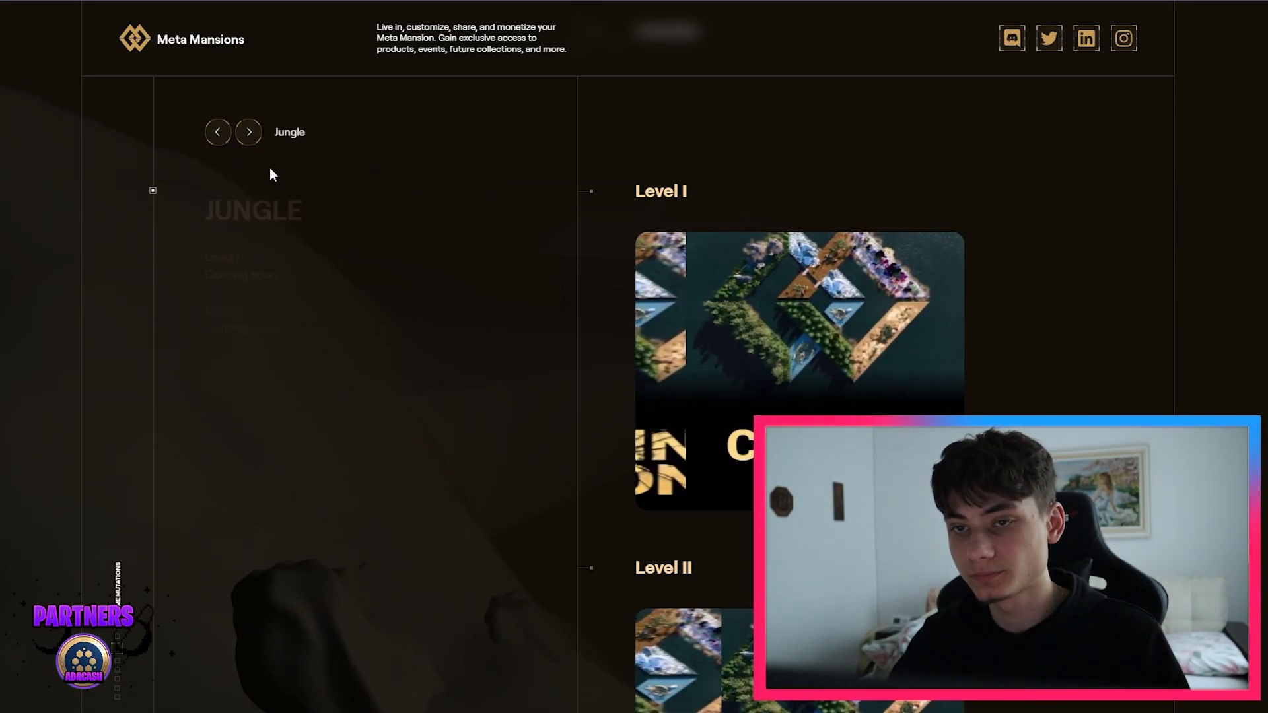
{"action": "left_click", "coordinate": [248, 133]}
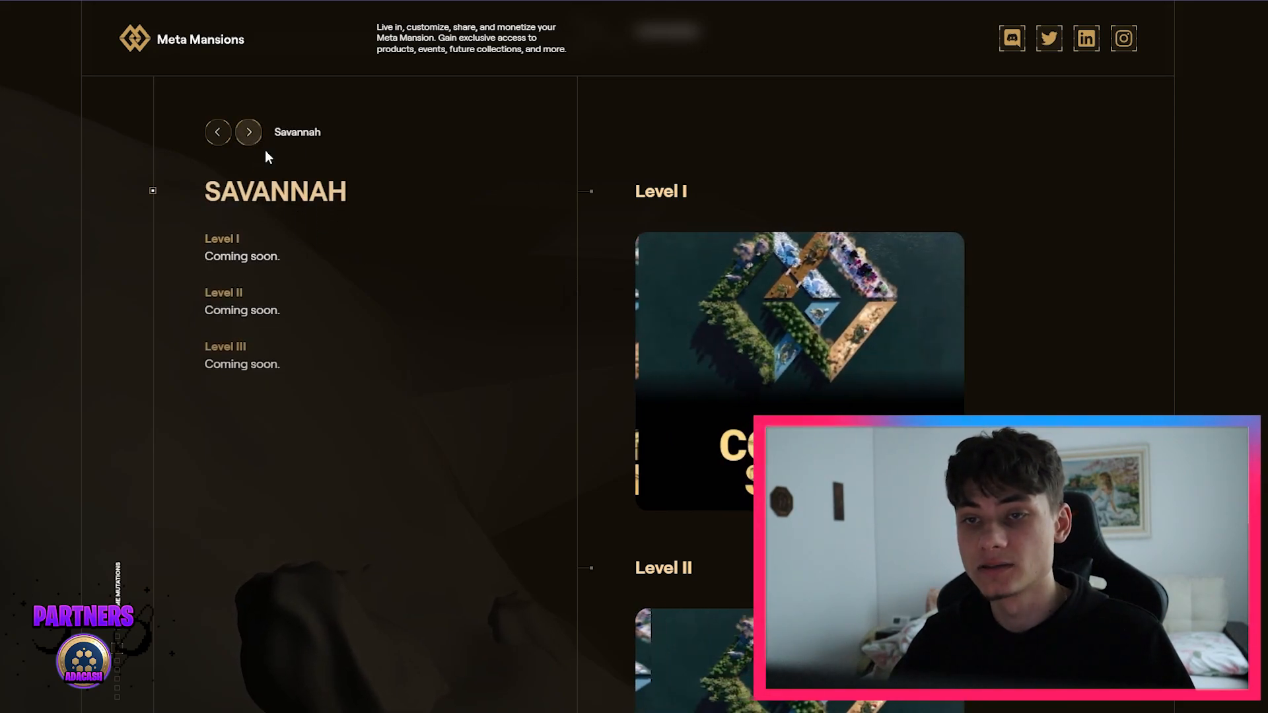
{"action": "left_click", "coordinate": [248, 132]}
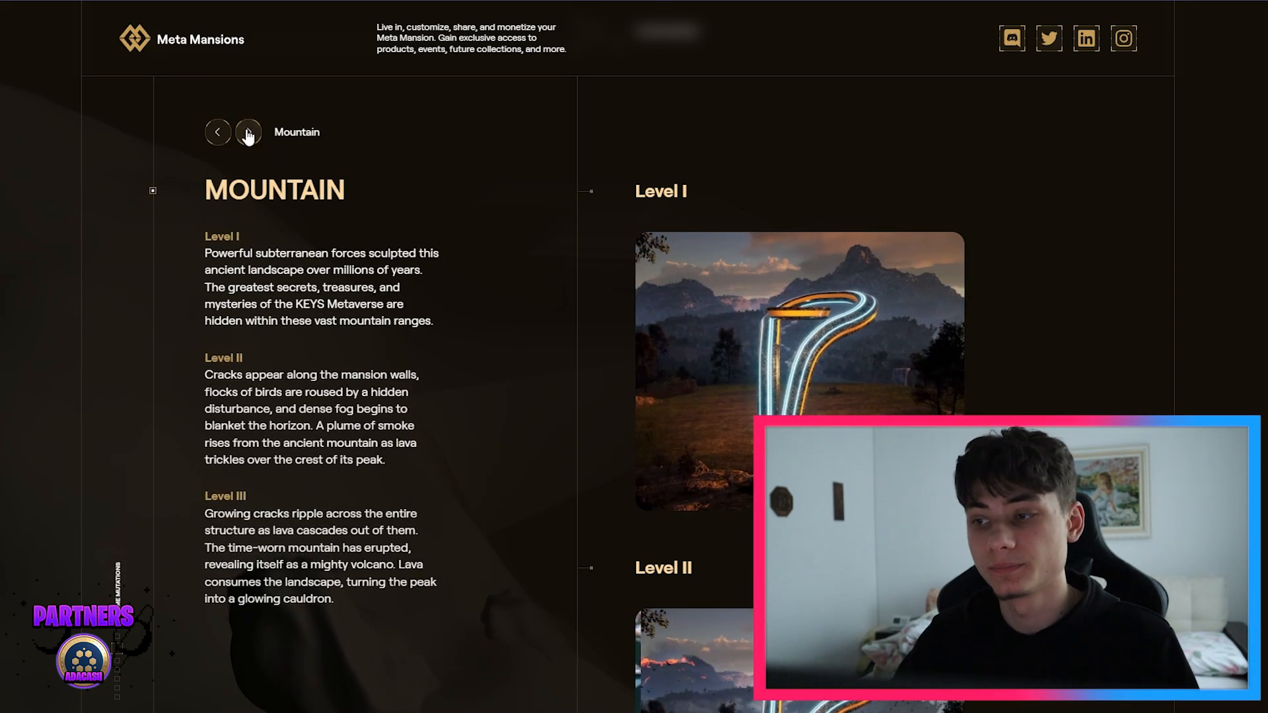
Step: Scroll through the Mountain biome levels, then return to Crystal and advance to Island
{"action": "scroll", "scroll_direction": "down", "scroll_amount": 3}
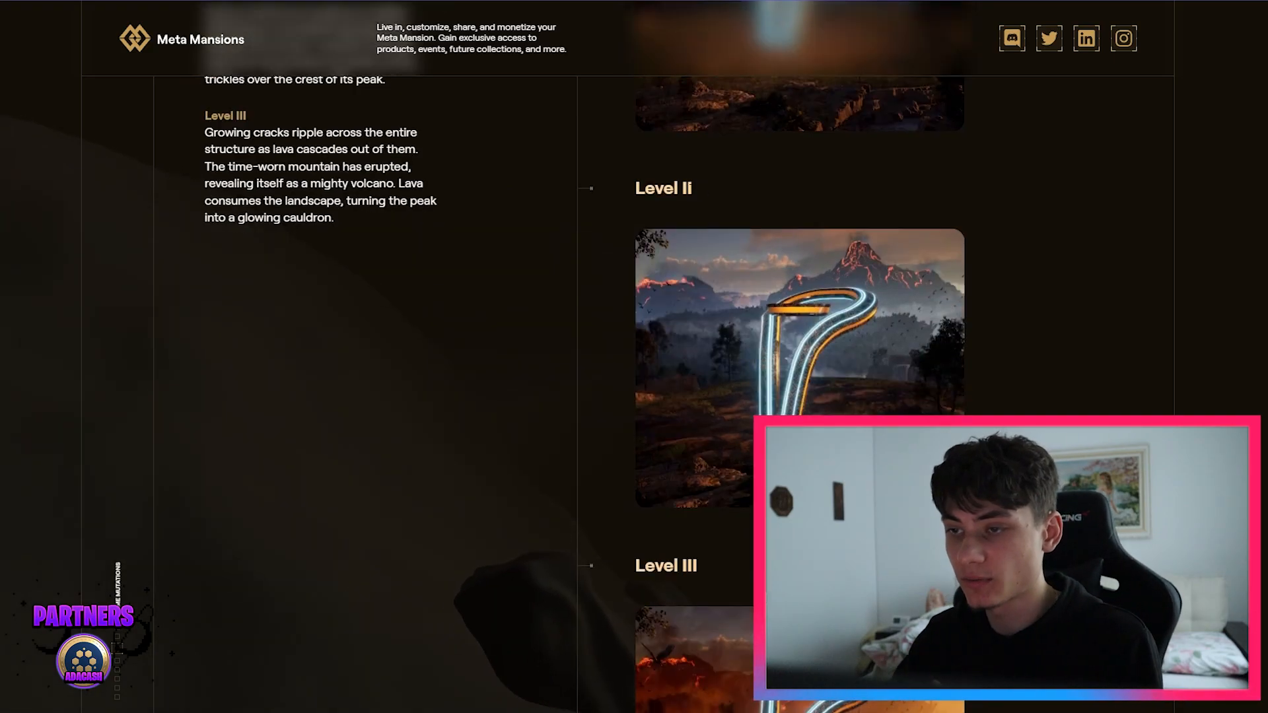
{"action": "scroll", "scroll_direction": "down", "scroll_amount": 3}
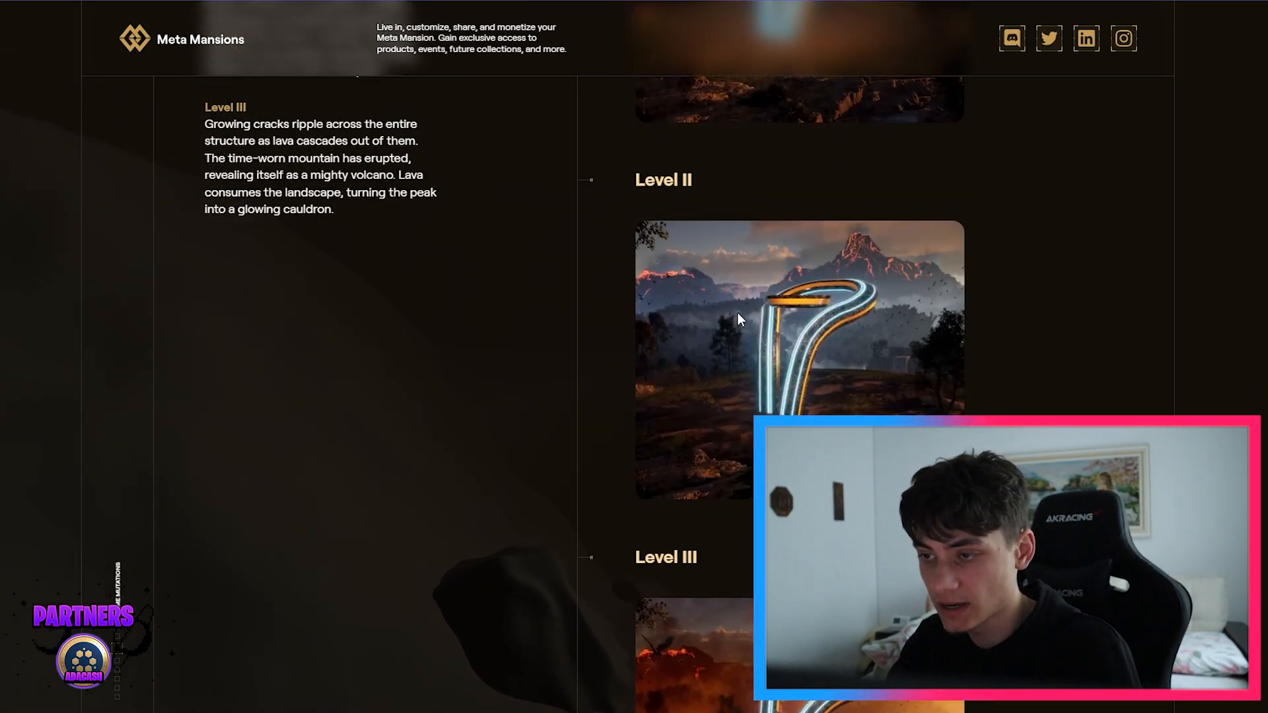
{"action": "scroll", "scroll_direction": "up", "scroll_amount": 3}
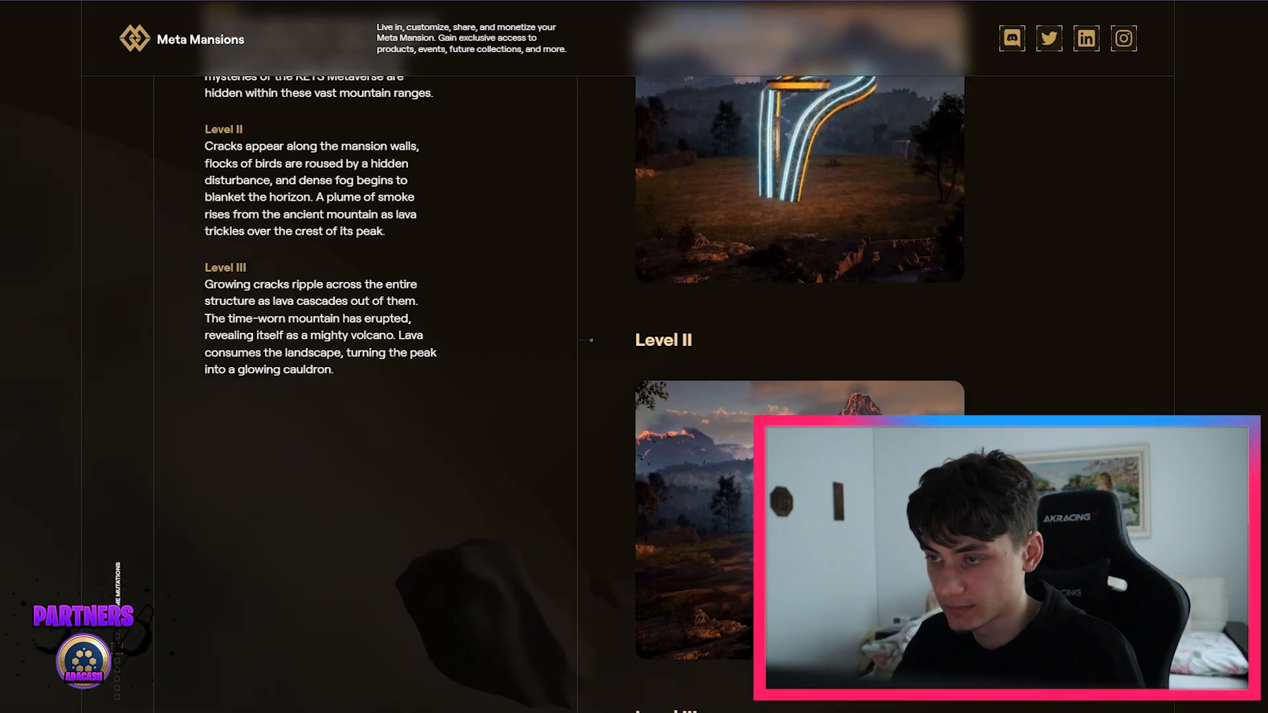
{"action": "scroll", "scroll_direction": "up", "scroll_amount": 3}
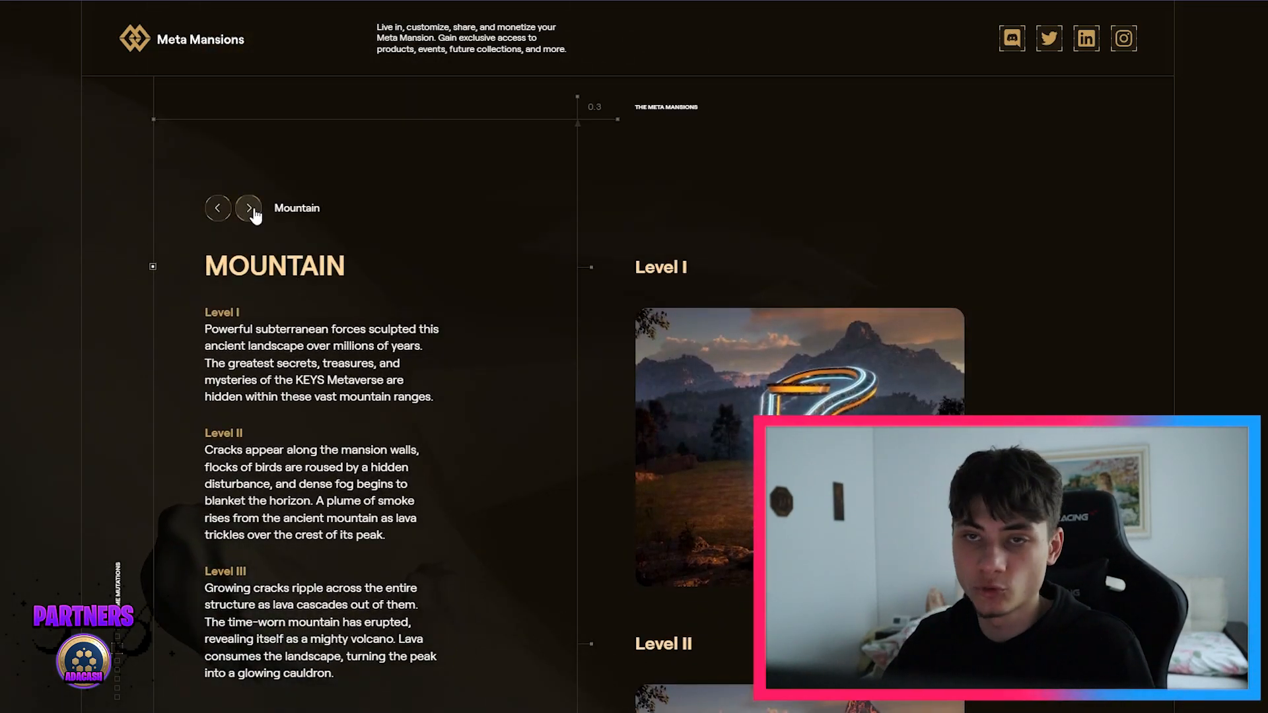
{"action": "left_click", "coordinate": [248, 208]}
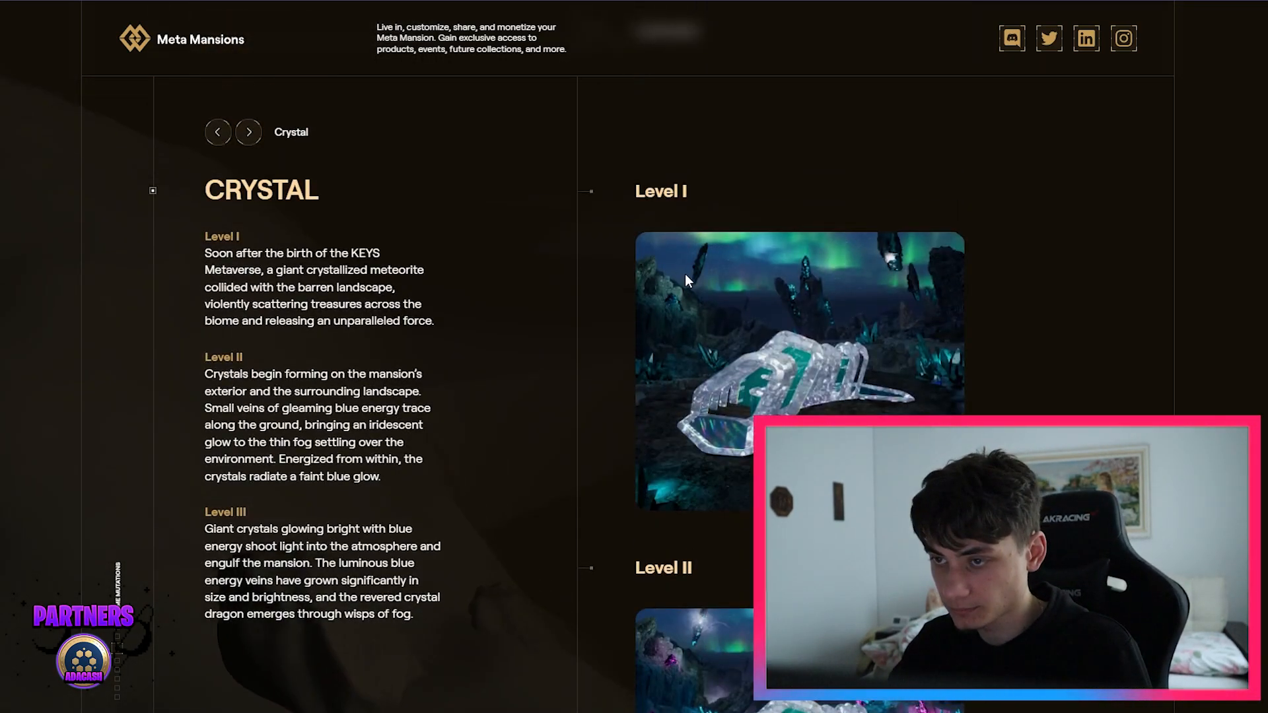
{"action": "scroll", "scroll_direction": "down", "scroll_amount": 3}
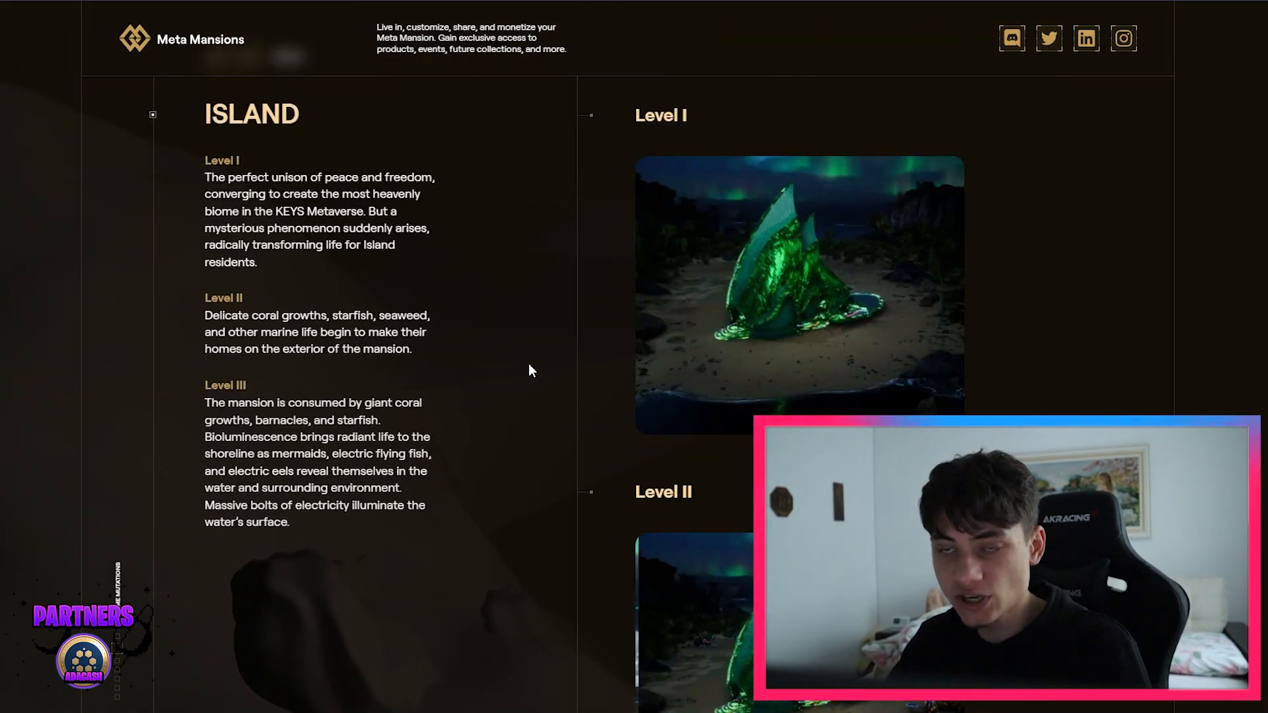
{"action": "mouse_move", "coordinate": [555, 373]}
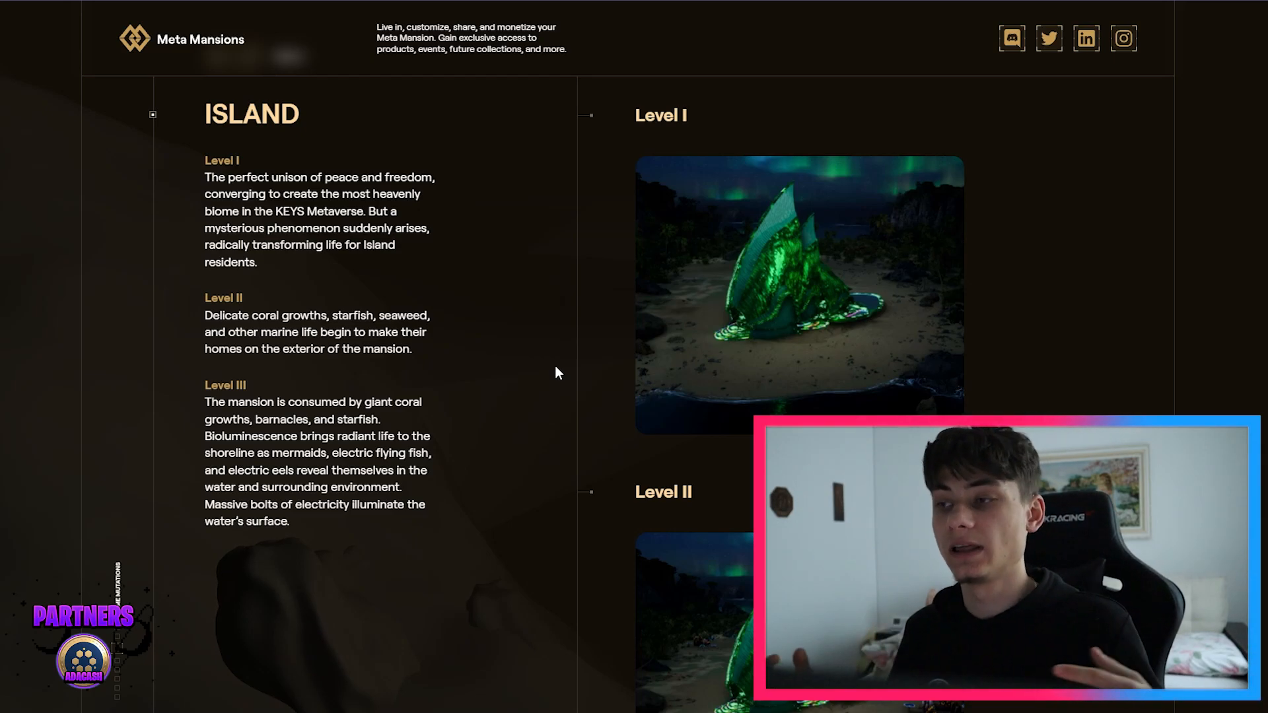
{"action": "mouse_move", "coordinate": [893, 337]}
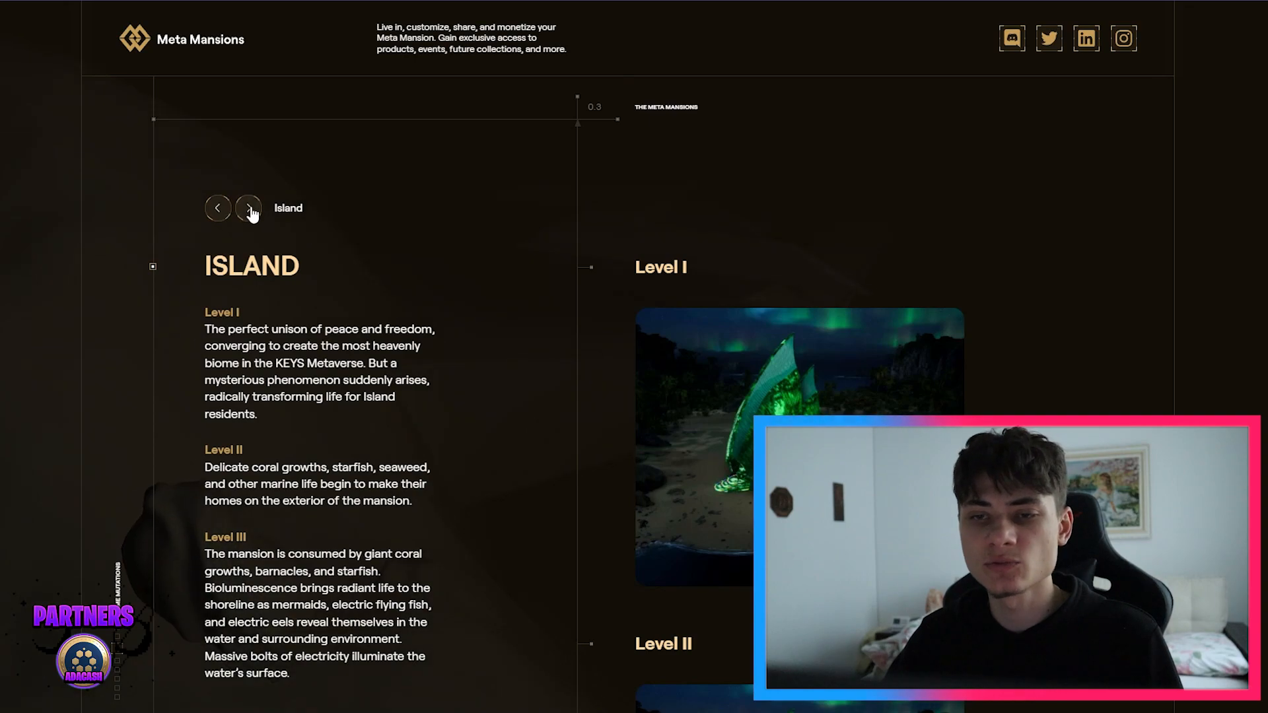
{"action": "left_click", "coordinate": [249, 208]}
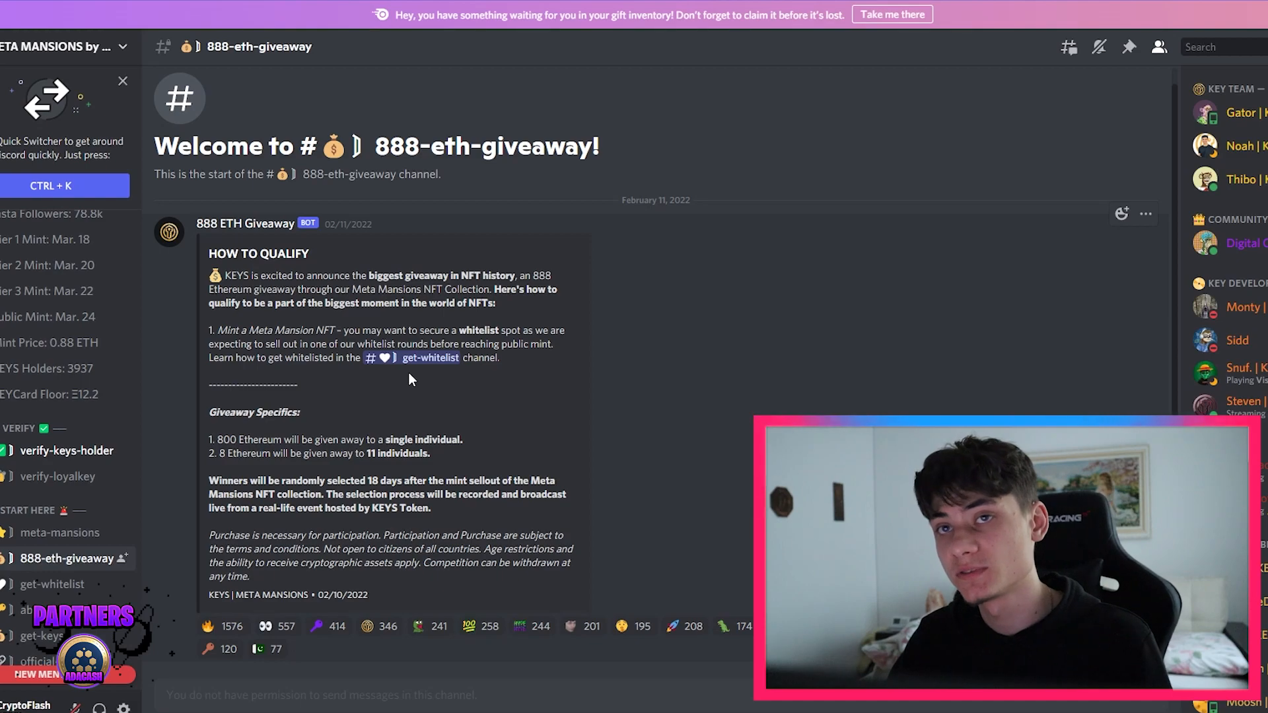
{"action": "mouse_move", "coordinate": [292, 435]}
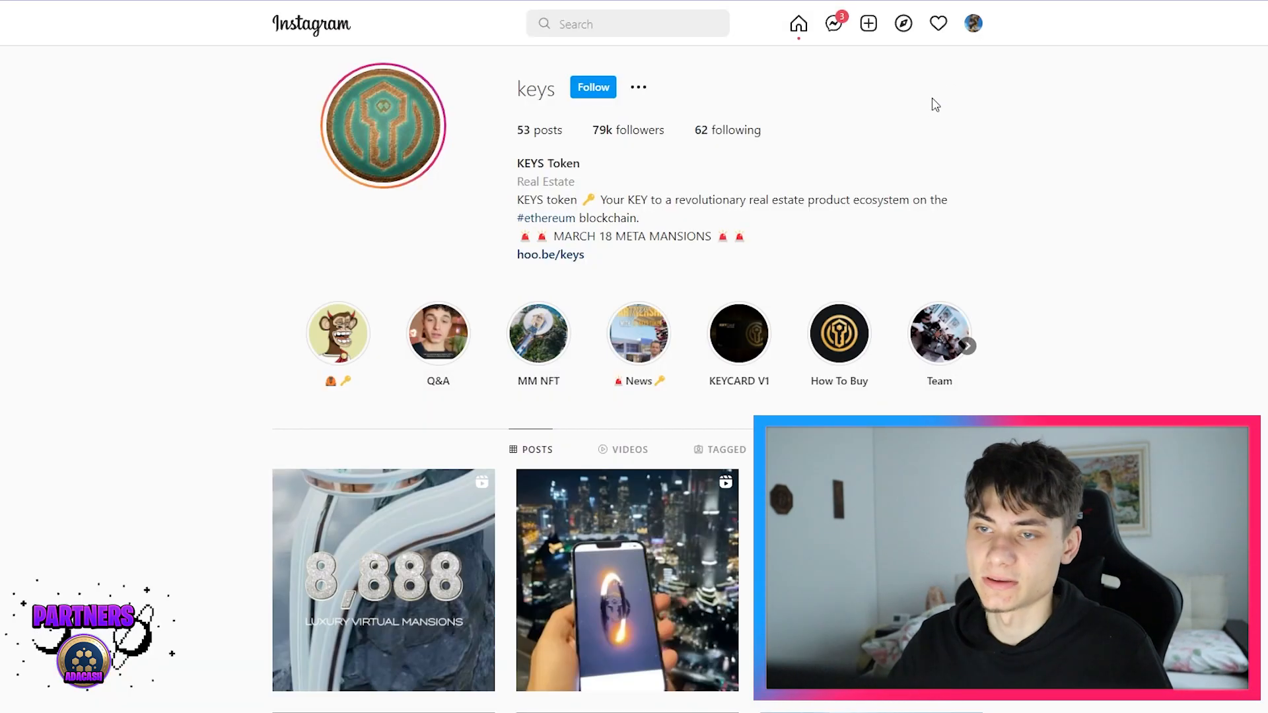
{"action": "mouse_move", "coordinate": [929, 115]}
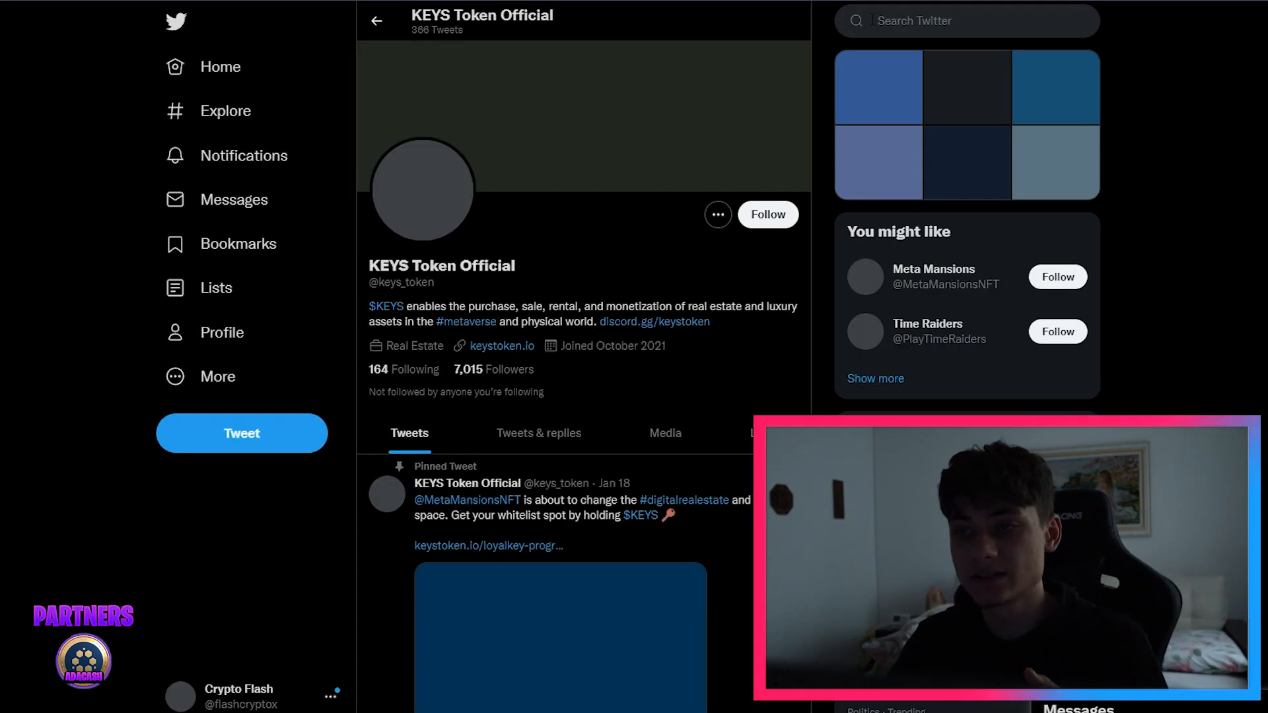
Step: Follow KEYS Token Official on Twitter and scroll down to the pinned Meta Mansions tweet
{"action": "left_click", "coordinate": [766, 214]}
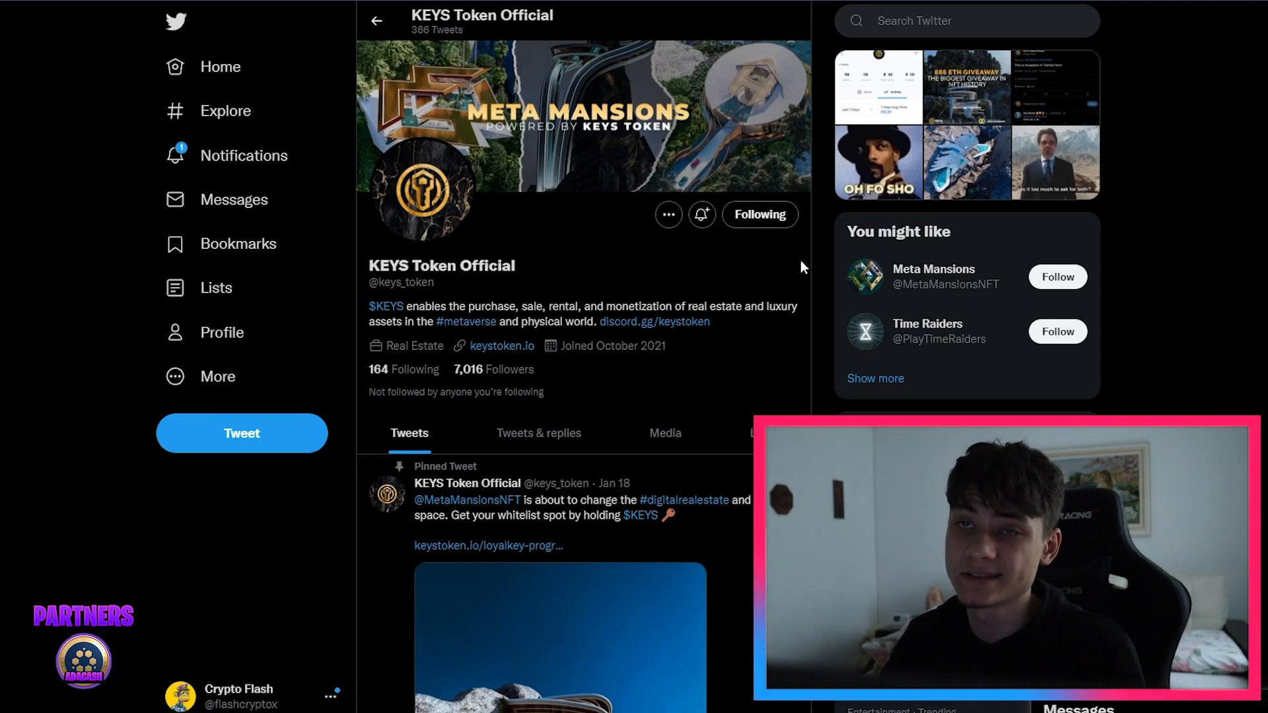
{"action": "scroll", "scroll_direction": "down", "scroll_amount": 3}
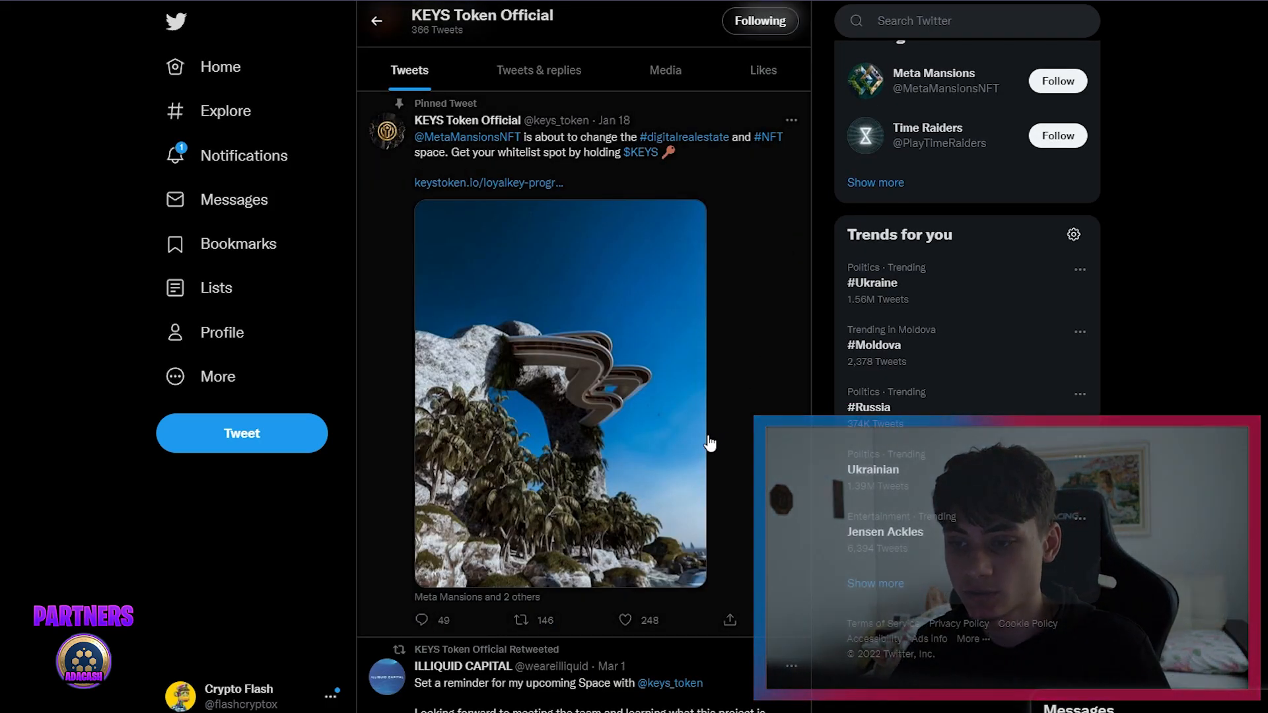
{"action": "scroll", "scroll_direction": "down", "scroll_amount": 3}
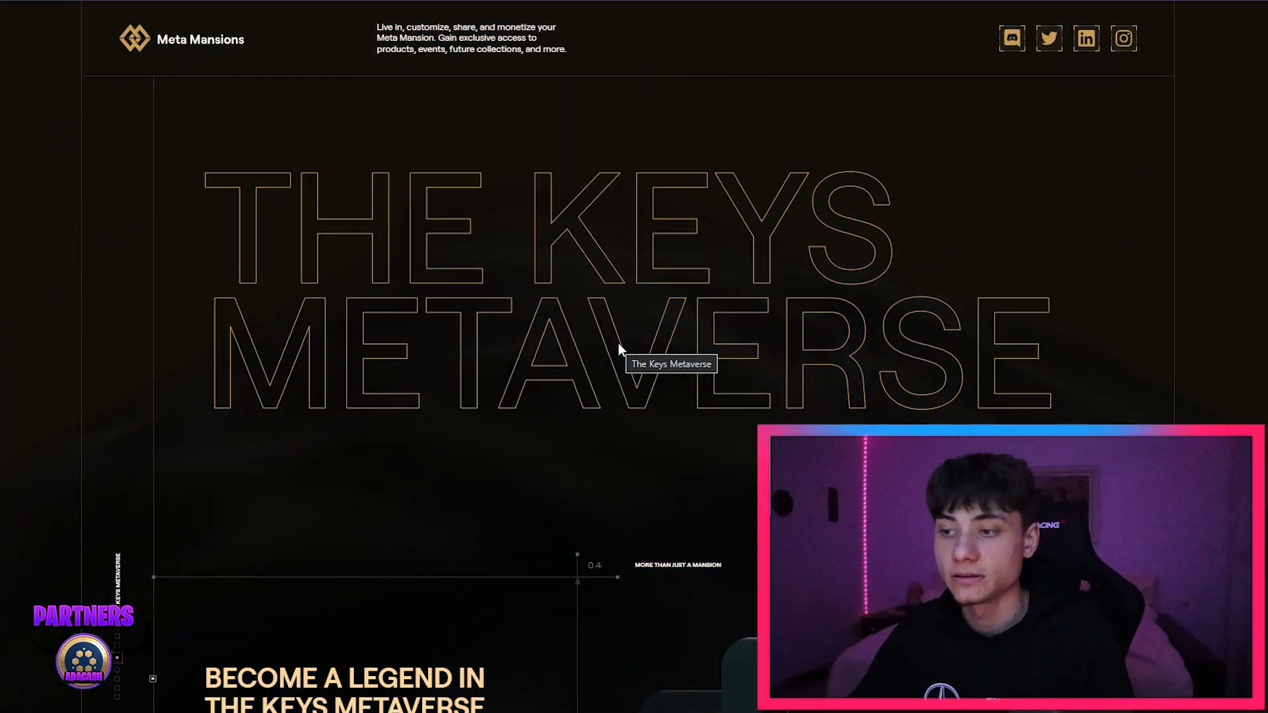
{"action": "scroll", "scroll_direction": "down", "scroll_amount": 3}
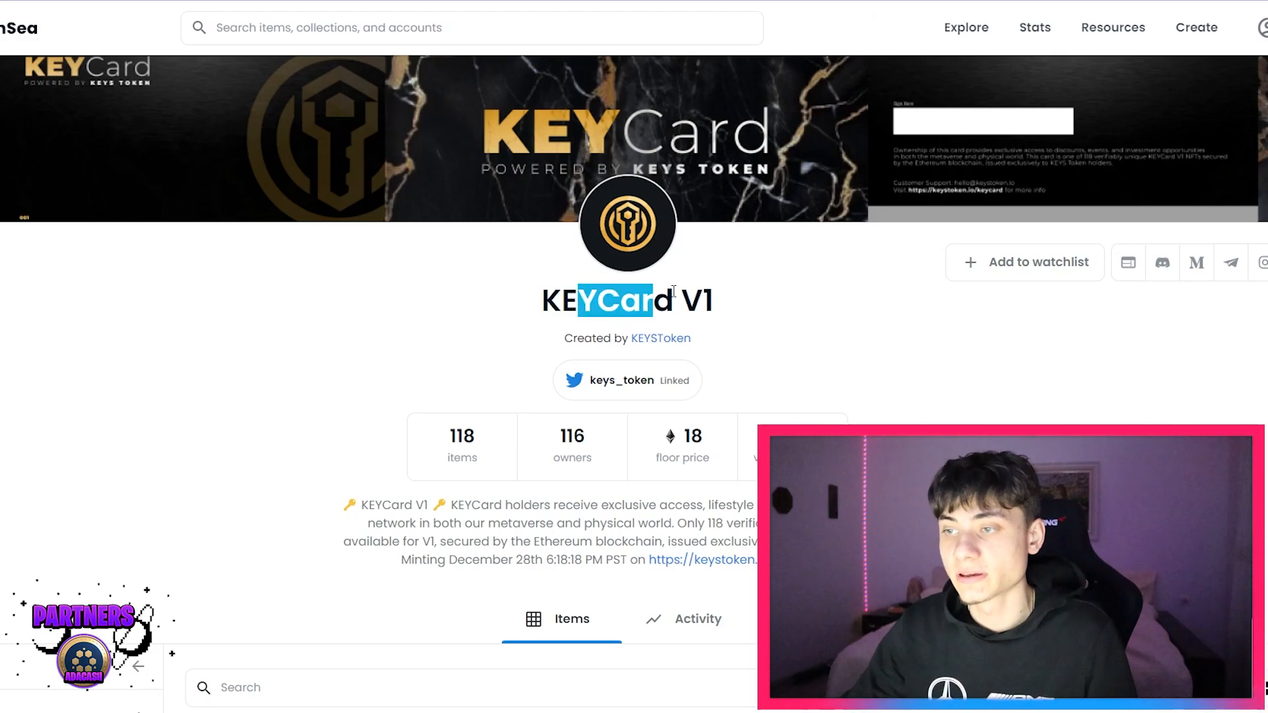
Step: Scroll from the KEYCard V1 stats to the Items grid with cards priced from 18 ETH
{"action": "scroll", "scroll_direction": "down", "scroll_amount": 3}
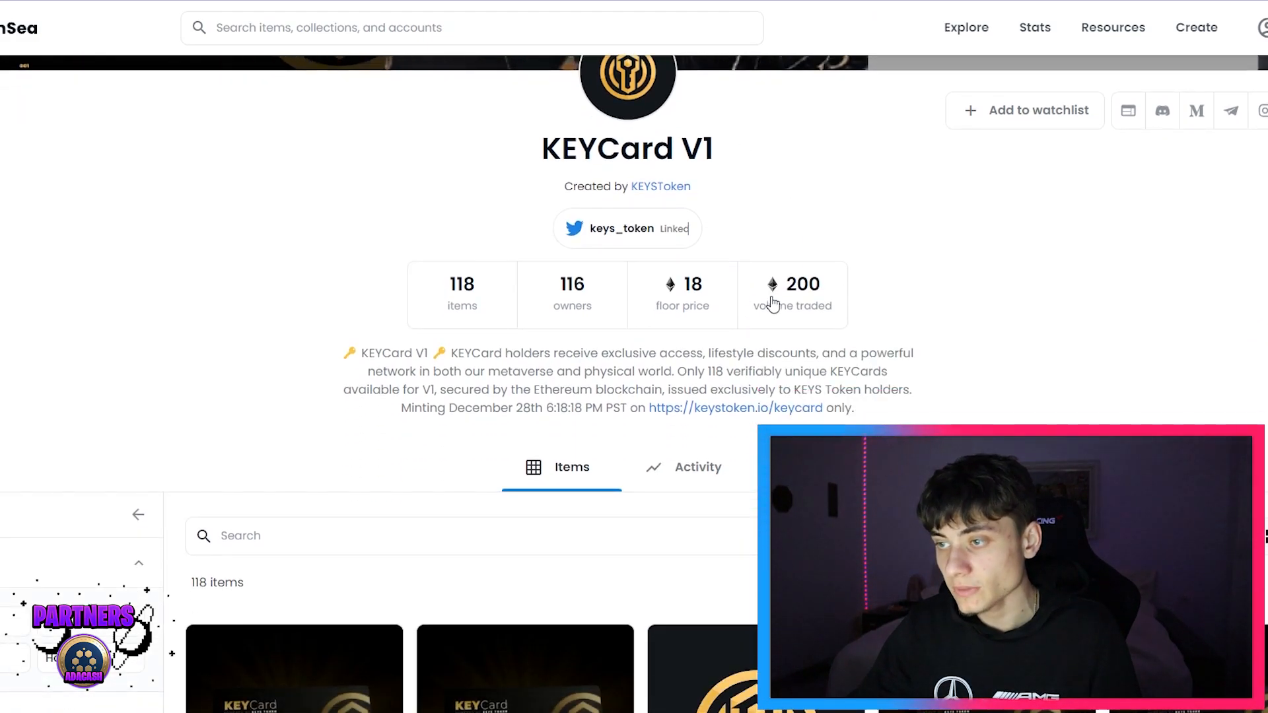
{"action": "mouse_move", "coordinate": [892, 332]}
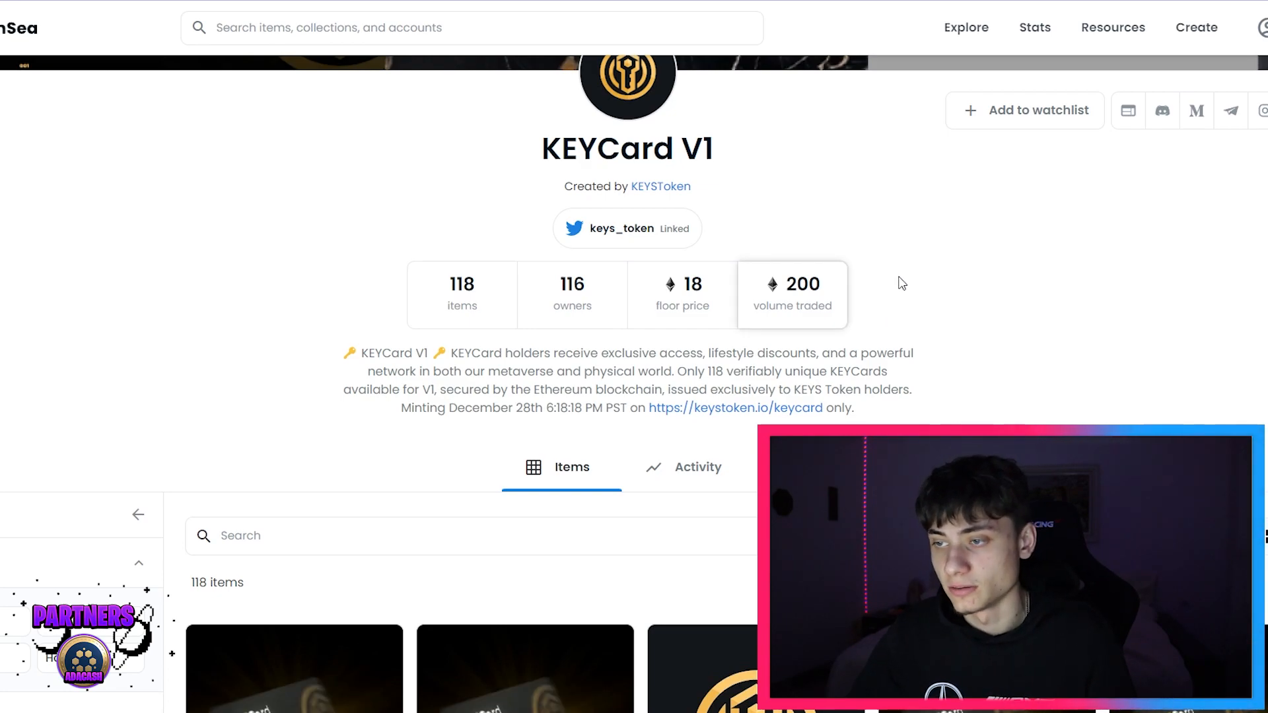
{"action": "scroll", "scroll_direction": "down", "scroll_amount": 3}
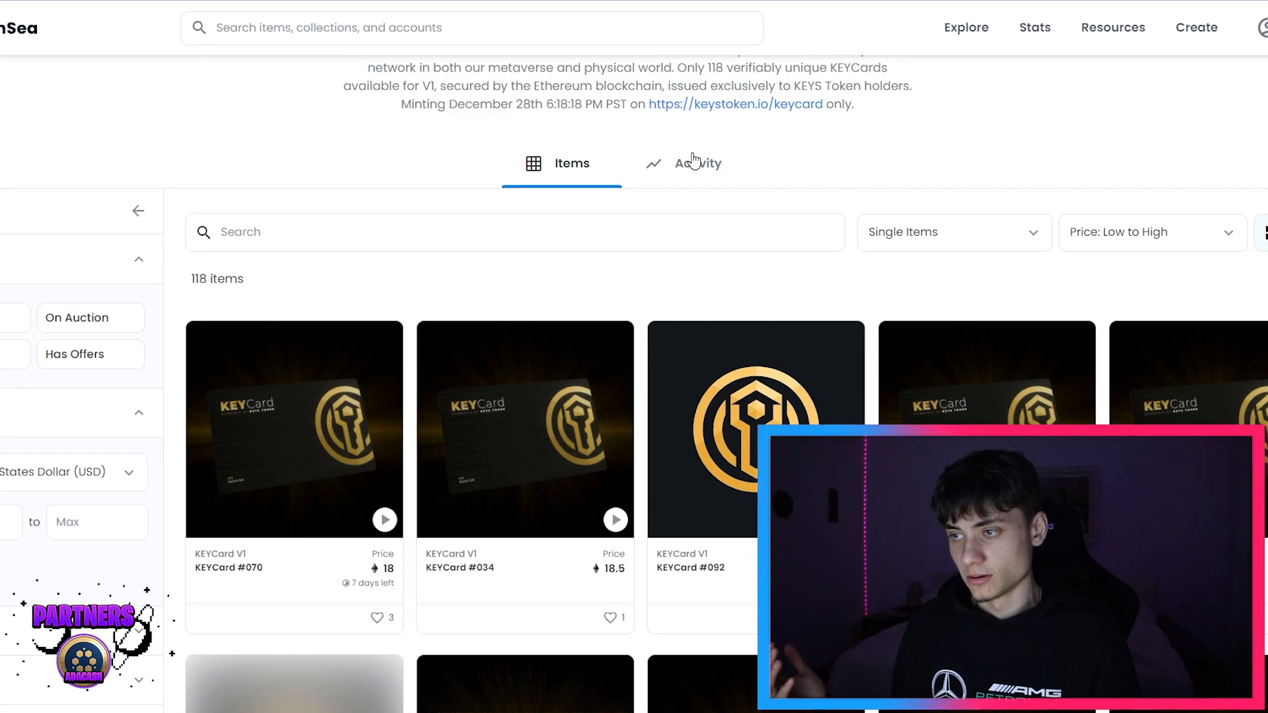
{"action": "mouse_move", "coordinate": [525, 428]}
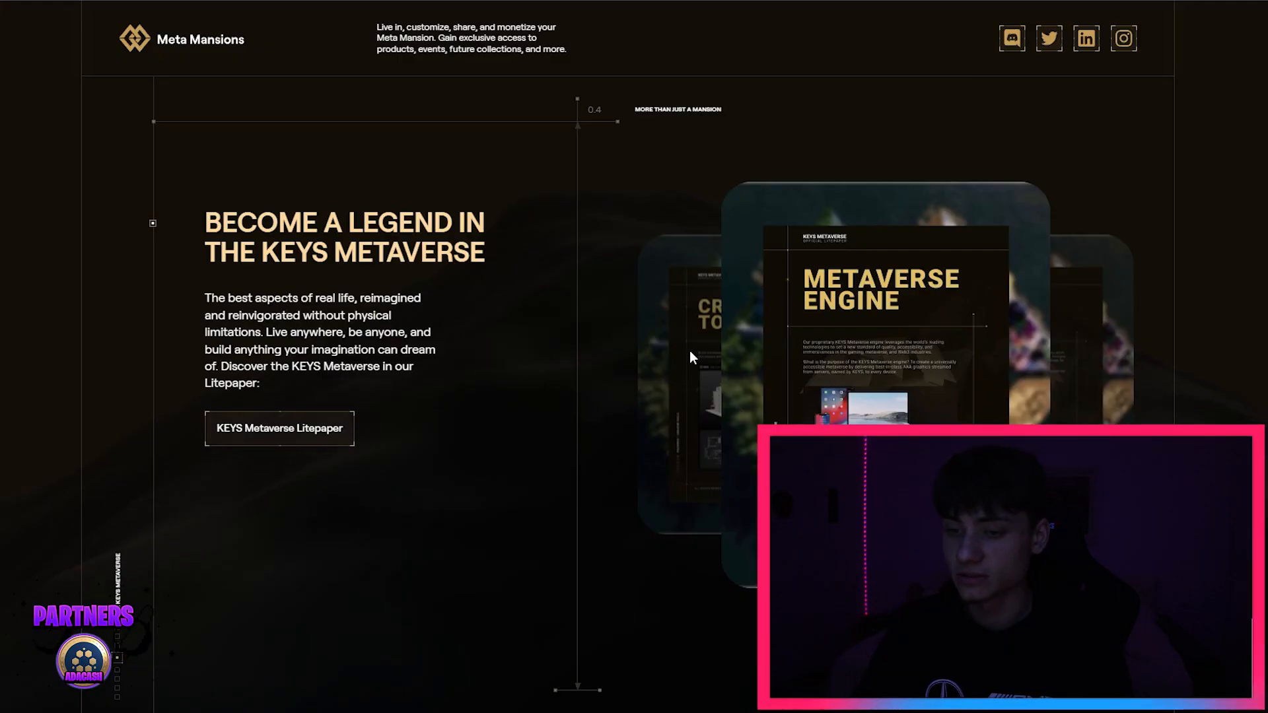
Step: Scroll through the litepaper and Win 888 Ethereum sections, advance the Mansions carousel, and continue toward Blueprint
{"action": "scroll", "scroll_direction": "down", "scroll_amount": 3}
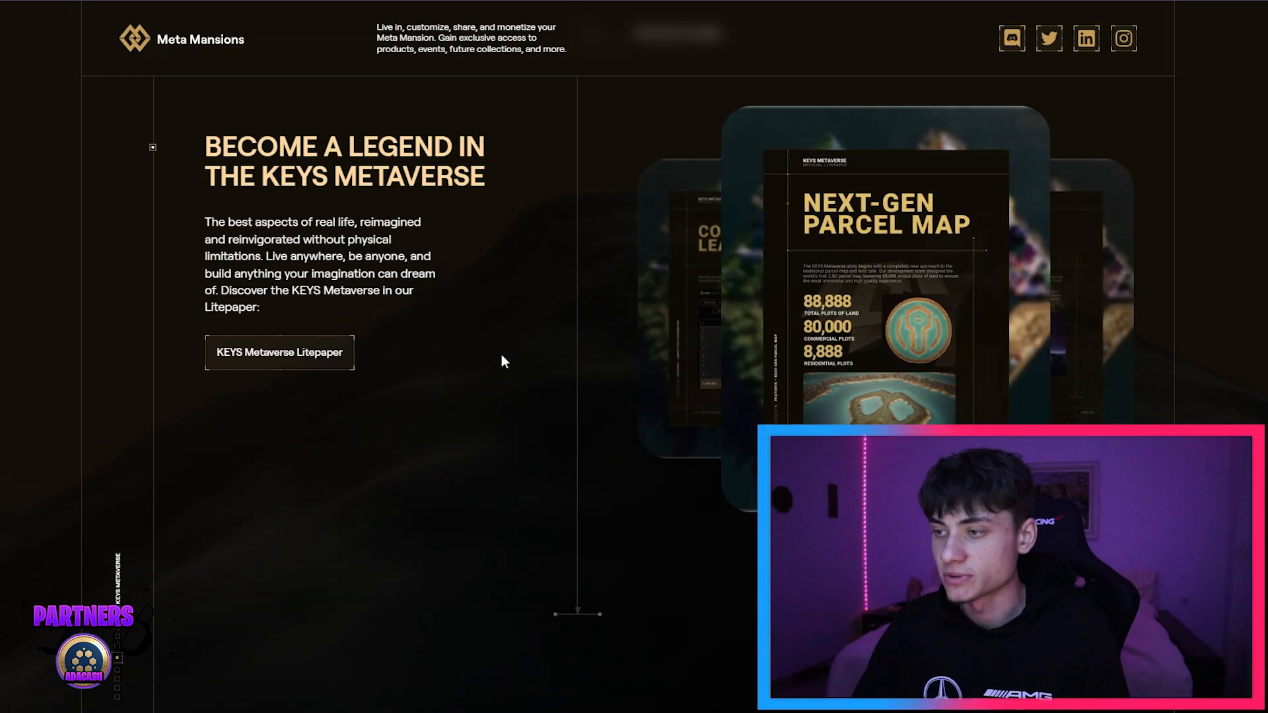
{"action": "scroll", "scroll_direction": "down", "scroll_amount": 3}
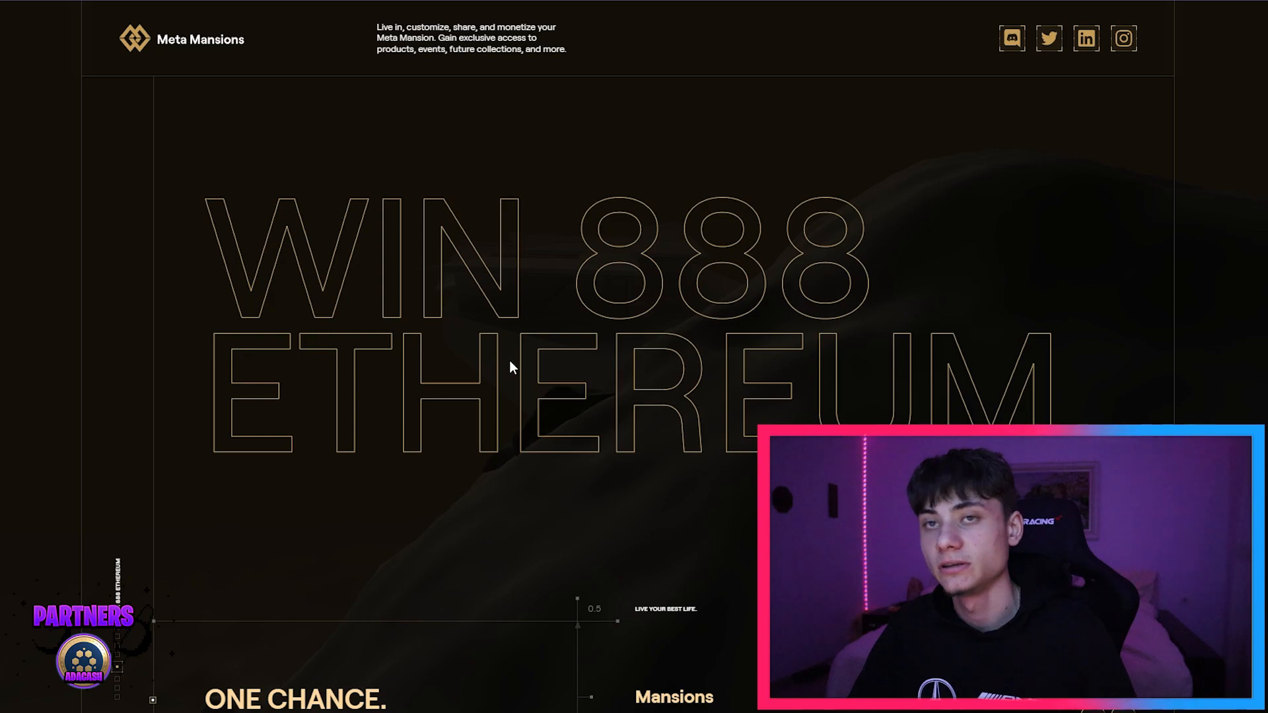
{"action": "mouse_move", "coordinate": [468, 365]}
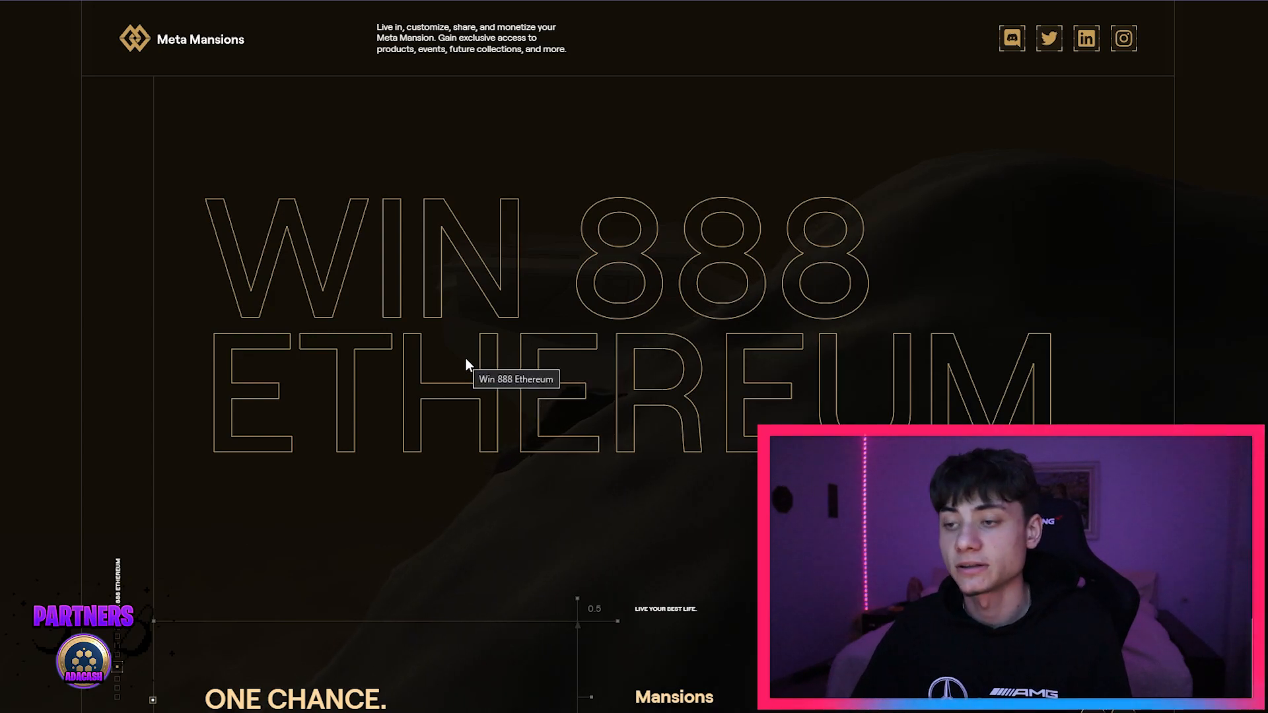
{"action": "scroll", "scroll_direction": "down", "scroll_amount": 3}
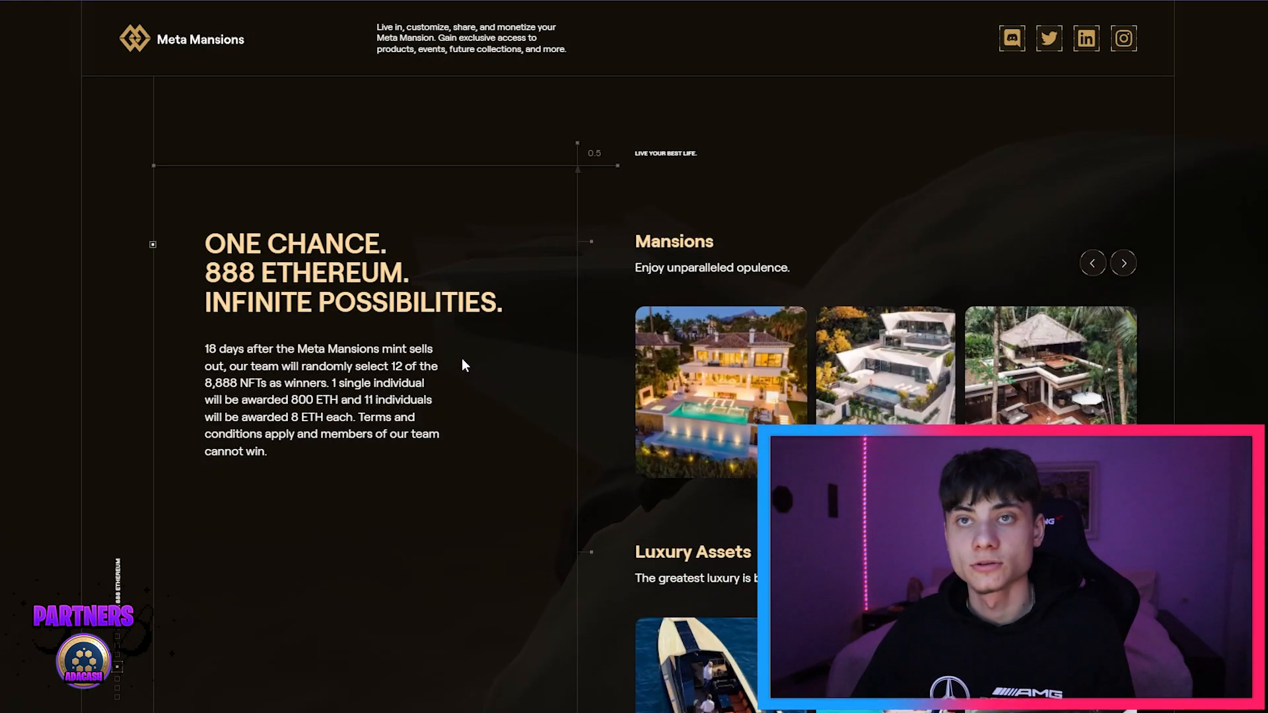
{"action": "mouse_move", "coordinate": [443, 362]}
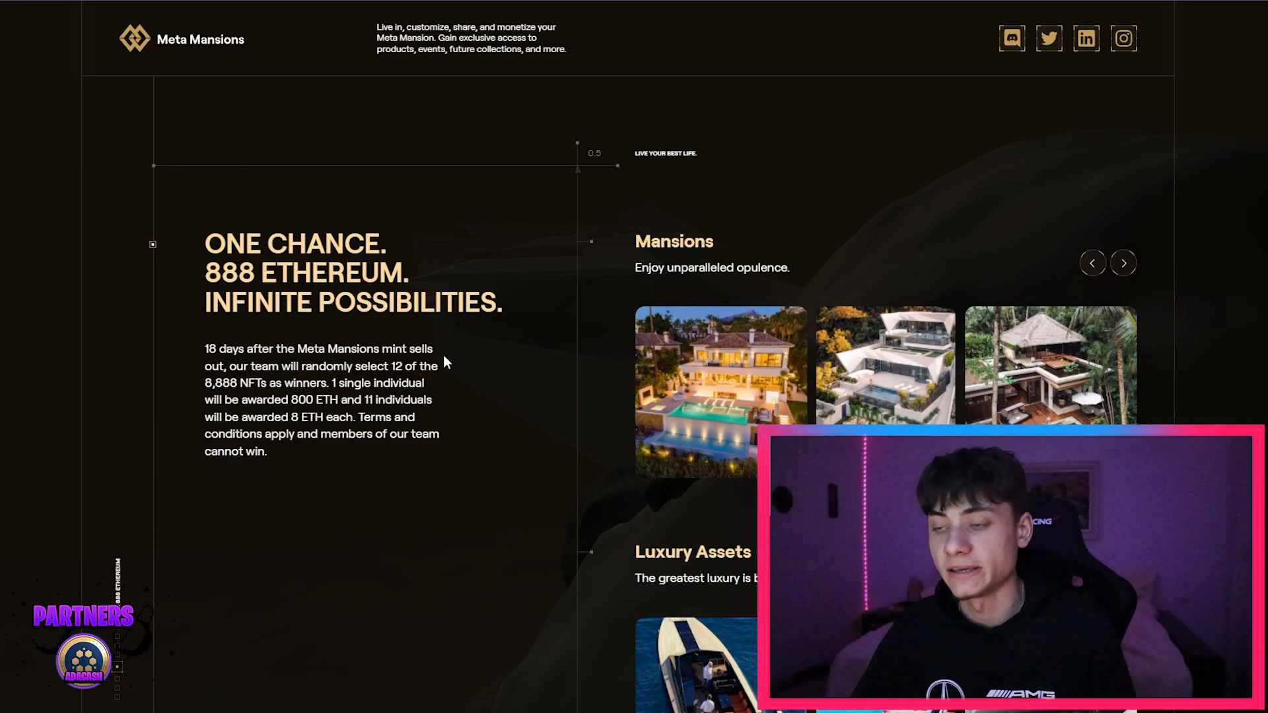
{"action": "mouse_move", "coordinate": [817, 286]}
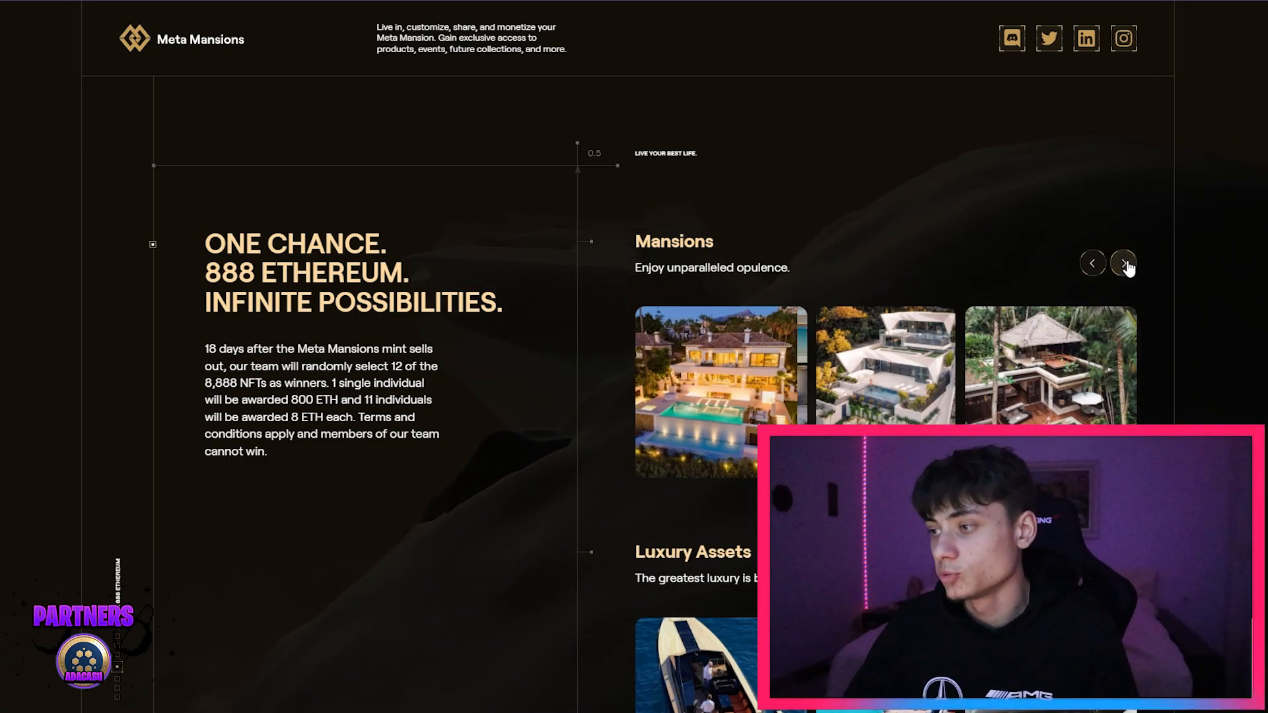
{"action": "left_click", "coordinate": [1123, 263]}
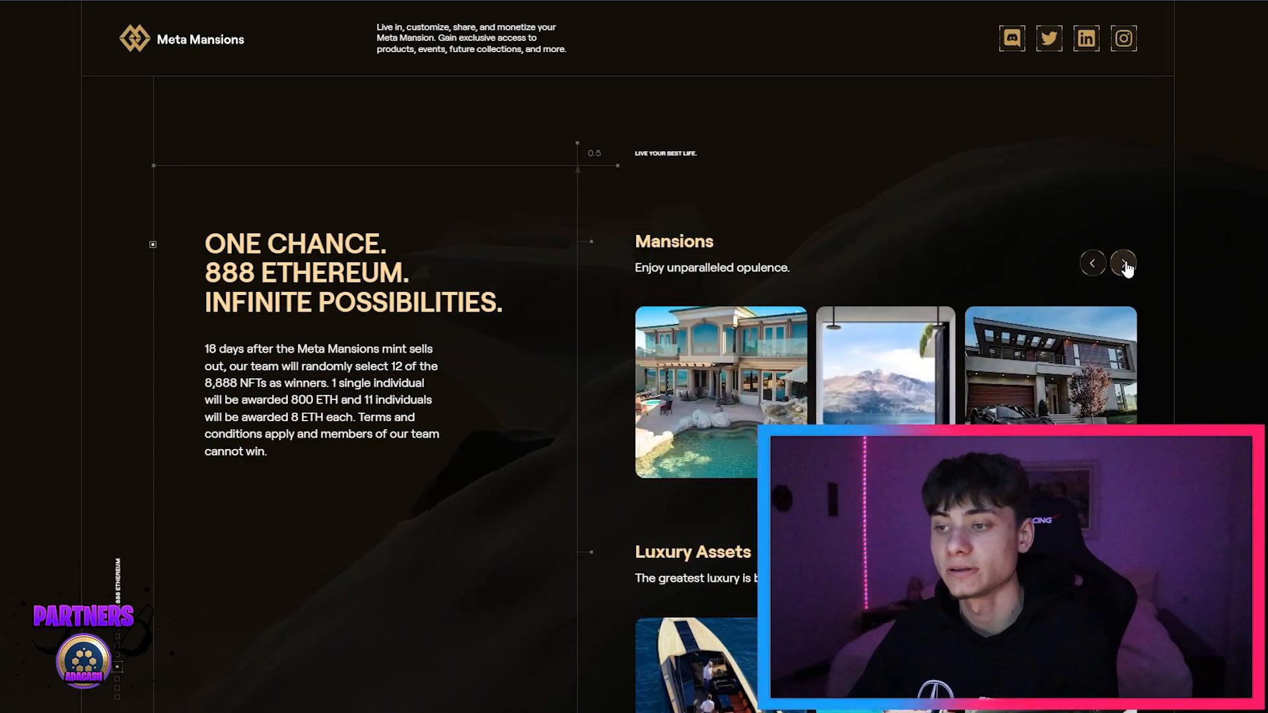
{"action": "scroll", "scroll_direction": "down", "scroll_amount": 3}
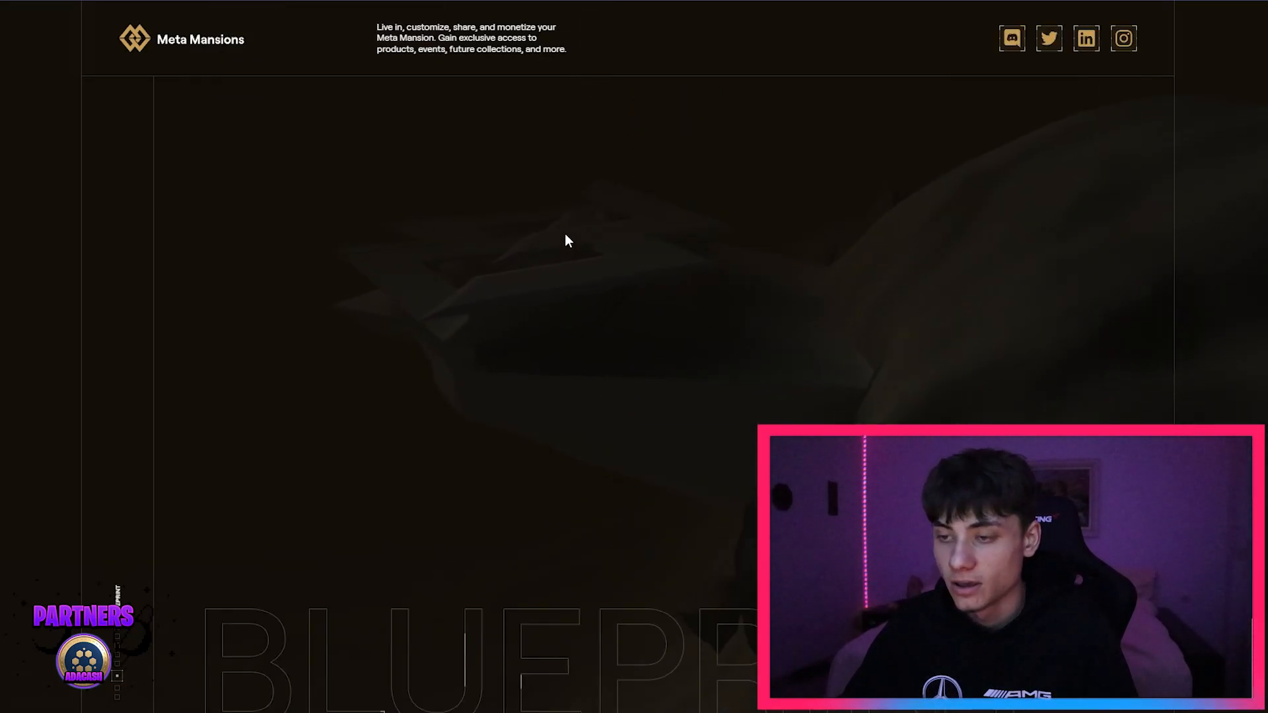
Step: Scroll down to the Blueprint roadmap's checked milestones and locked whitelist and public mint dates
{"action": "scroll", "scroll_direction": "down", "scroll_amount": 3}
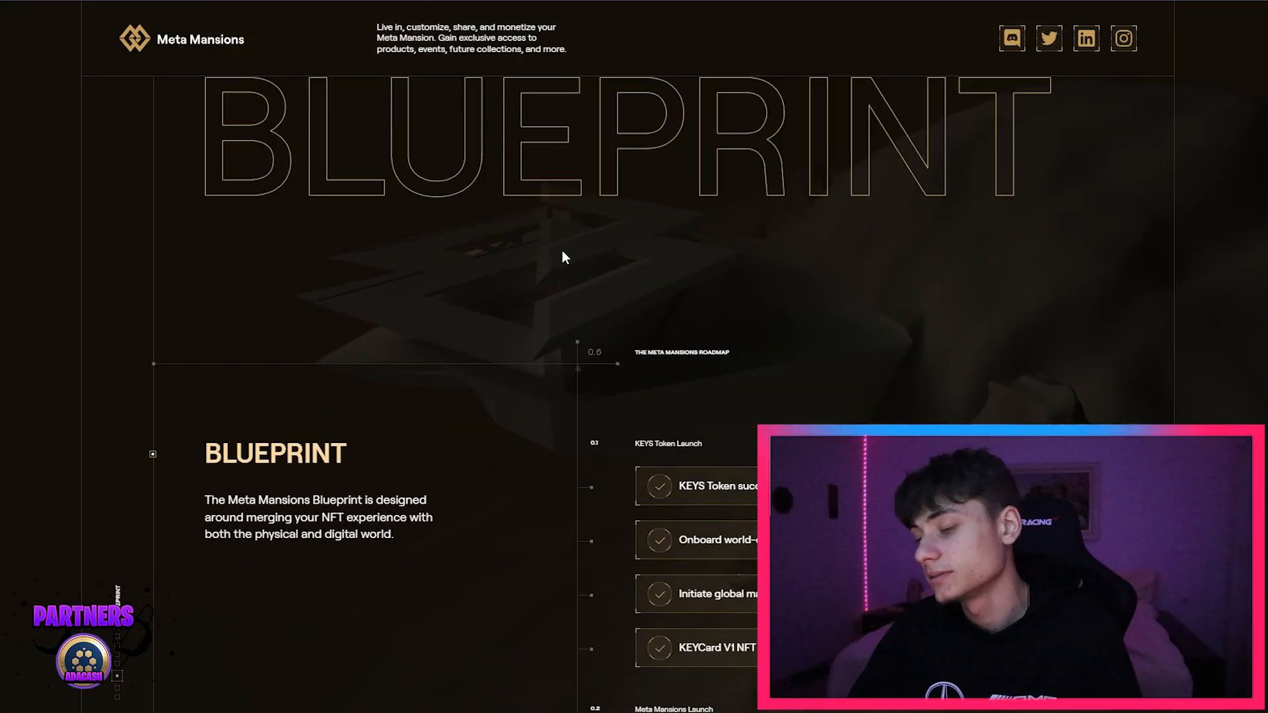
{"action": "mouse_move", "coordinate": [570, 259]}
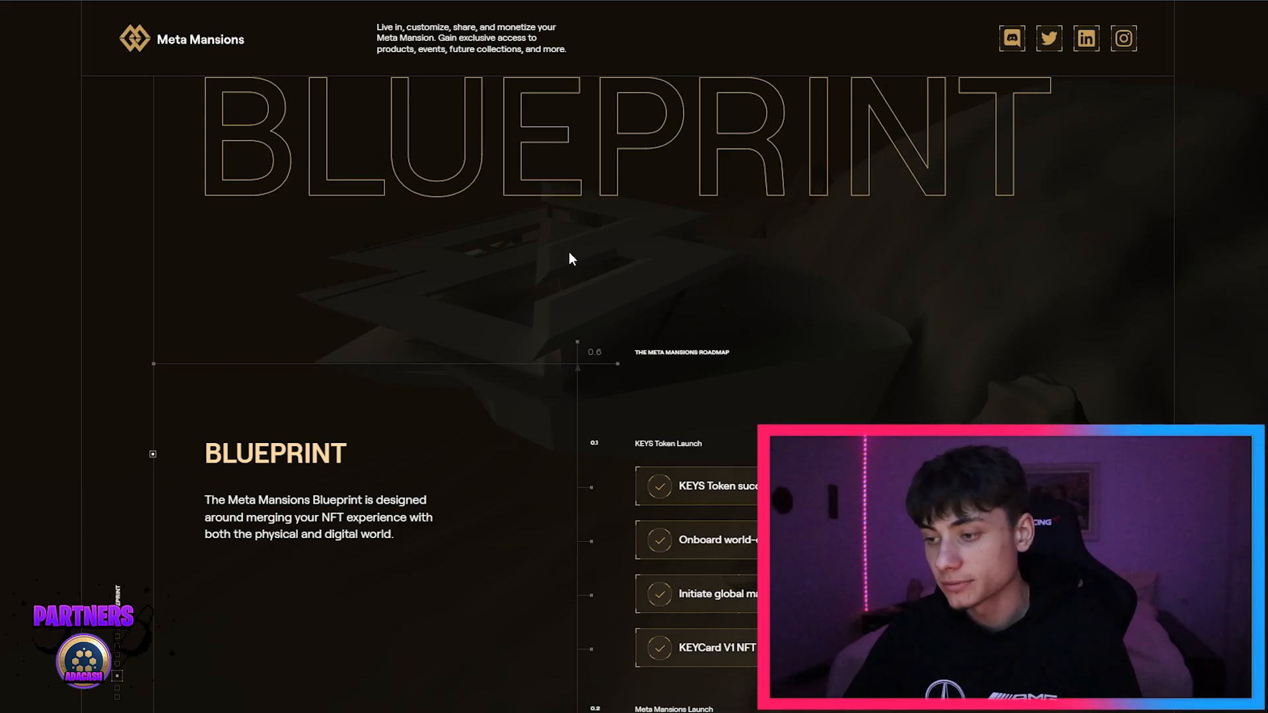
{"action": "scroll", "scroll_direction": "down", "scroll_amount": 3}
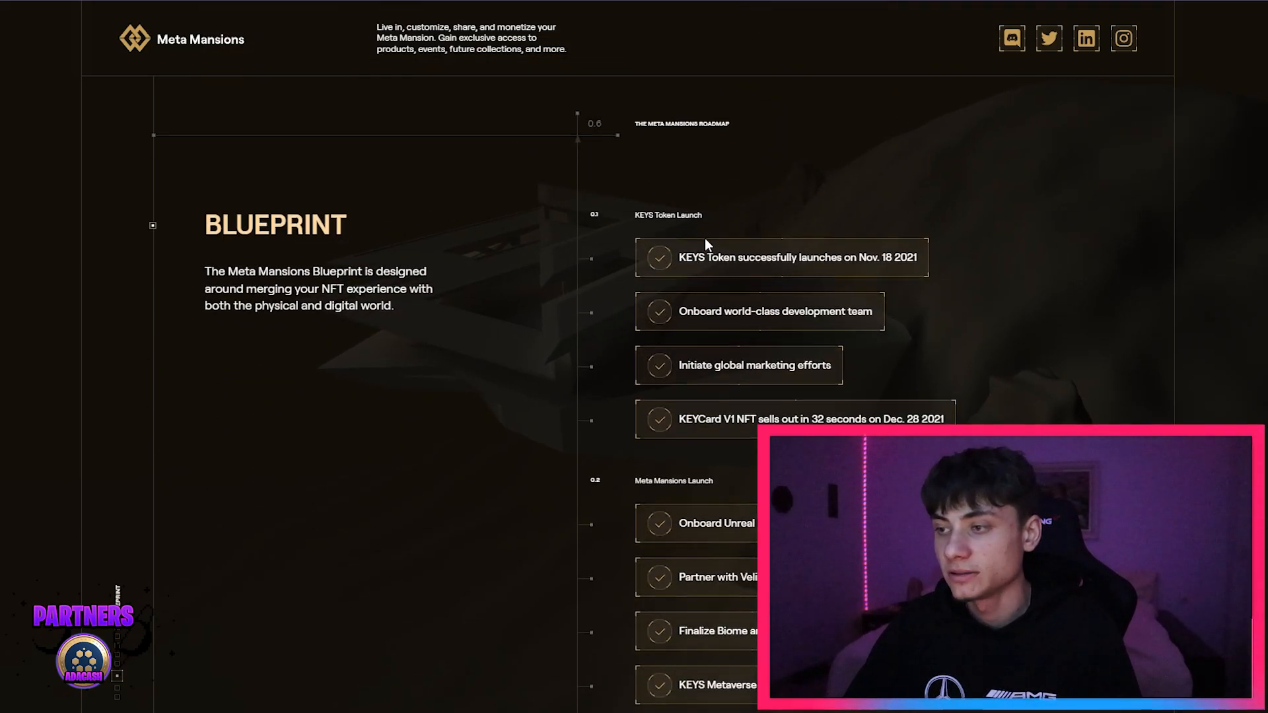
{"action": "scroll", "scroll_direction": "down", "scroll_amount": 3}
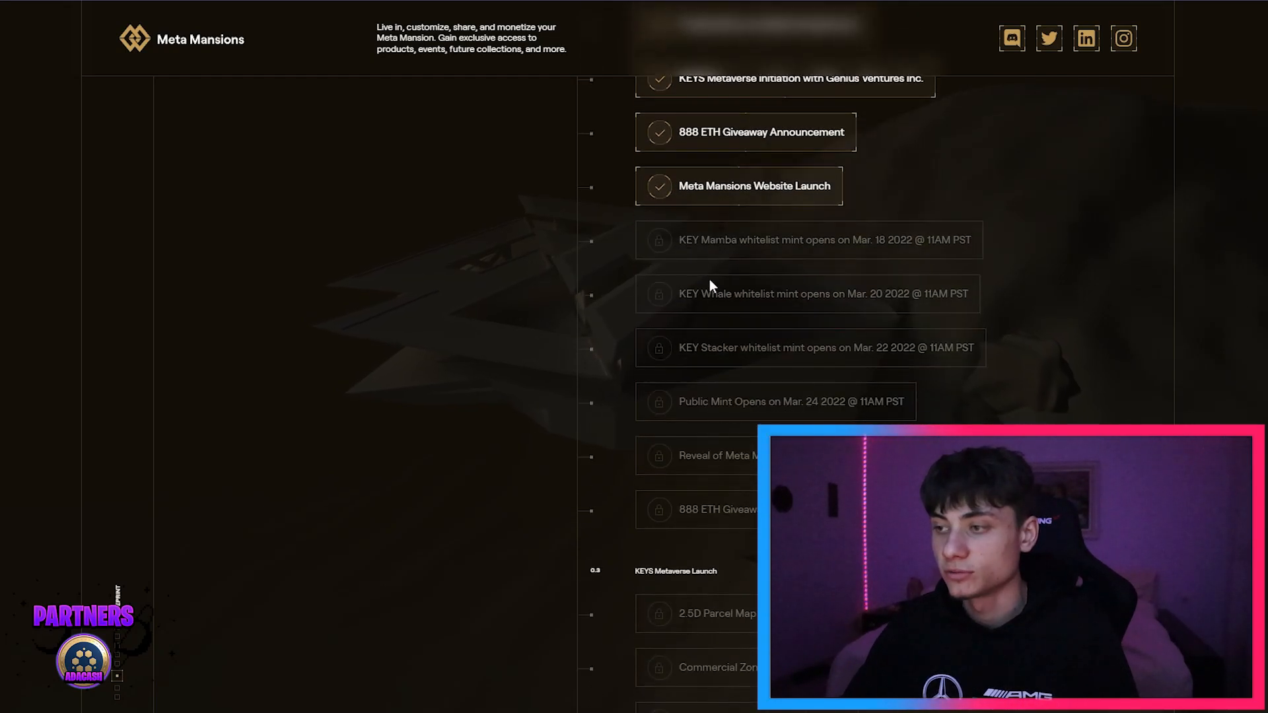
{"action": "mouse_move", "coordinate": [735, 257]}
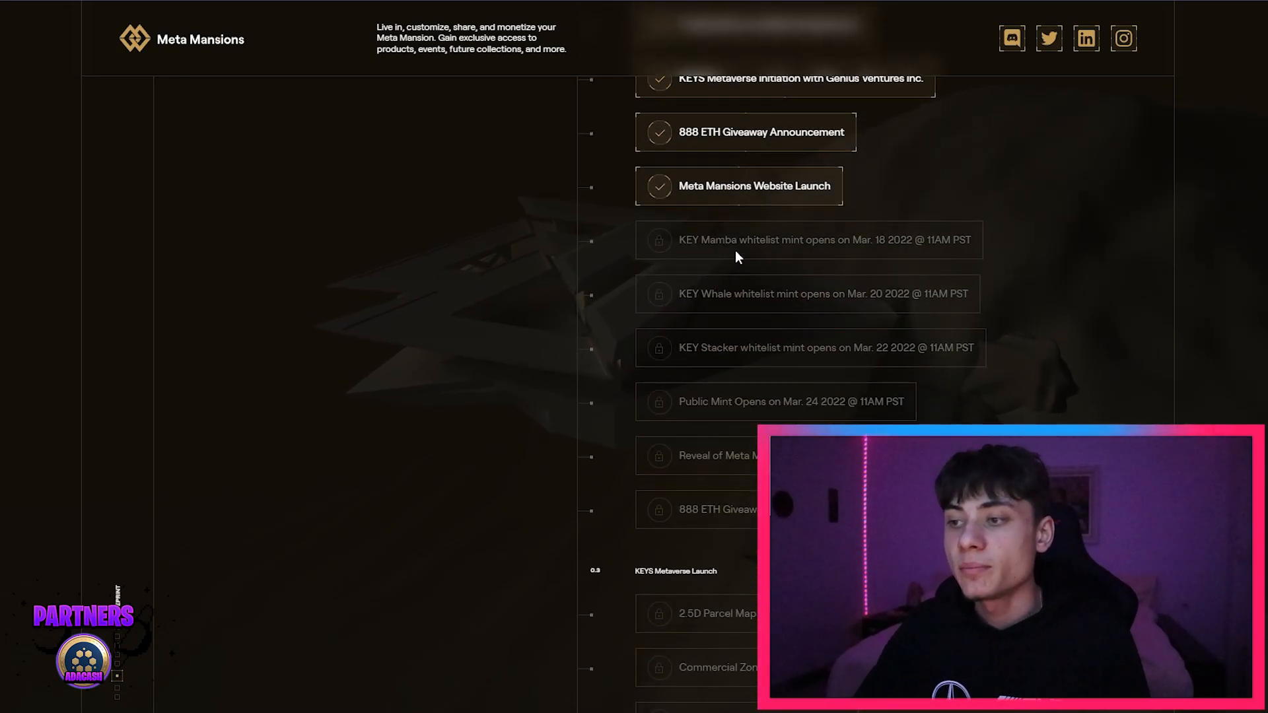
{"action": "mouse_move", "coordinate": [875, 204]}
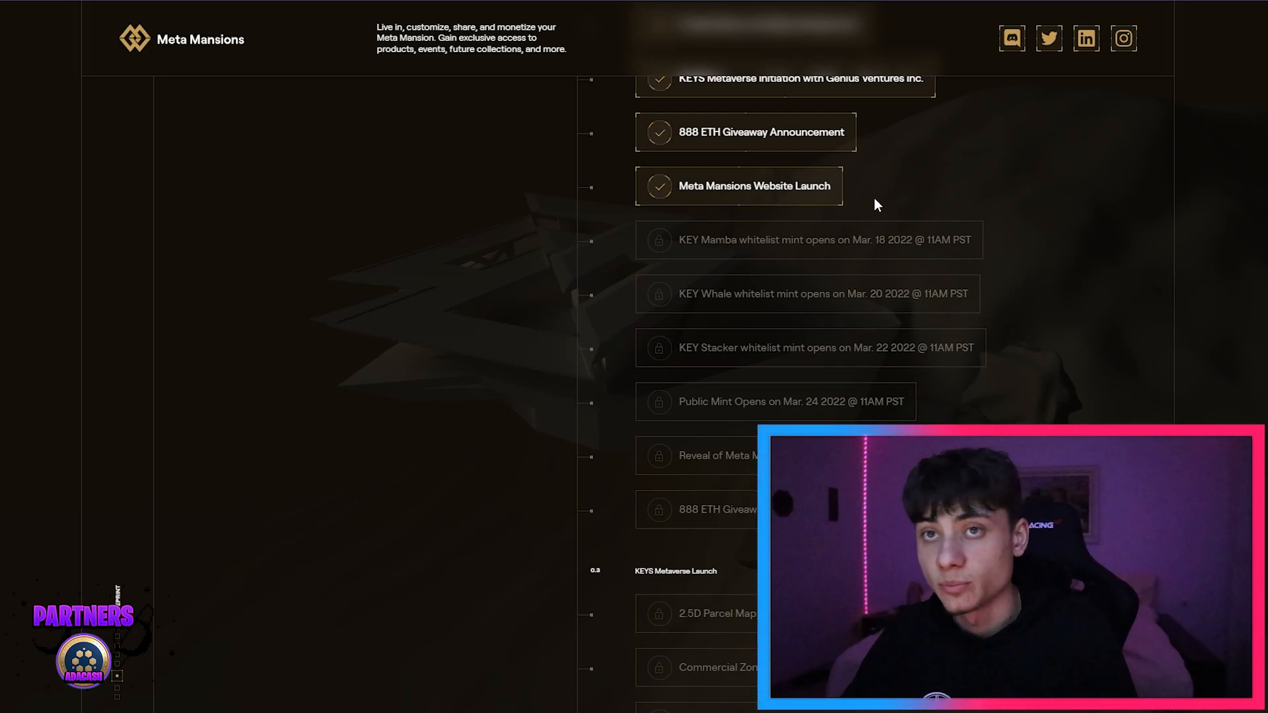
{"action": "mouse_move", "coordinate": [840, 201]}
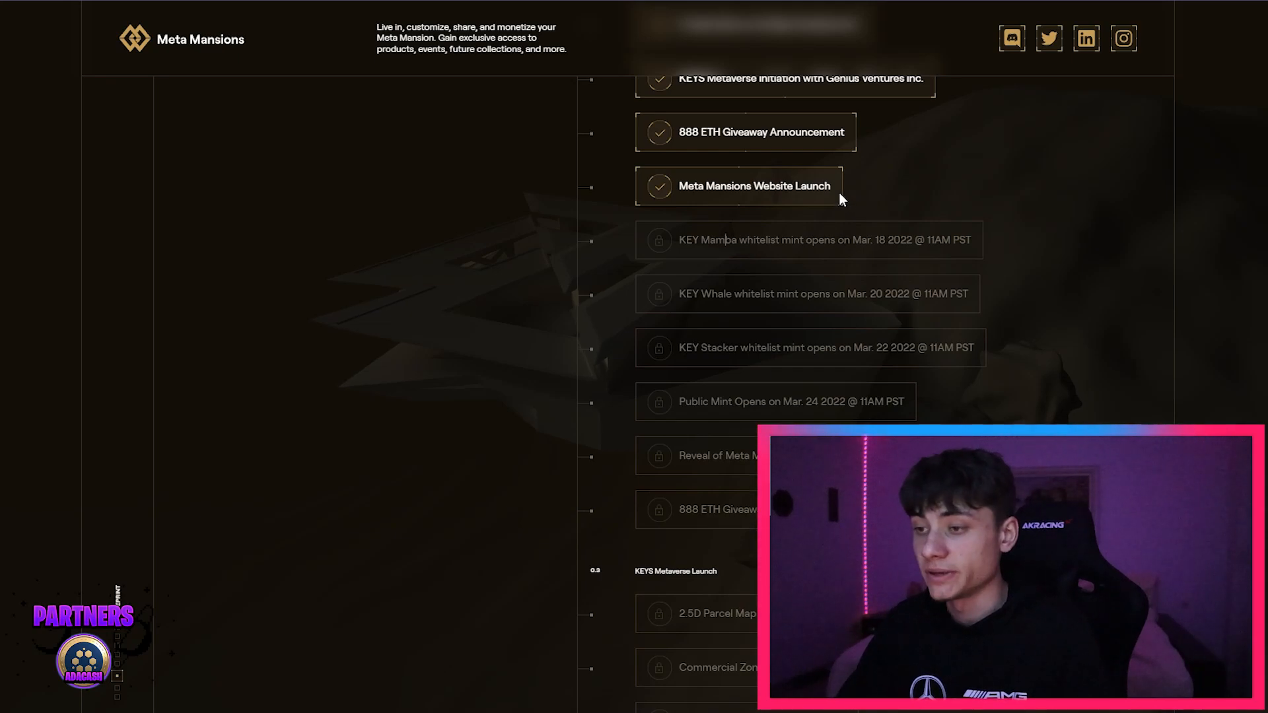
{"action": "mouse_move", "coordinate": [736, 309]}
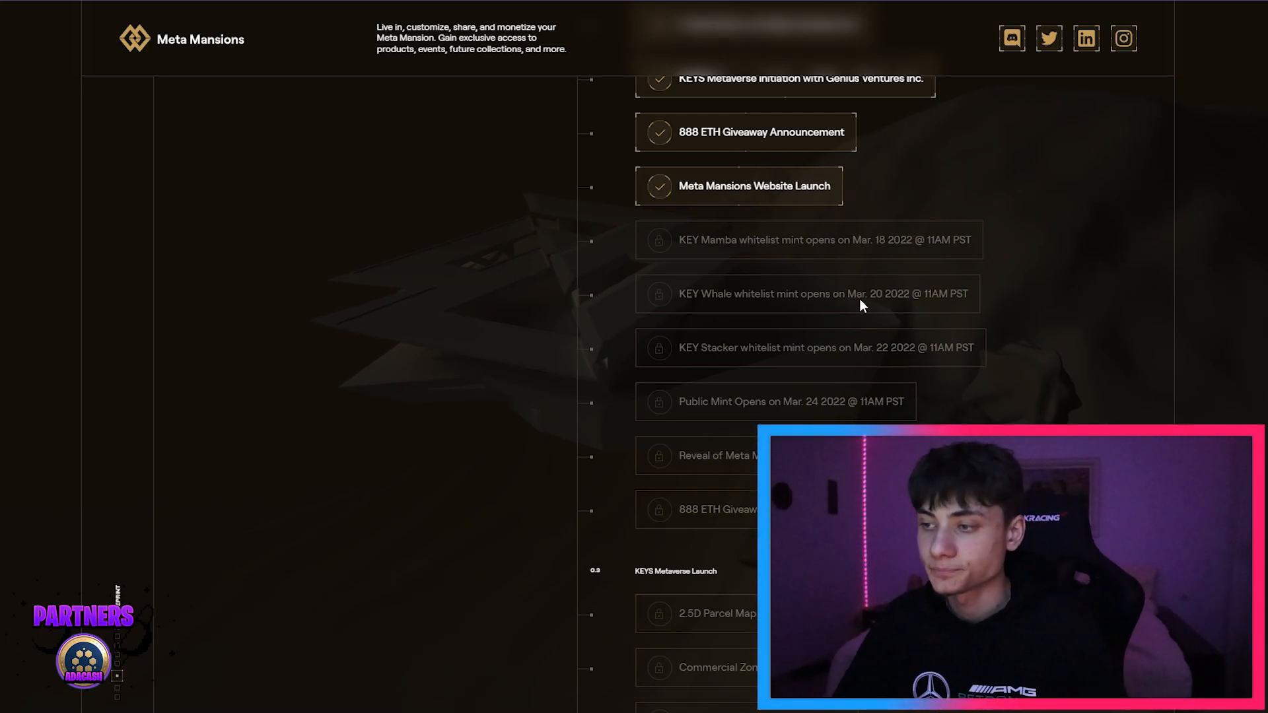
{"action": "mouse_move", "coordinate": [864, 302]}
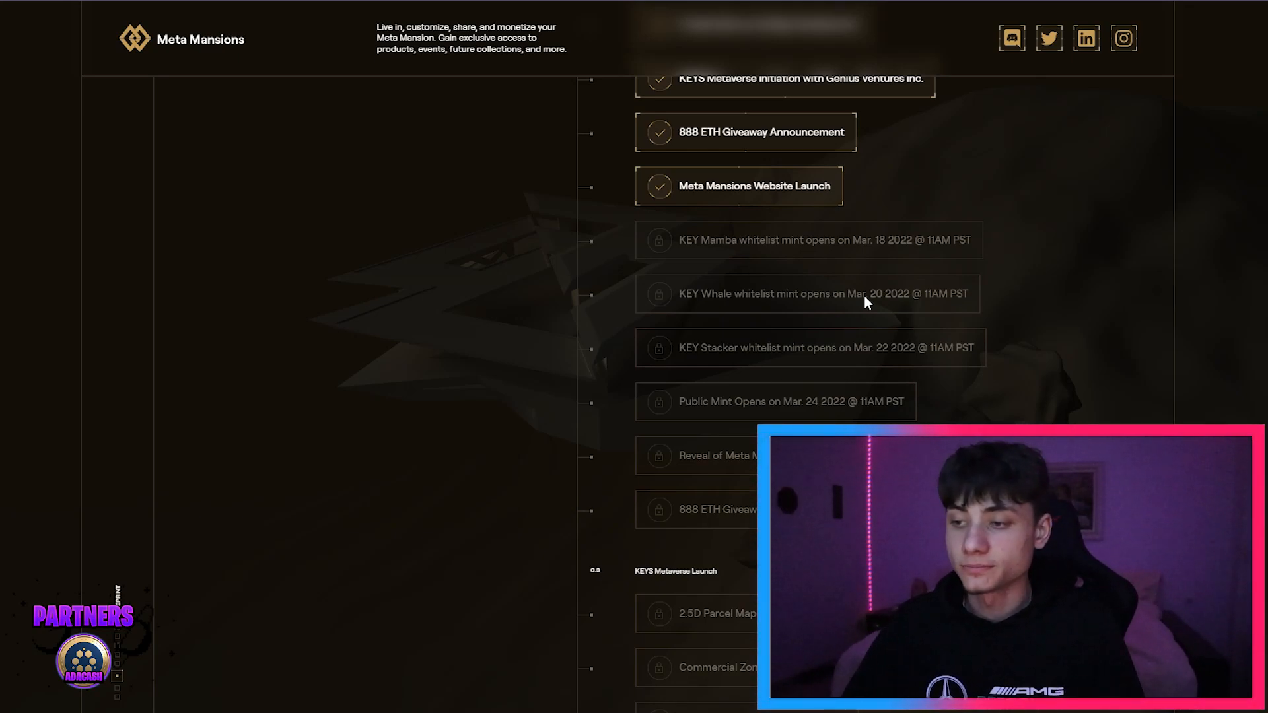
{"action": "mouse_move", "coordinate": [882, 356]}
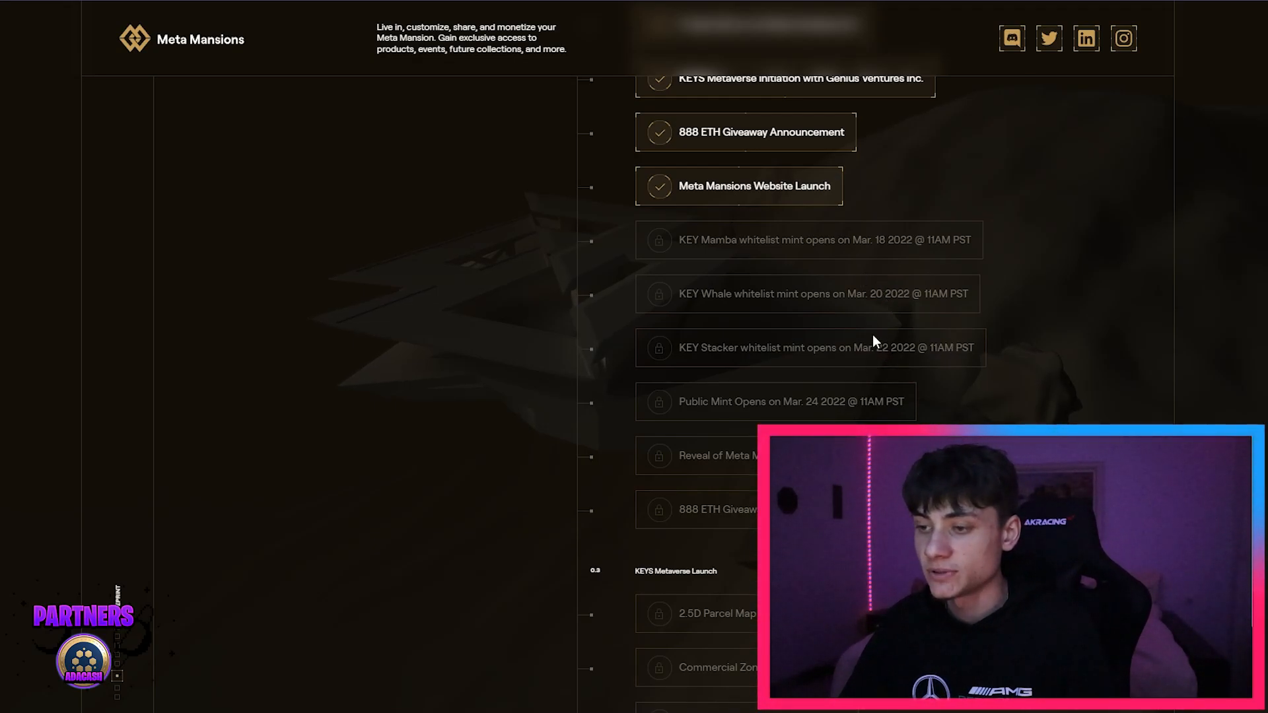
{"action": "mouse_move", "coordinate": [710, 412]}
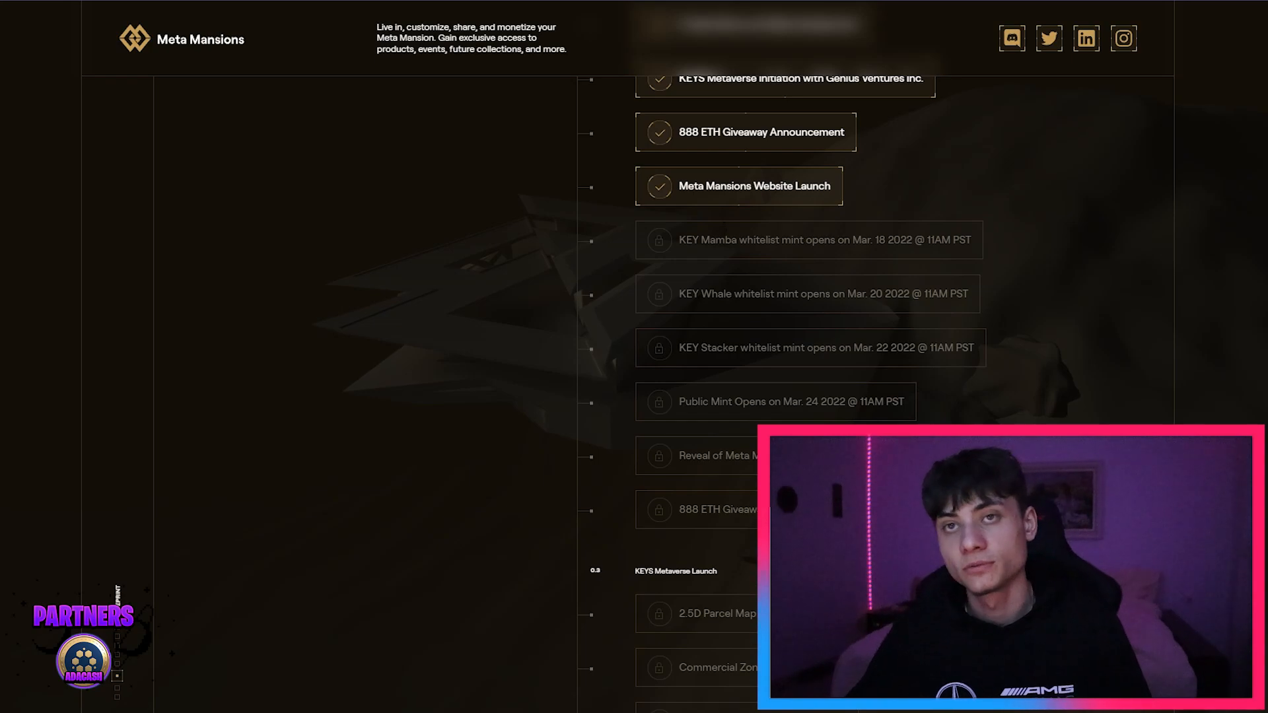
{"action": "mouse_move", "coordinate": [700, 516]}
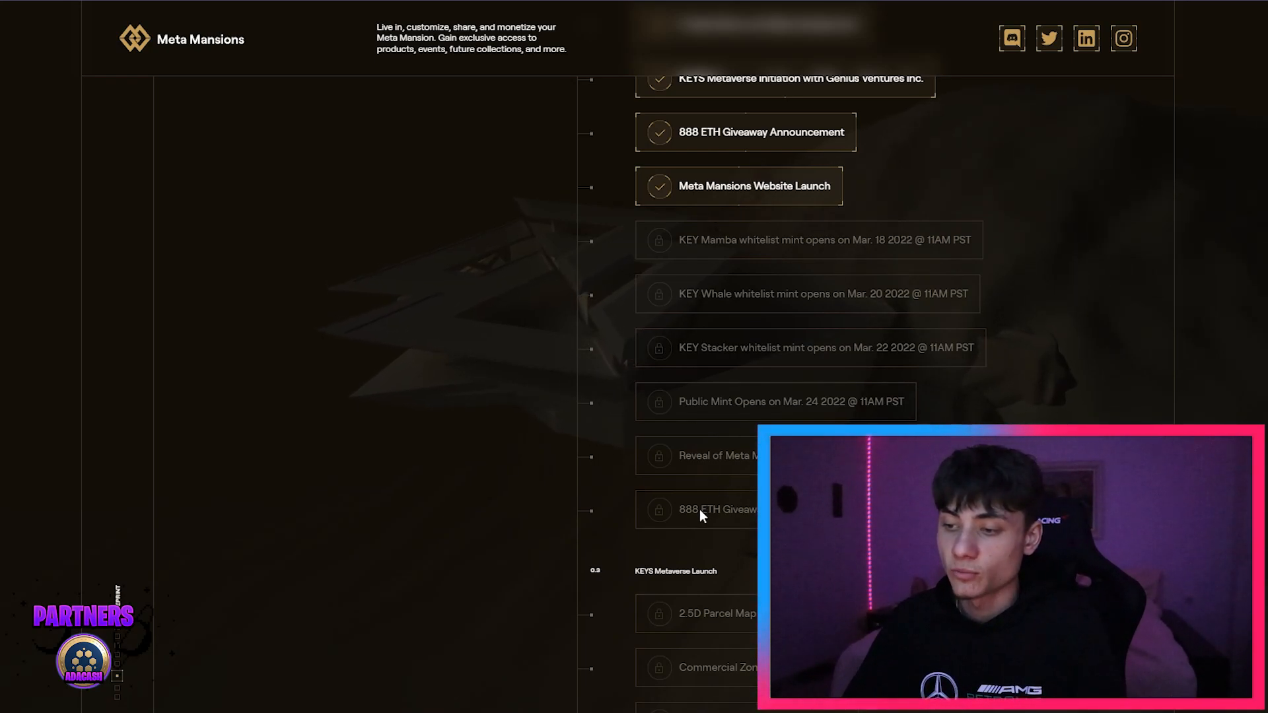
{"action": "mouse_move", "coordinate": [713, 494]}
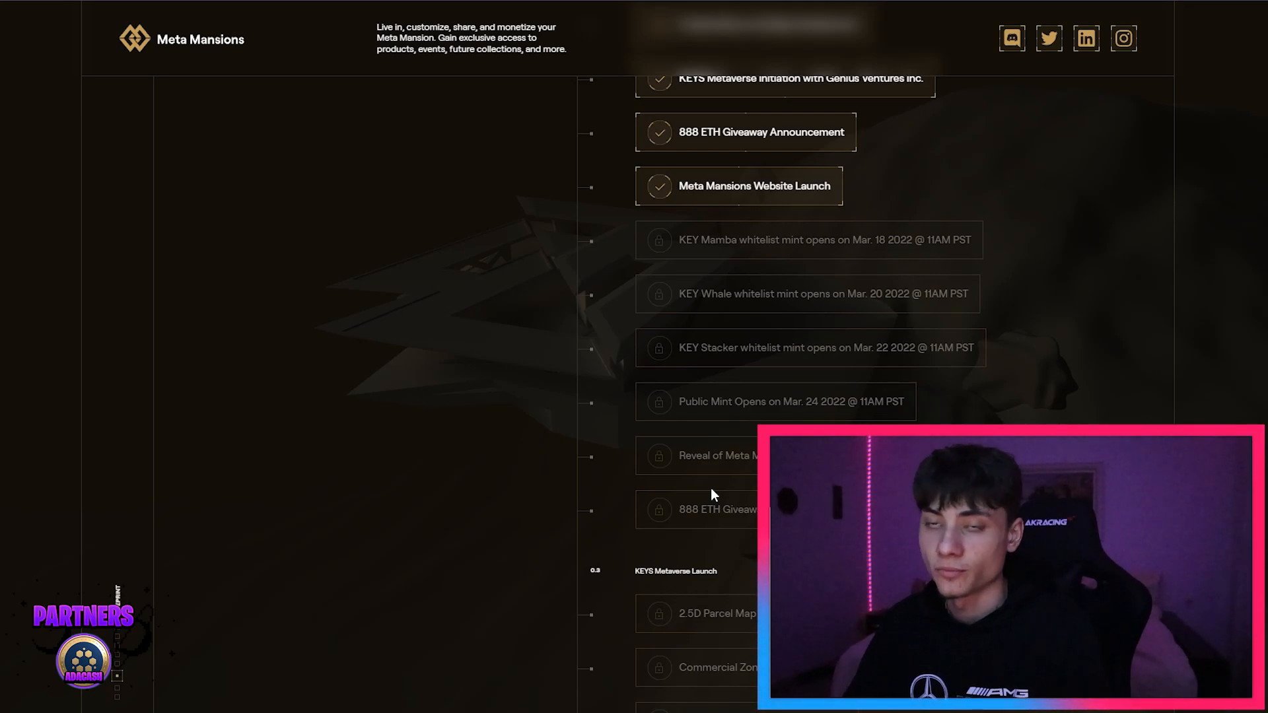
Step: Scroll to the KEYS Metaverse Launch phase with its locked Parcel Map and Auction House items
{"action": "scroll", "scroll_direction": "down", "scroll_amount": 3}
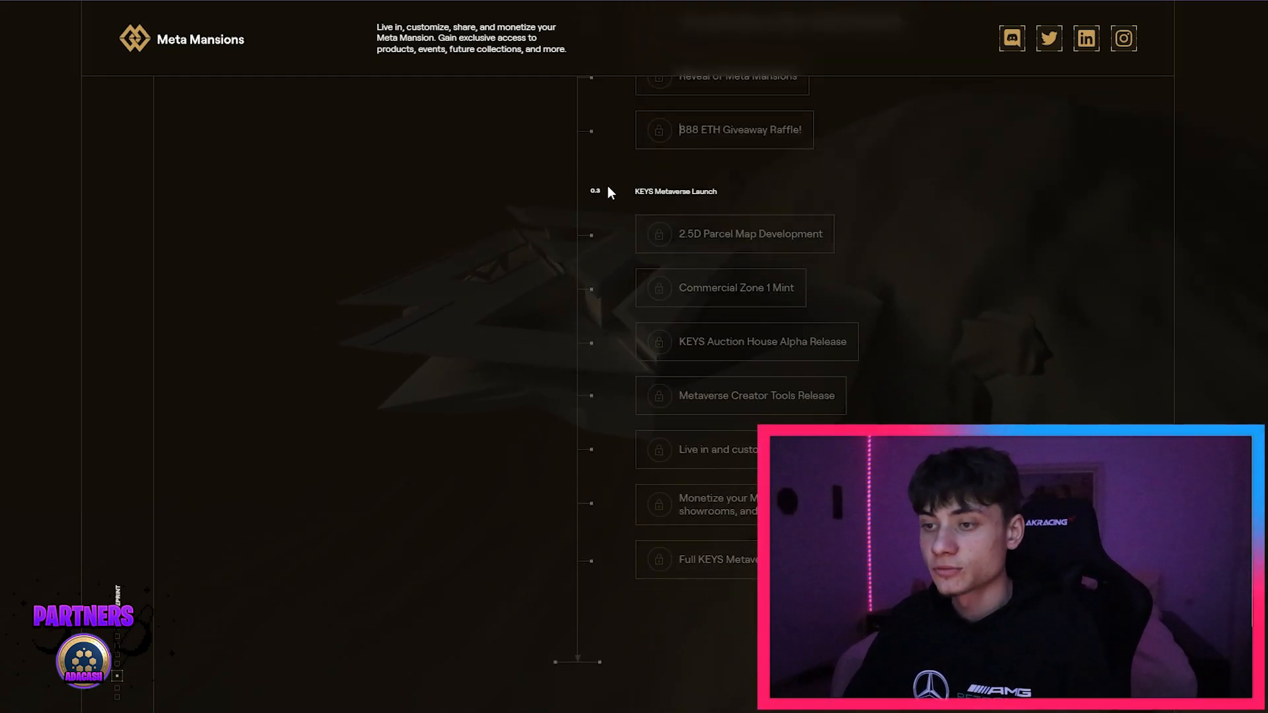
{"action": "mouse_move", "coordinate": [767, 237]}
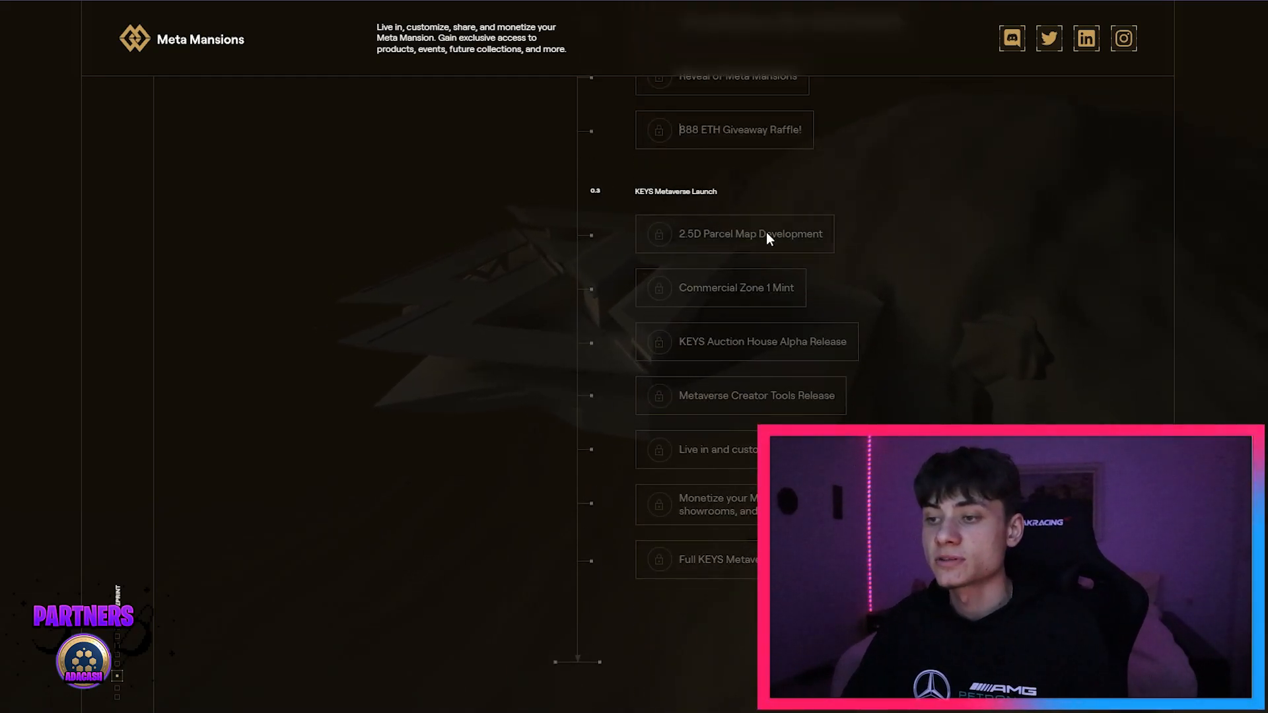
{"action": "mouse_move", "coordinate": [727, 249]}
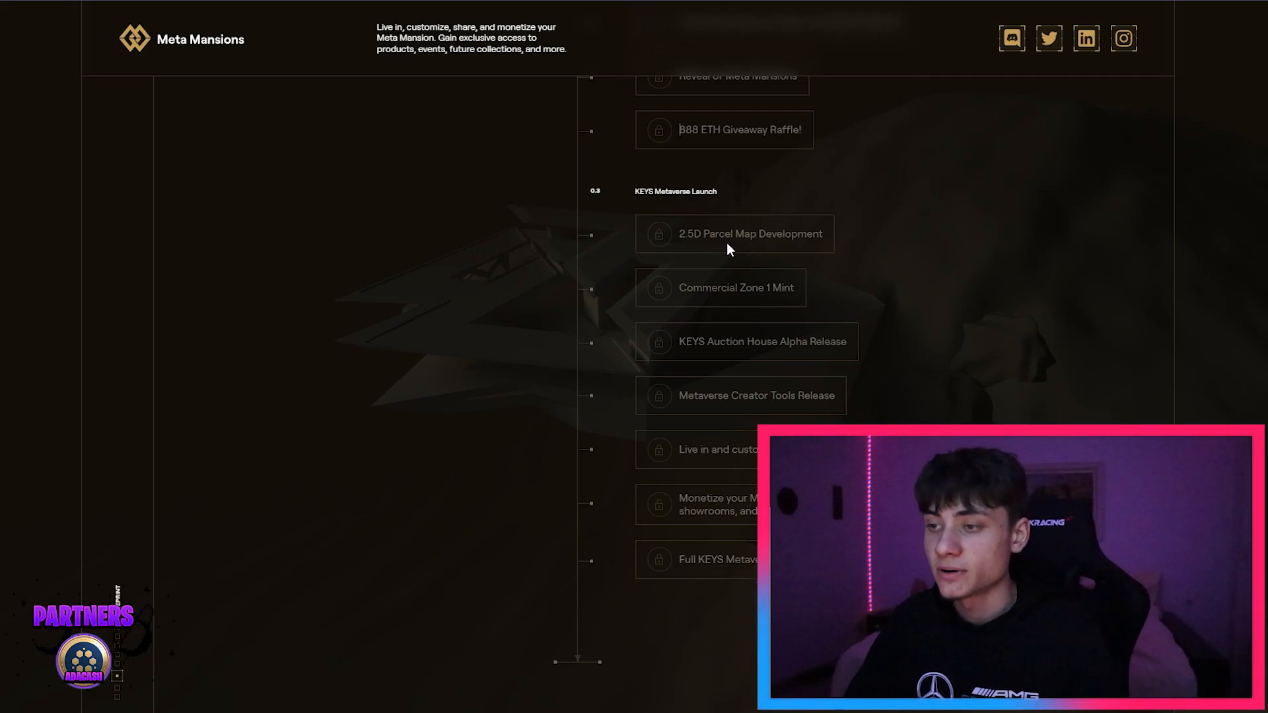
{"action": "mouse_move", "coordinate": [789, 303]}
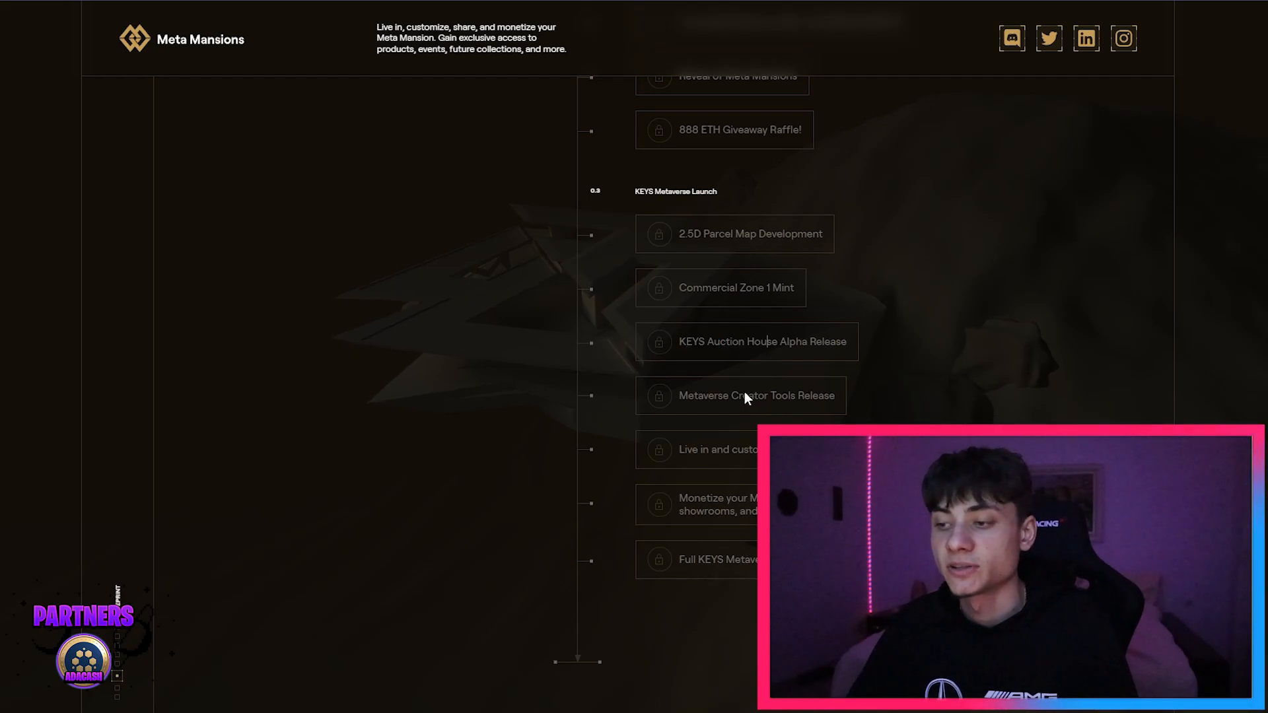
{"action": "mouse_move", "coordinate": [852, 393]}
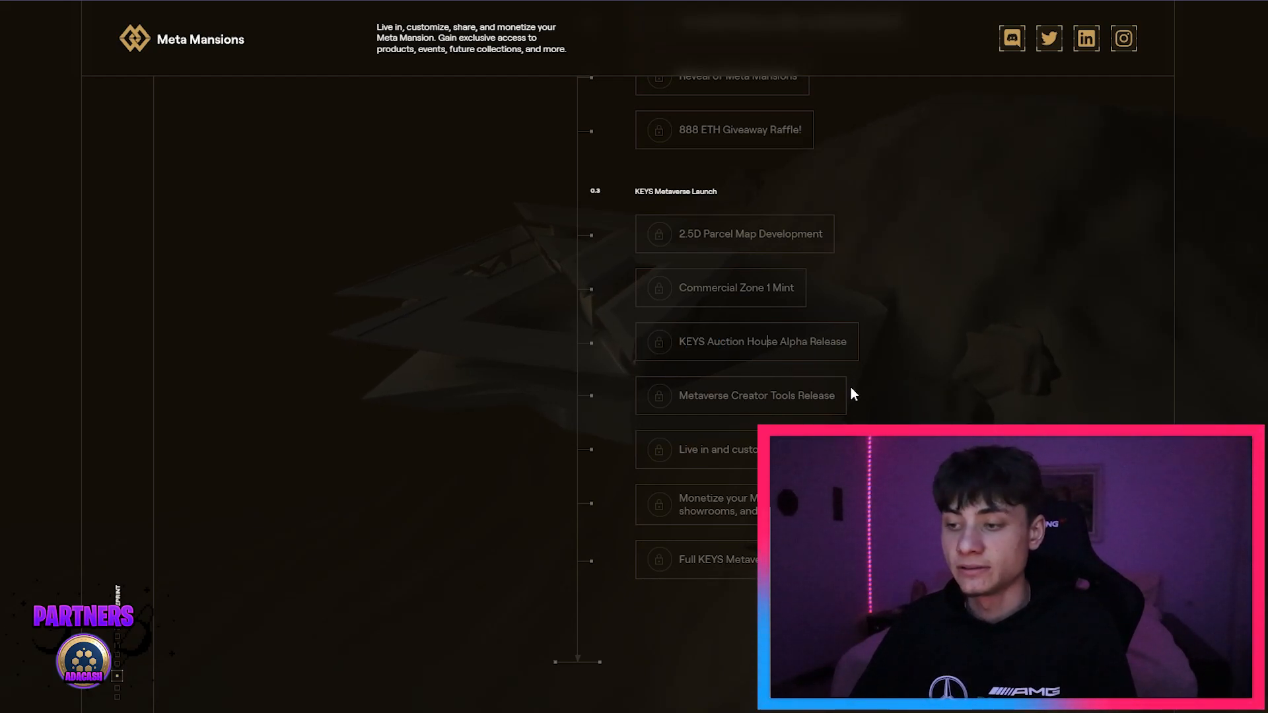
{"action": "mouse_move", "coordinate": [846, 402]}
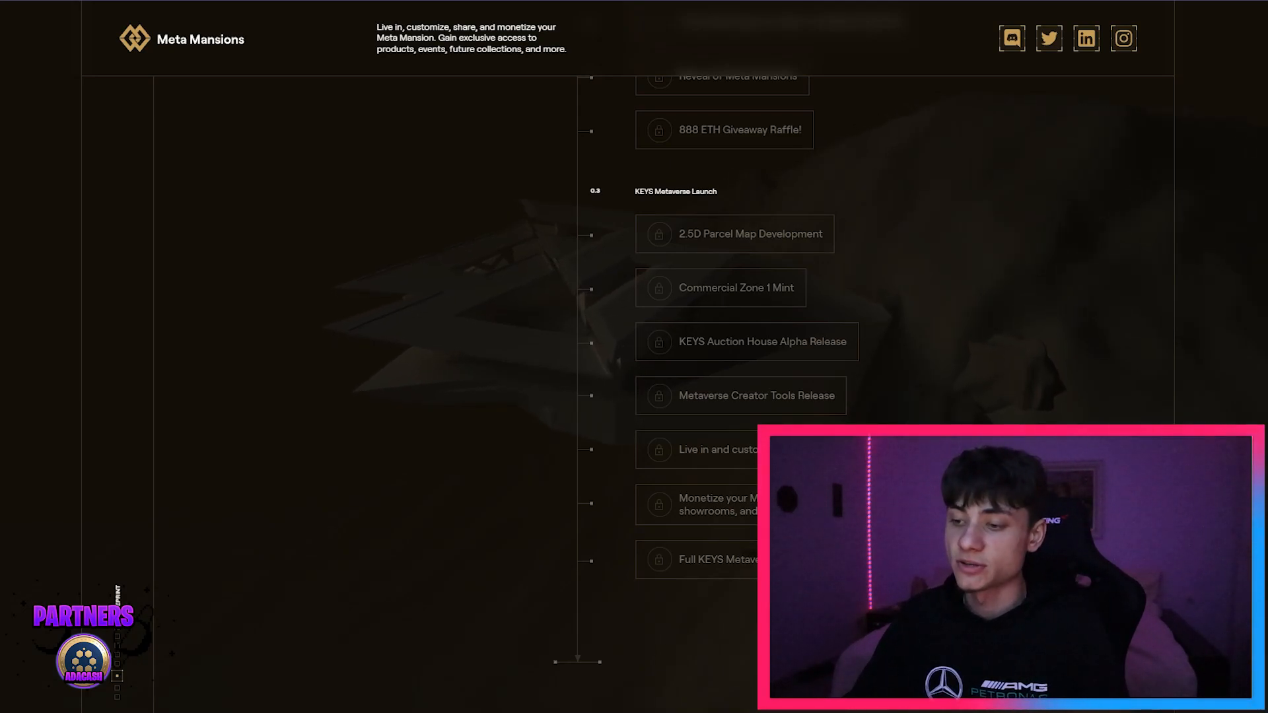
Step: View the CTO, CPO, COO and CEO co-founder bios, then scroll to the footer
{"action": "scroll", "scroll_direction": "down", "scroll_amount": 3}
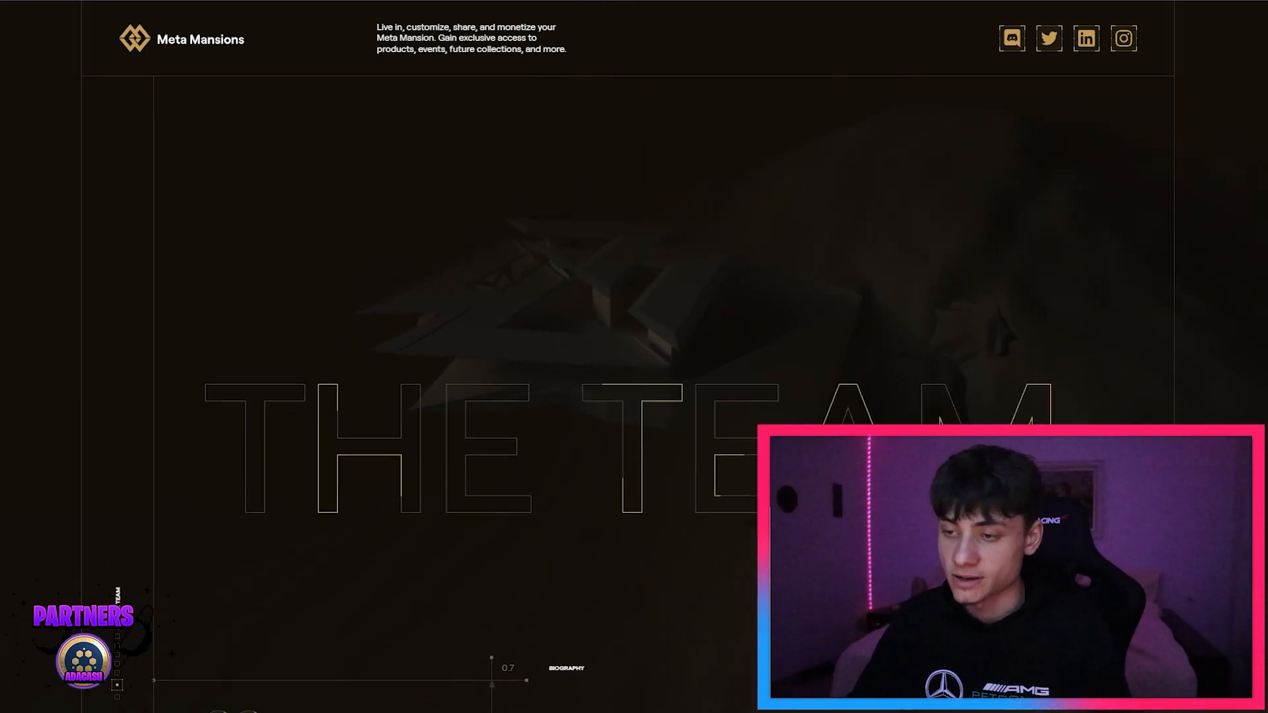
{"action": "scroll", "scroll_direction": "down", "scroll_amount": 3}
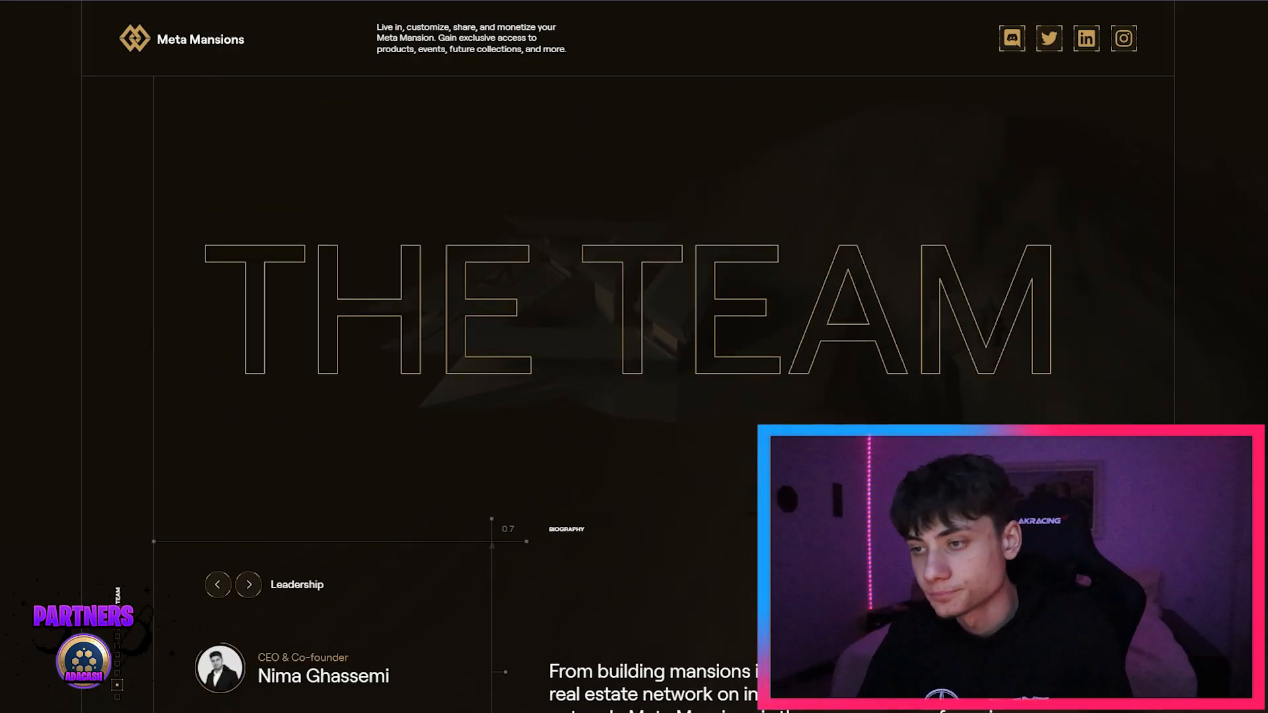
{"action": "scroll", "scroll_direction": "down", "scroll_amount": 3}
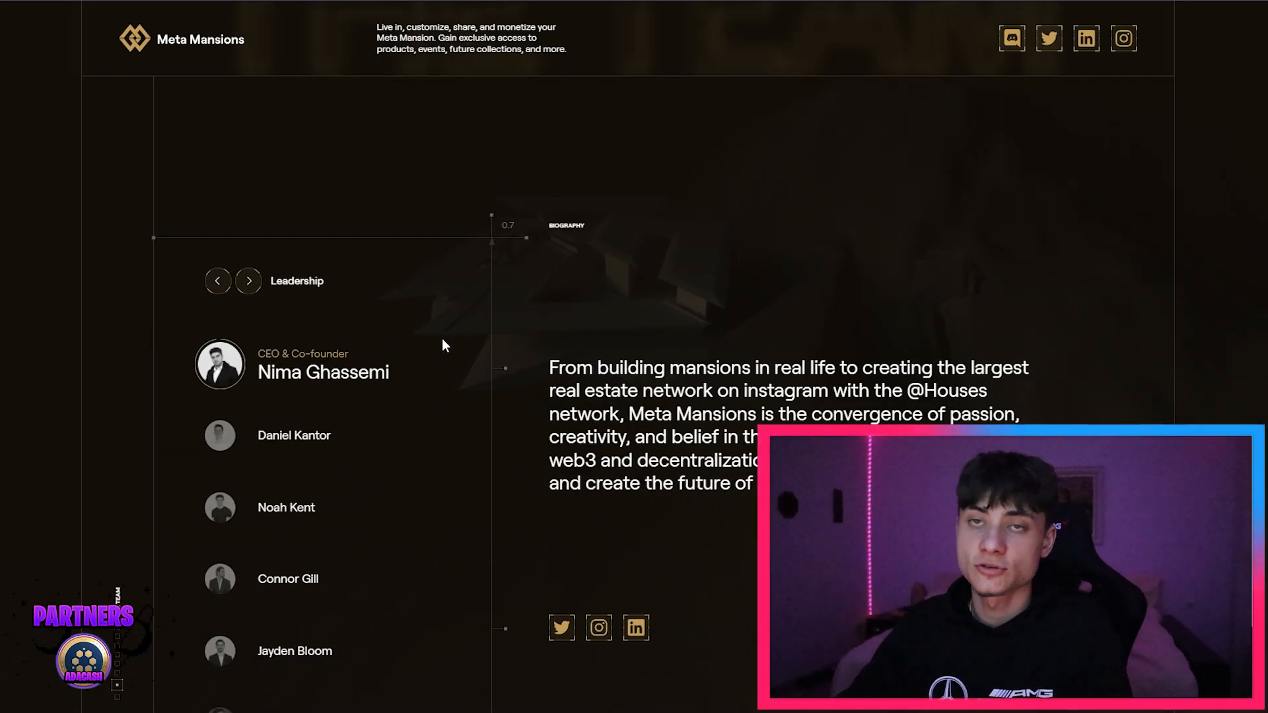
{"action": "left_click", "coordinate": [294, 435]}
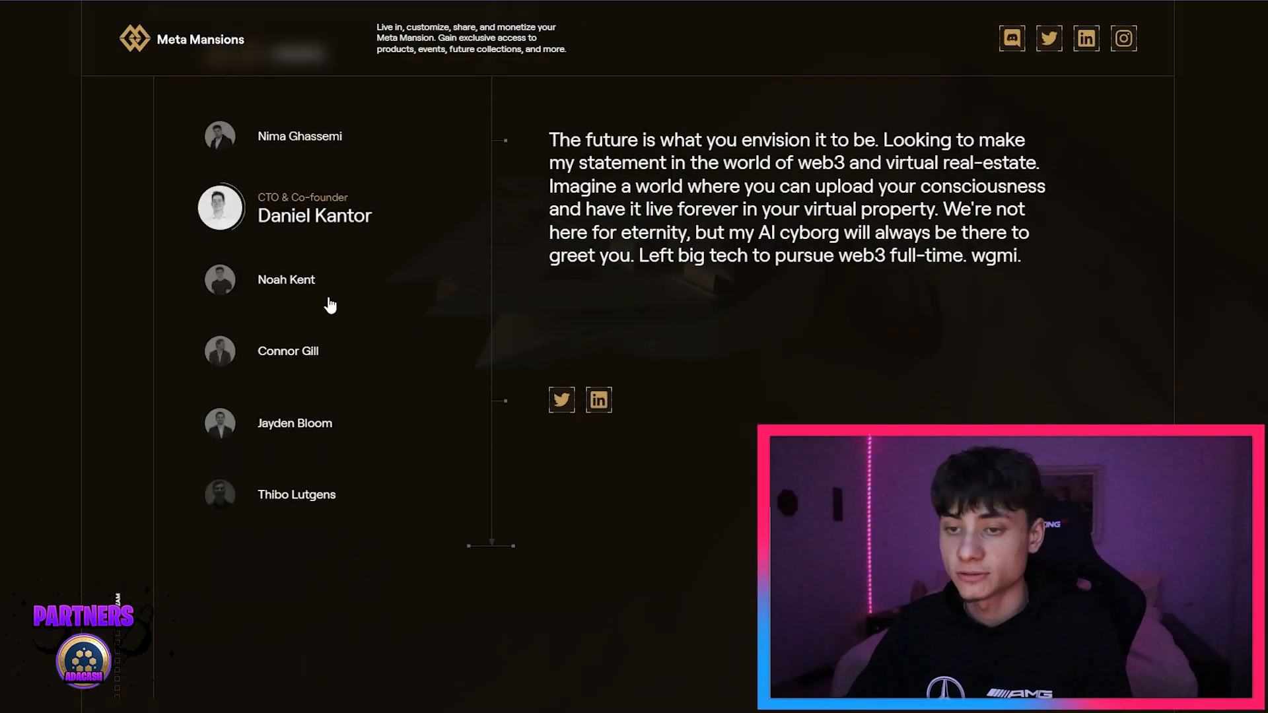
{"action": "left_click", "coordinate": [285, 278]}
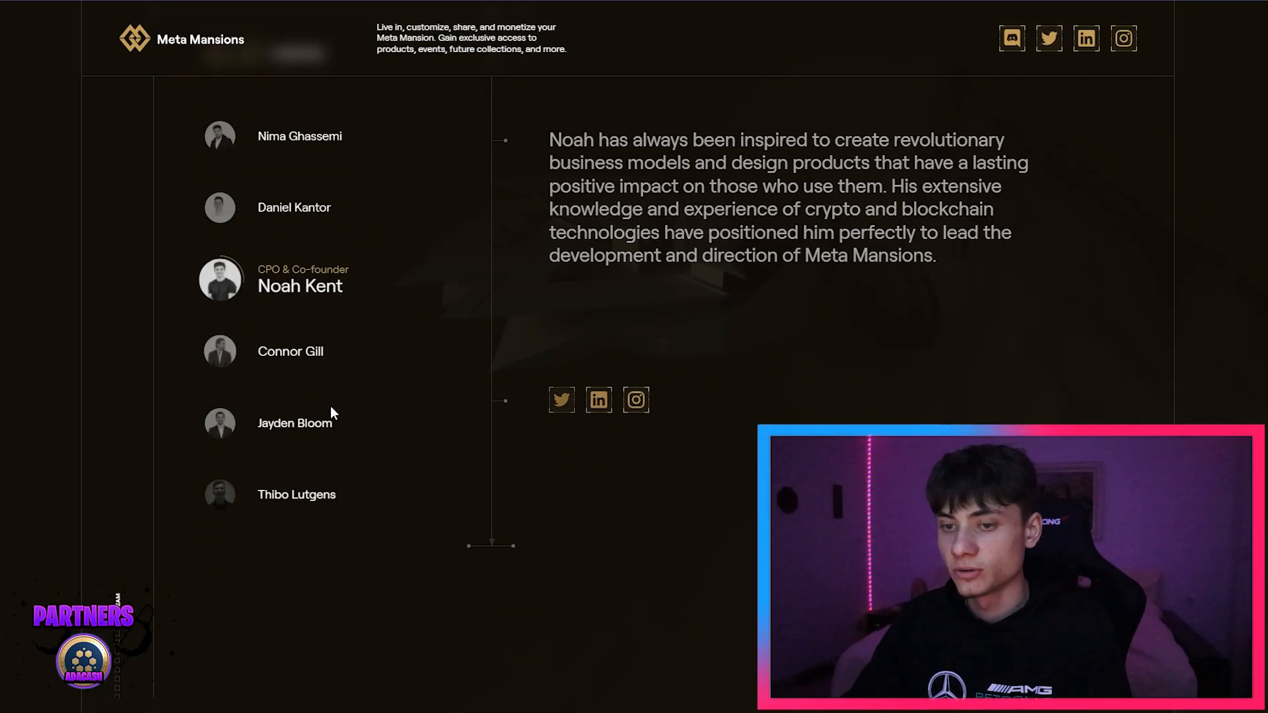
{"action": "left_click", "coordinate": [289, 351]}
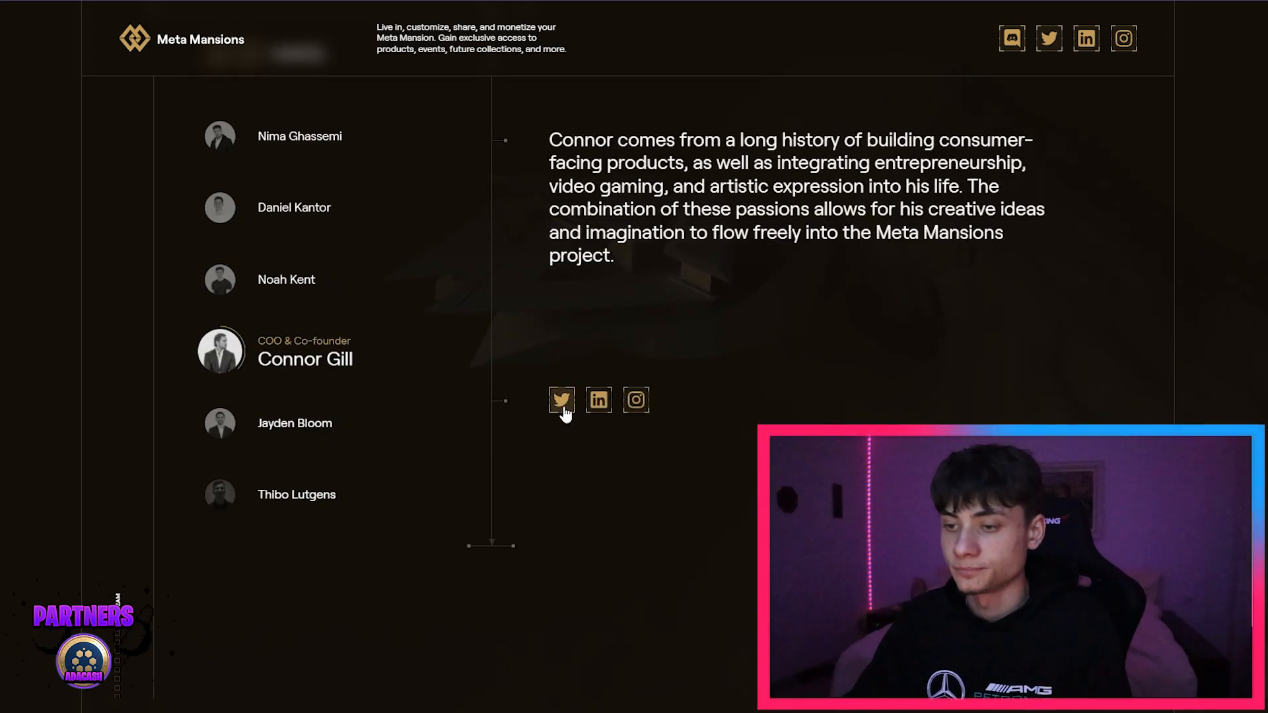
{"action": "left_click", "coordinate": [317, 494]}
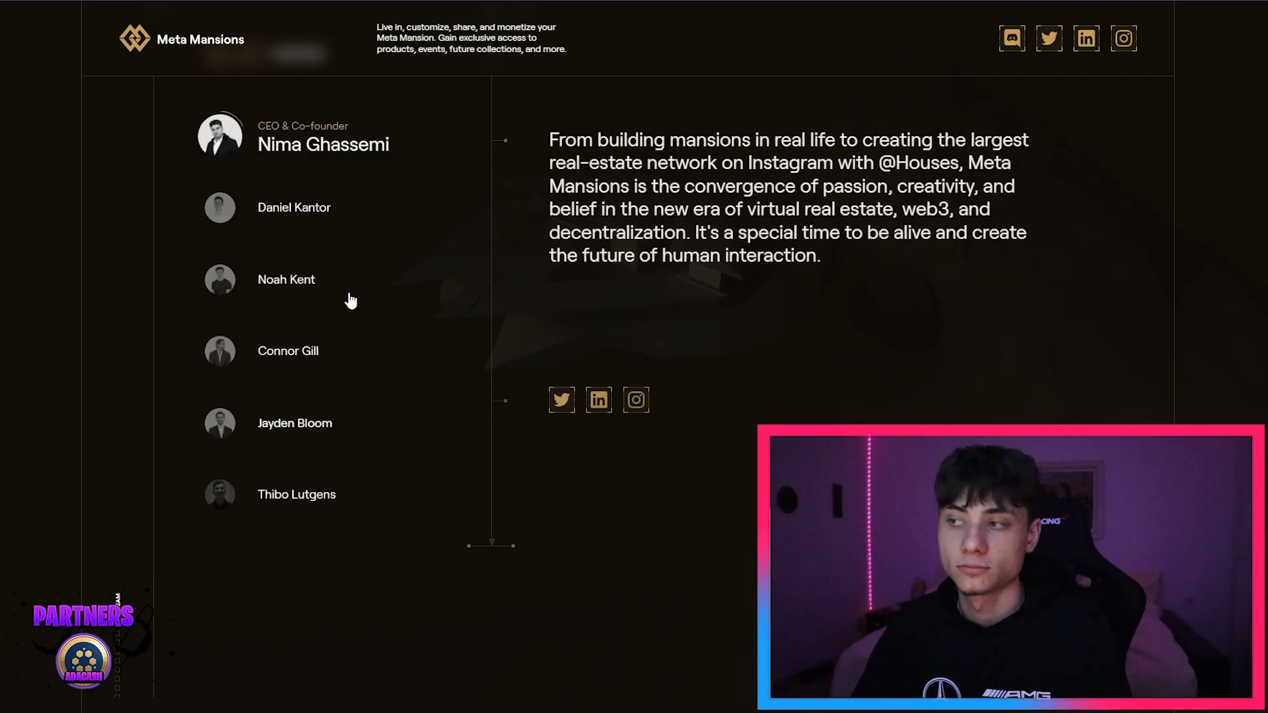
{"action": "scroll", "scroll_direction": "down", "scroll_amount": 3}
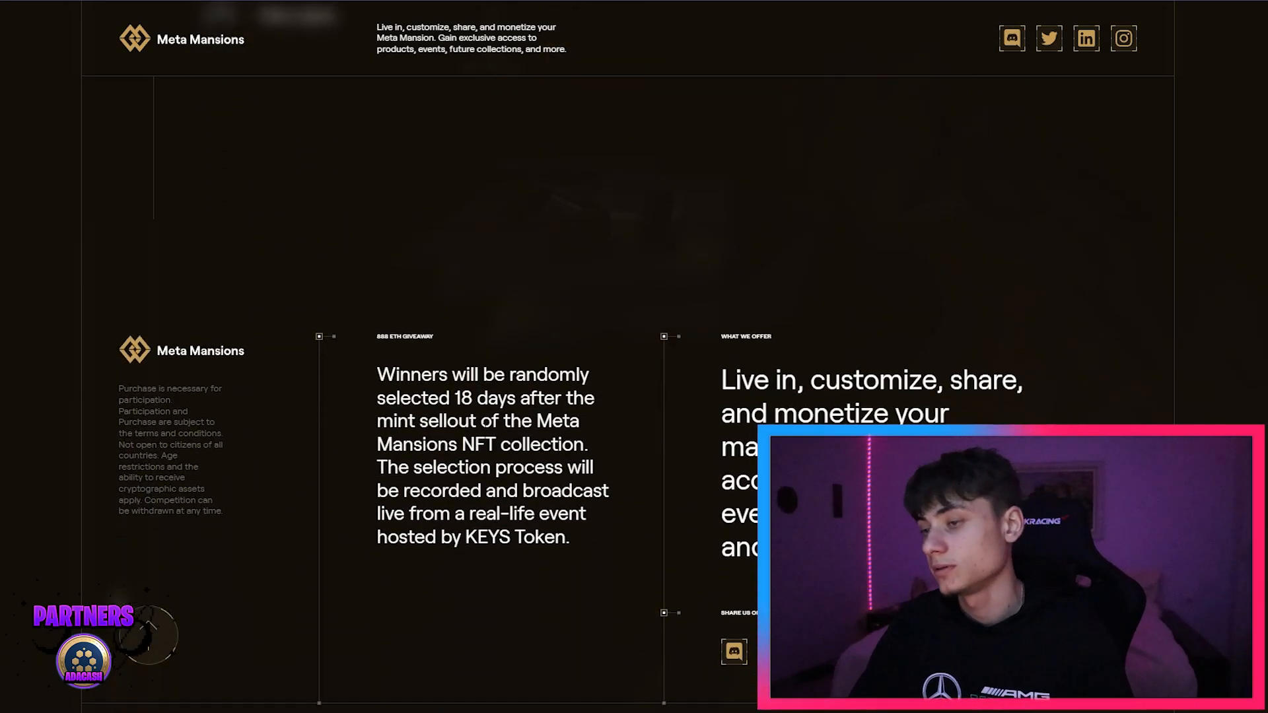
{"action": "scroll", "scroll_direction": "down", "scroll_amount": 3}
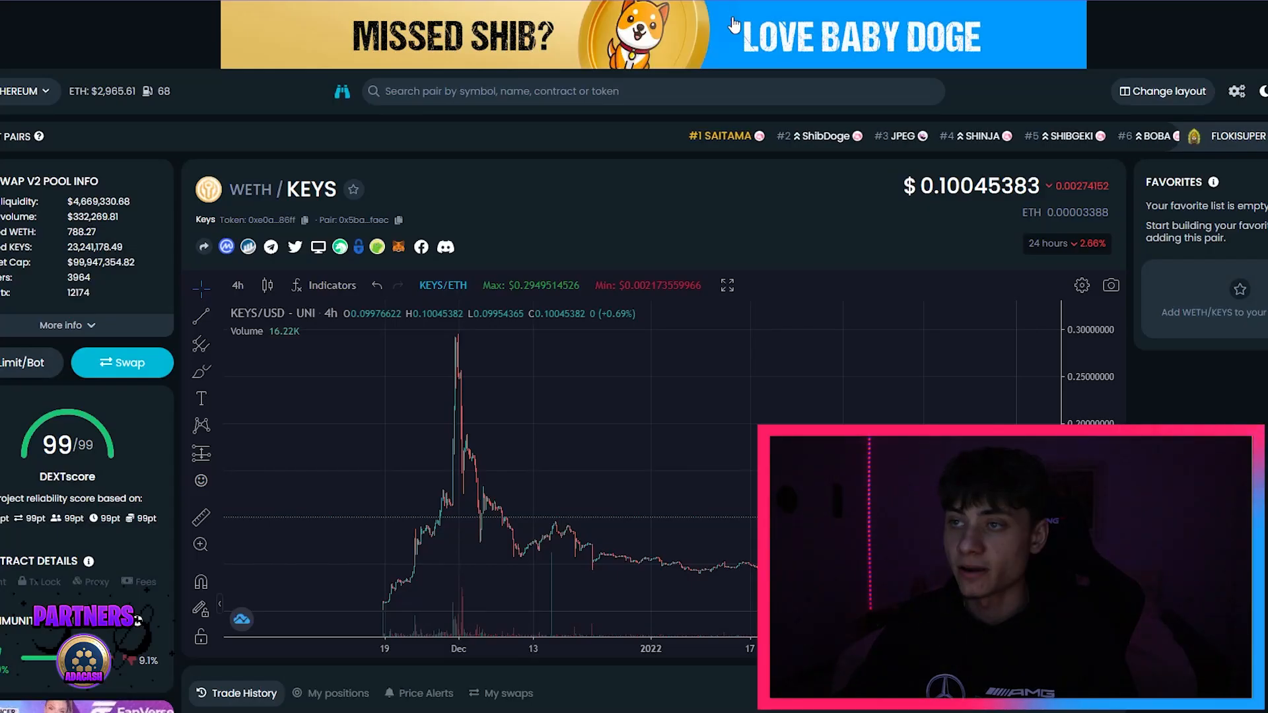
{"action": "mouse_move", "coordinate": [623, 424]}
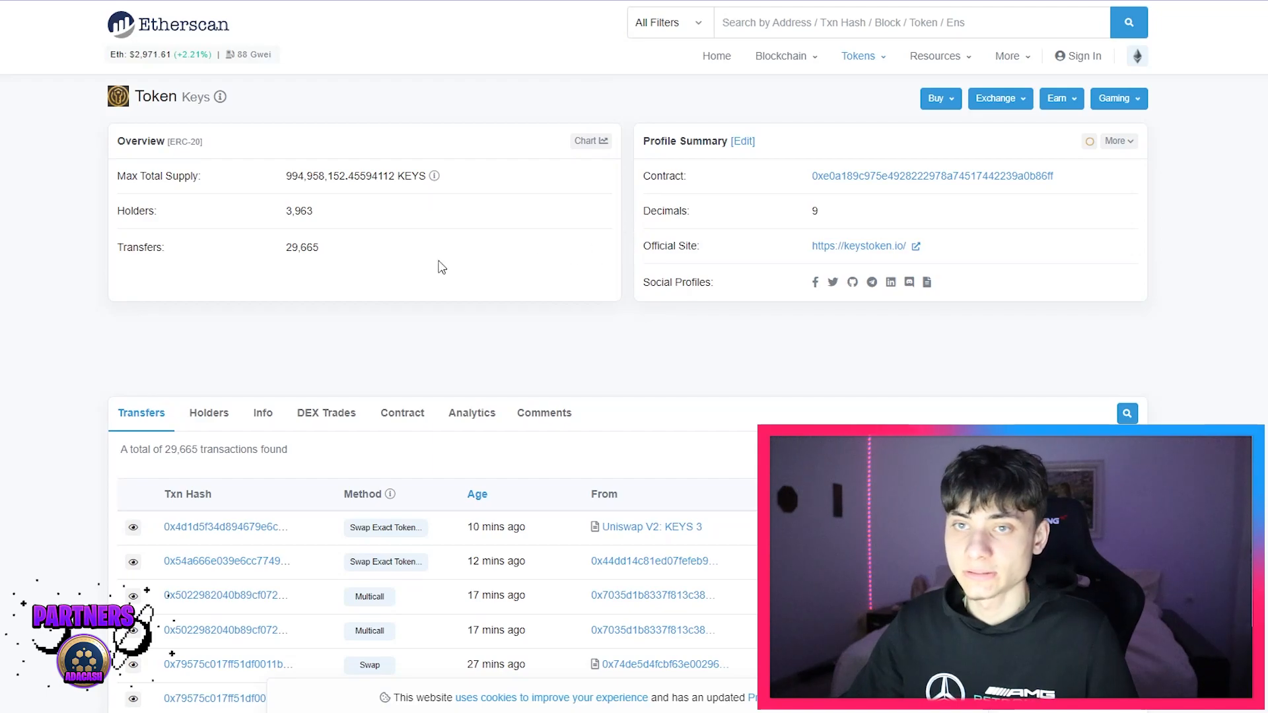
{"action": "mouse_move", "coordinate": [337, 228]}
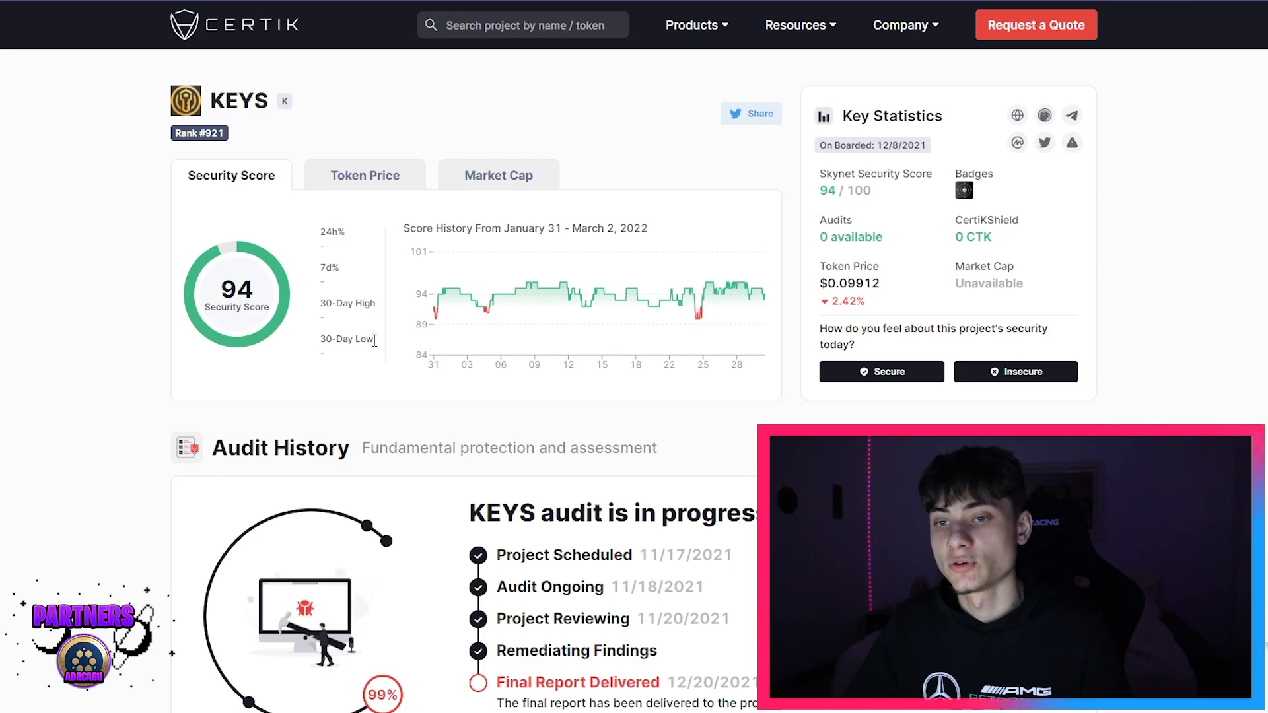
Step: Scroll the KEYS token pages on DEXTools, Etherscan and CertiK
{"action": "scroll", "scroll_direction": "down", "scroll_amount": 3}
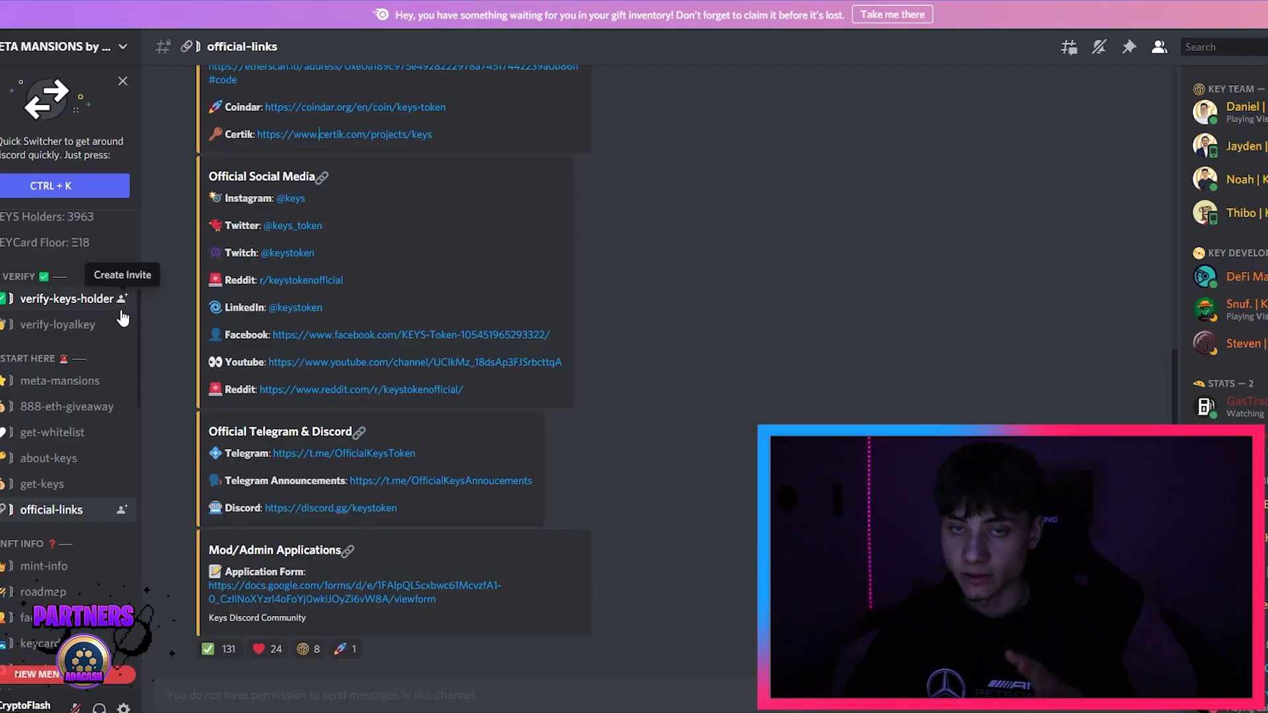
{"action": "mouse_move", "coordinate": [60, 381]}
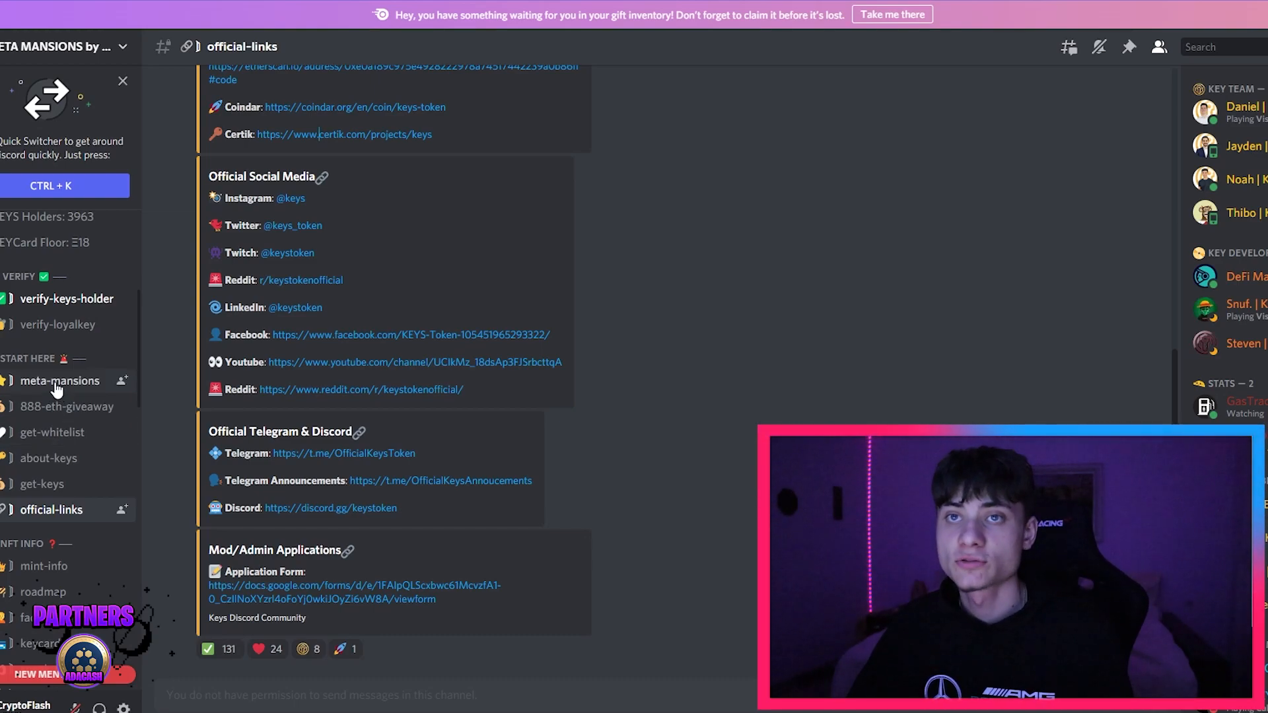
Step: Browse the KEYS server's keycard-info channel in Discord
{"action": "scroll", "scroll_direction": "down", "scroll_amount": 3}
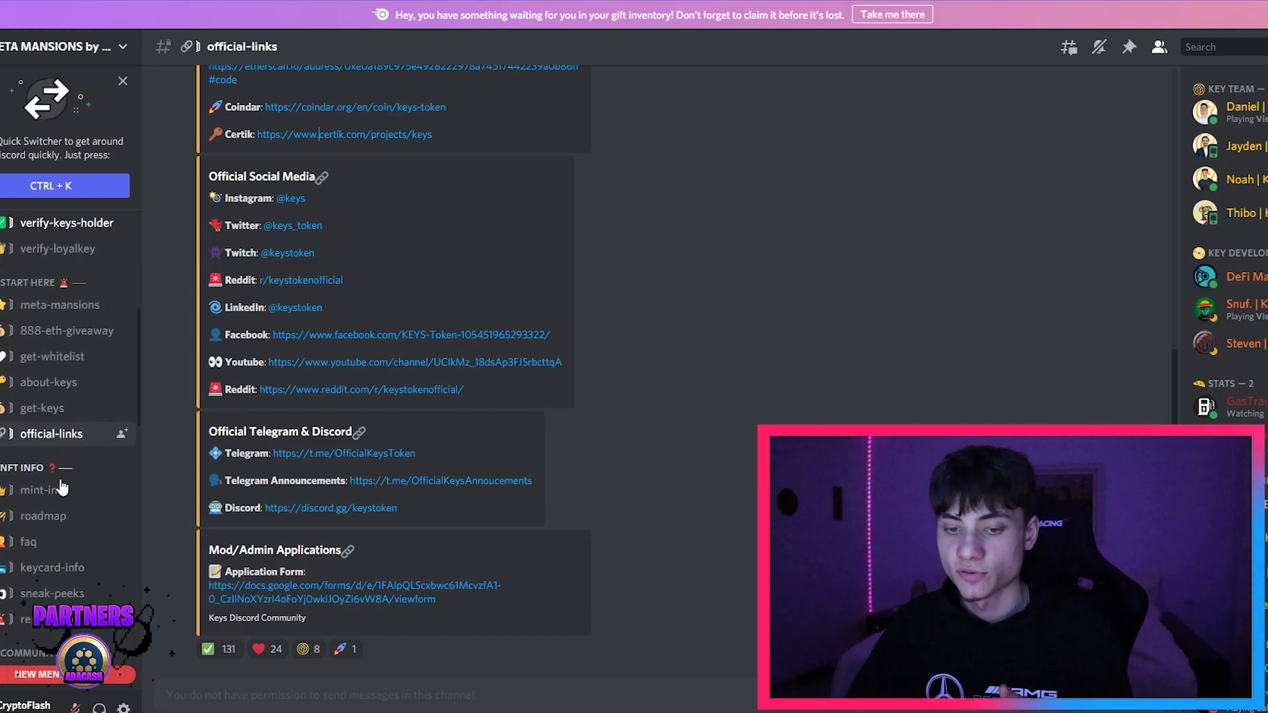
{"action": "left_click", "coordinate": [53, 567]}
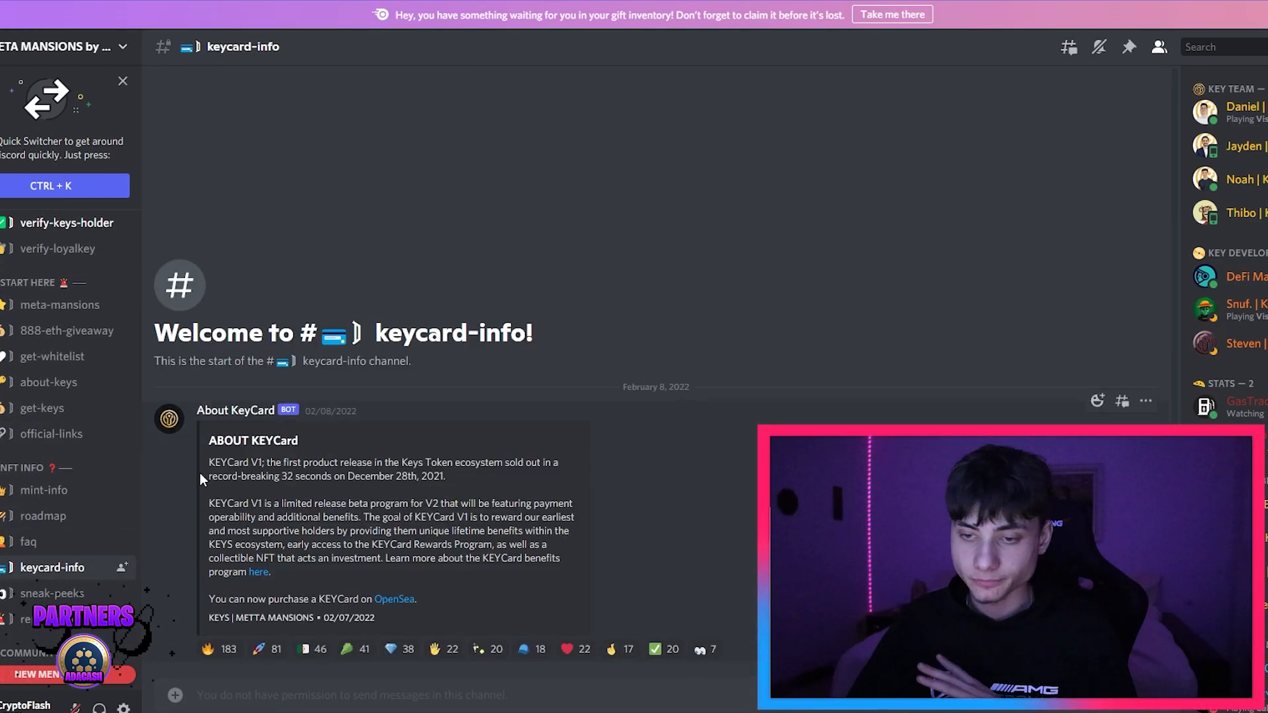
{"action": "scroll", "scroll_direction": "down", "scroll_amount": 3}
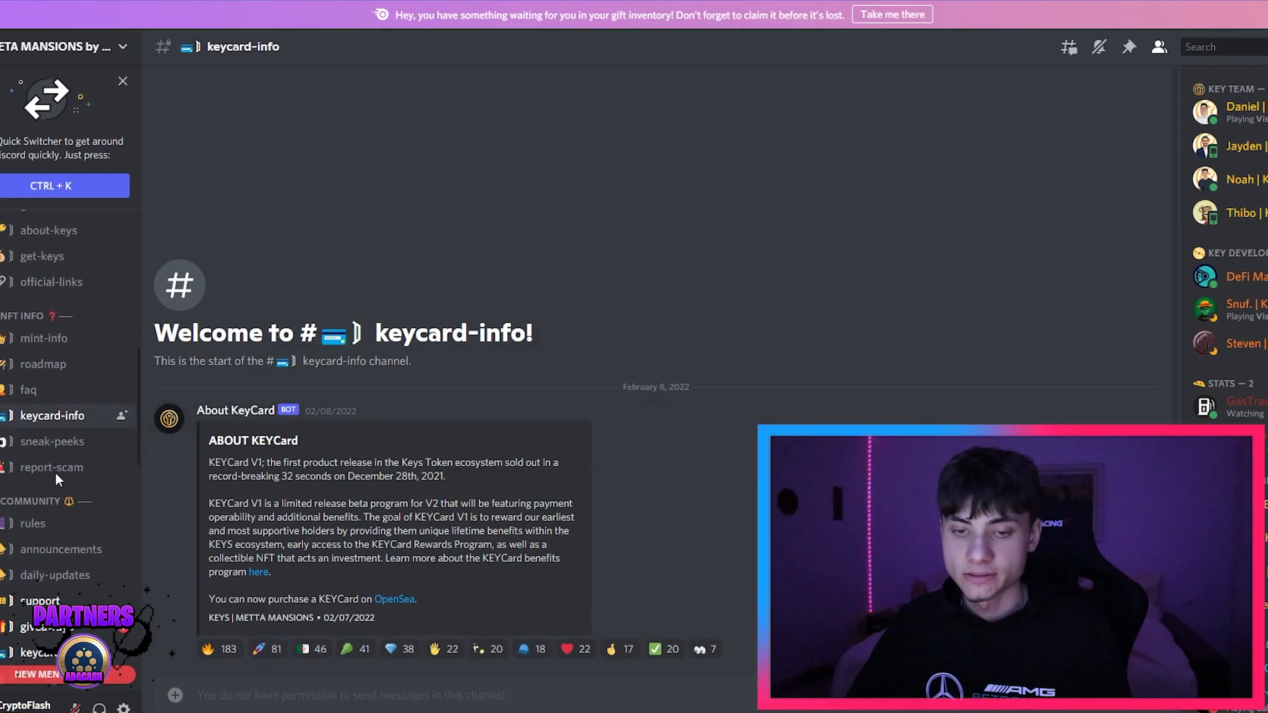
Step: Reveal the spoilered preview image in sneak-peeks, then move to main-chat
{"action": "left_click", "coordinate": [51, 442]}
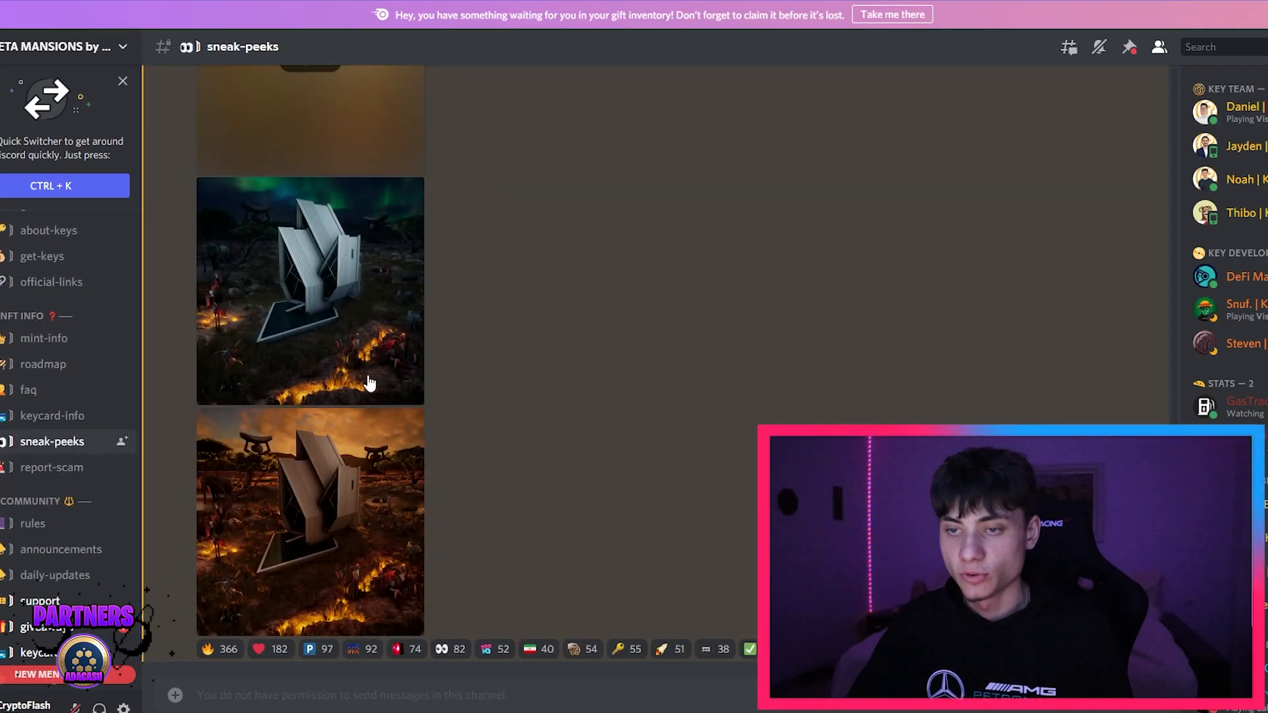
{"action": "scroll", "scroll_direction": "up", "scroll_amount": 3}
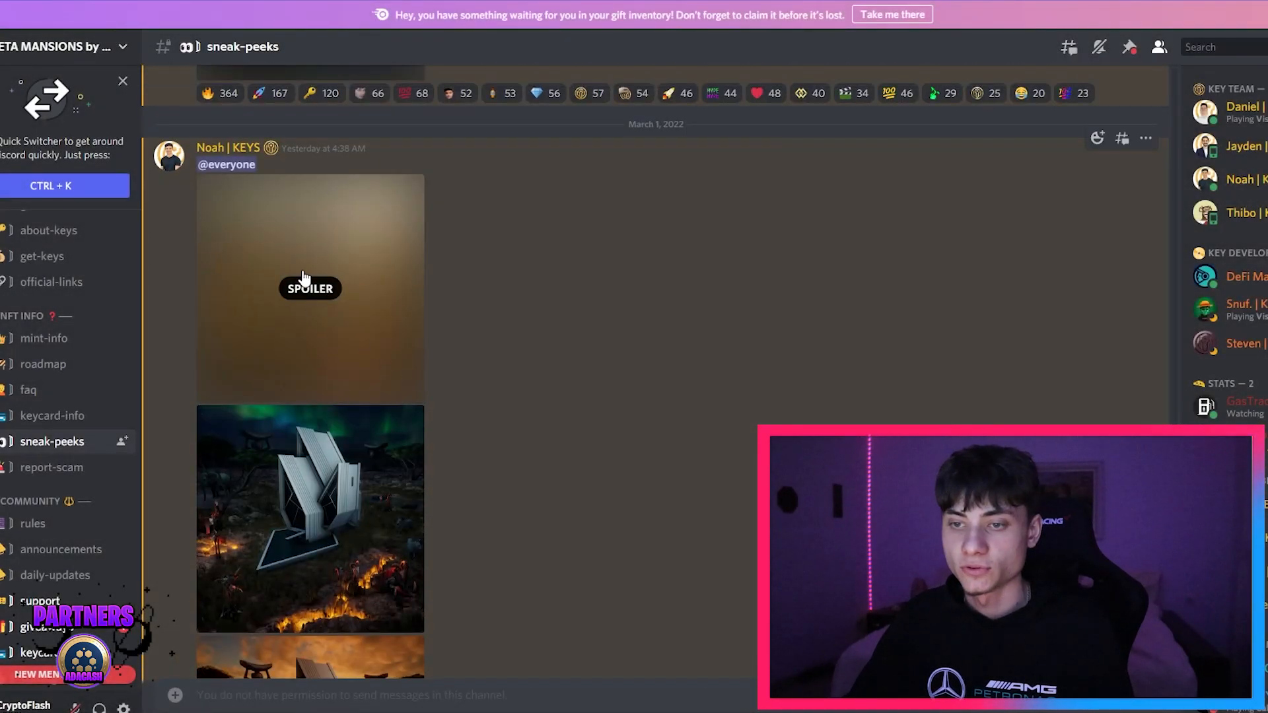
{"action": "scroll", "scroll_direction": "down", "scroll_amount": 3}
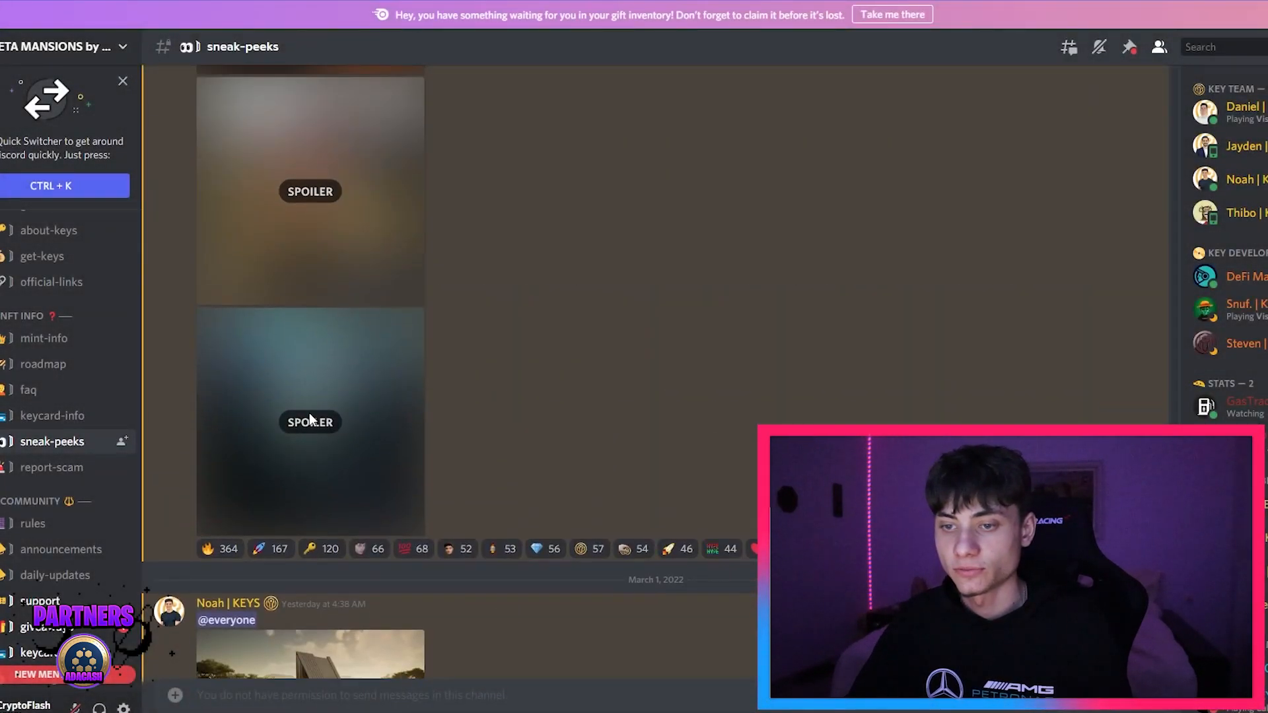
{"action": "left_click", "coordinate": [309, 422]}
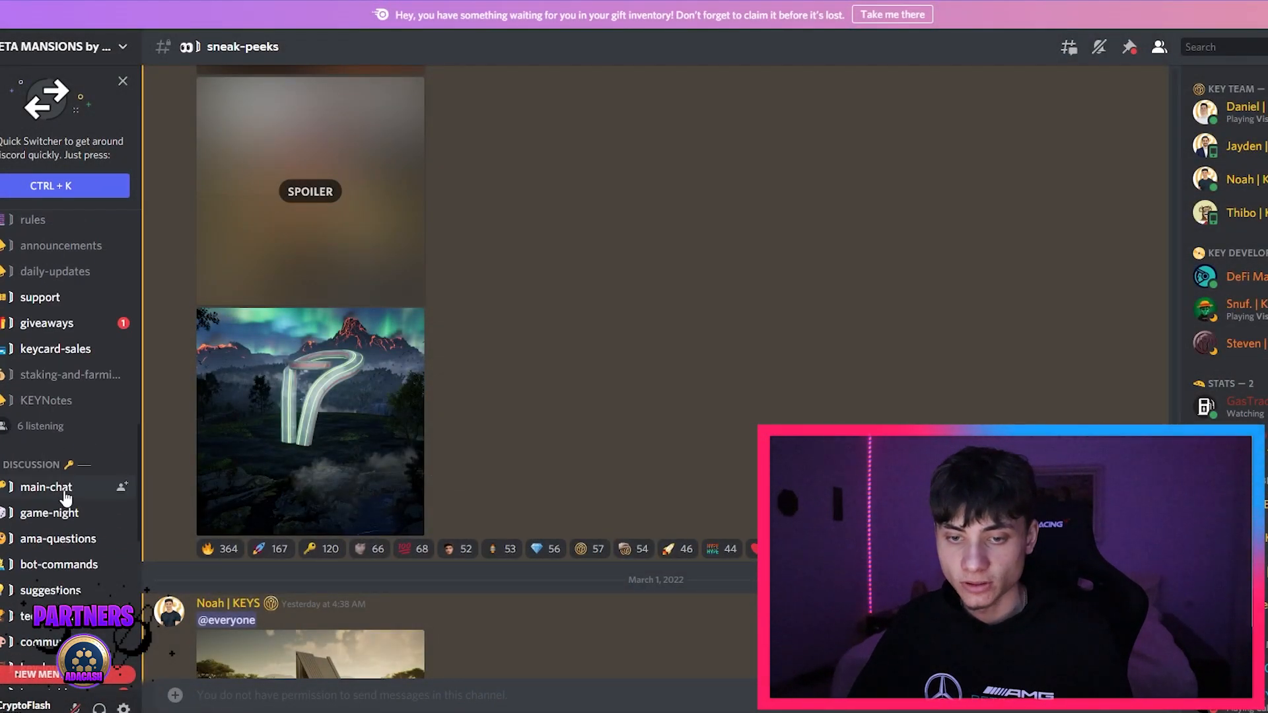
{"action": "left_click", "coordinate": [46, 487]}
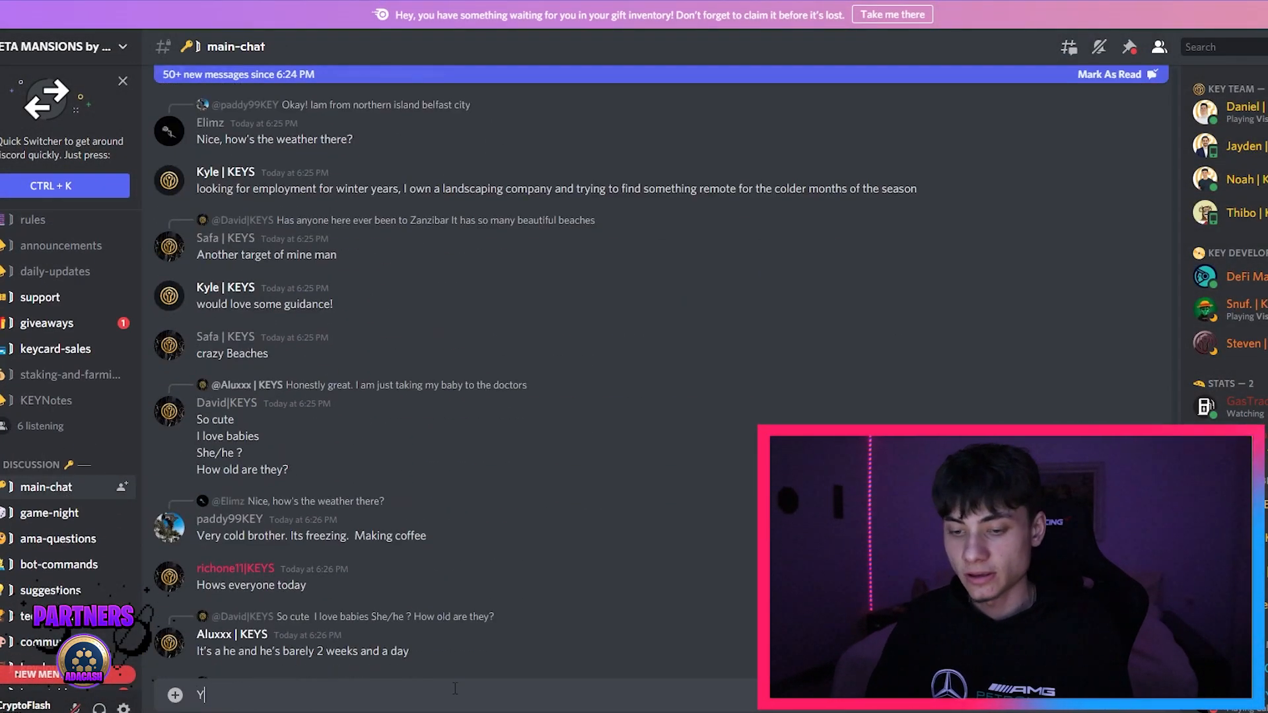